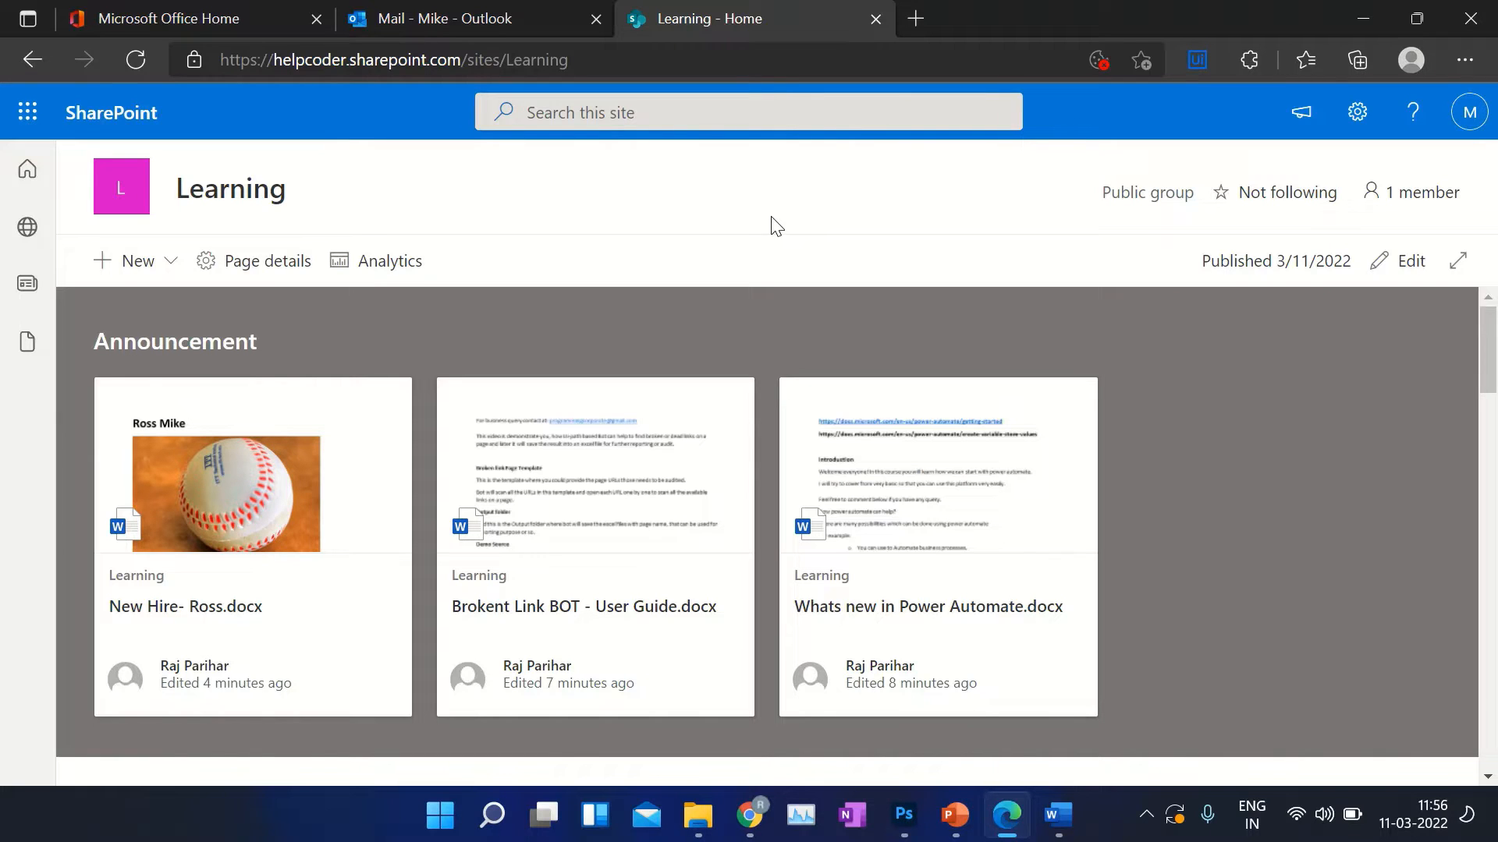
{"action": "mouse_move", "coordinate": [593, 170]}
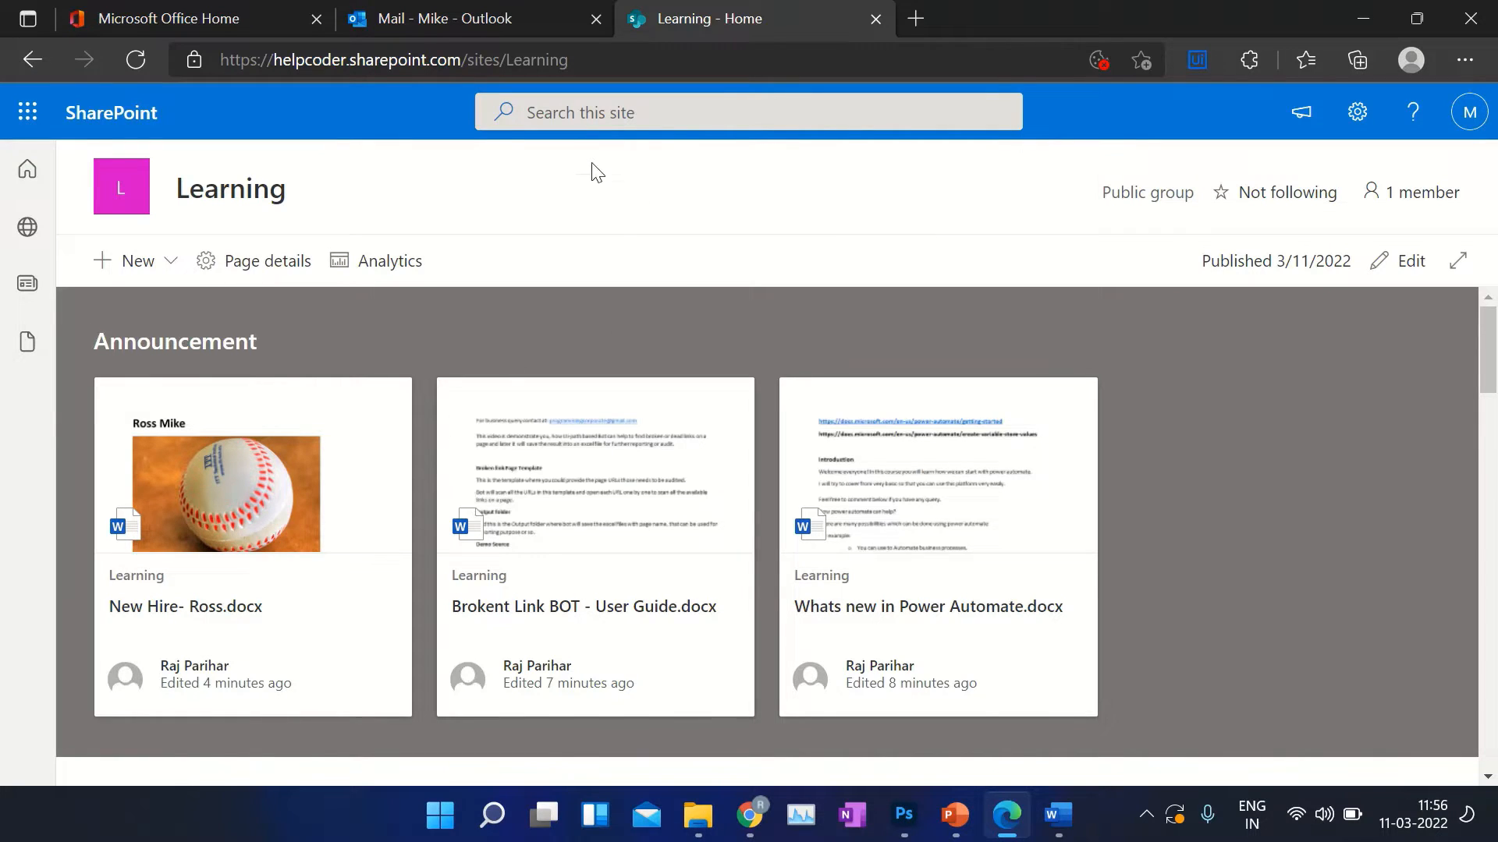
{"action": "mouse_move", "coordinate": [542, 351]}
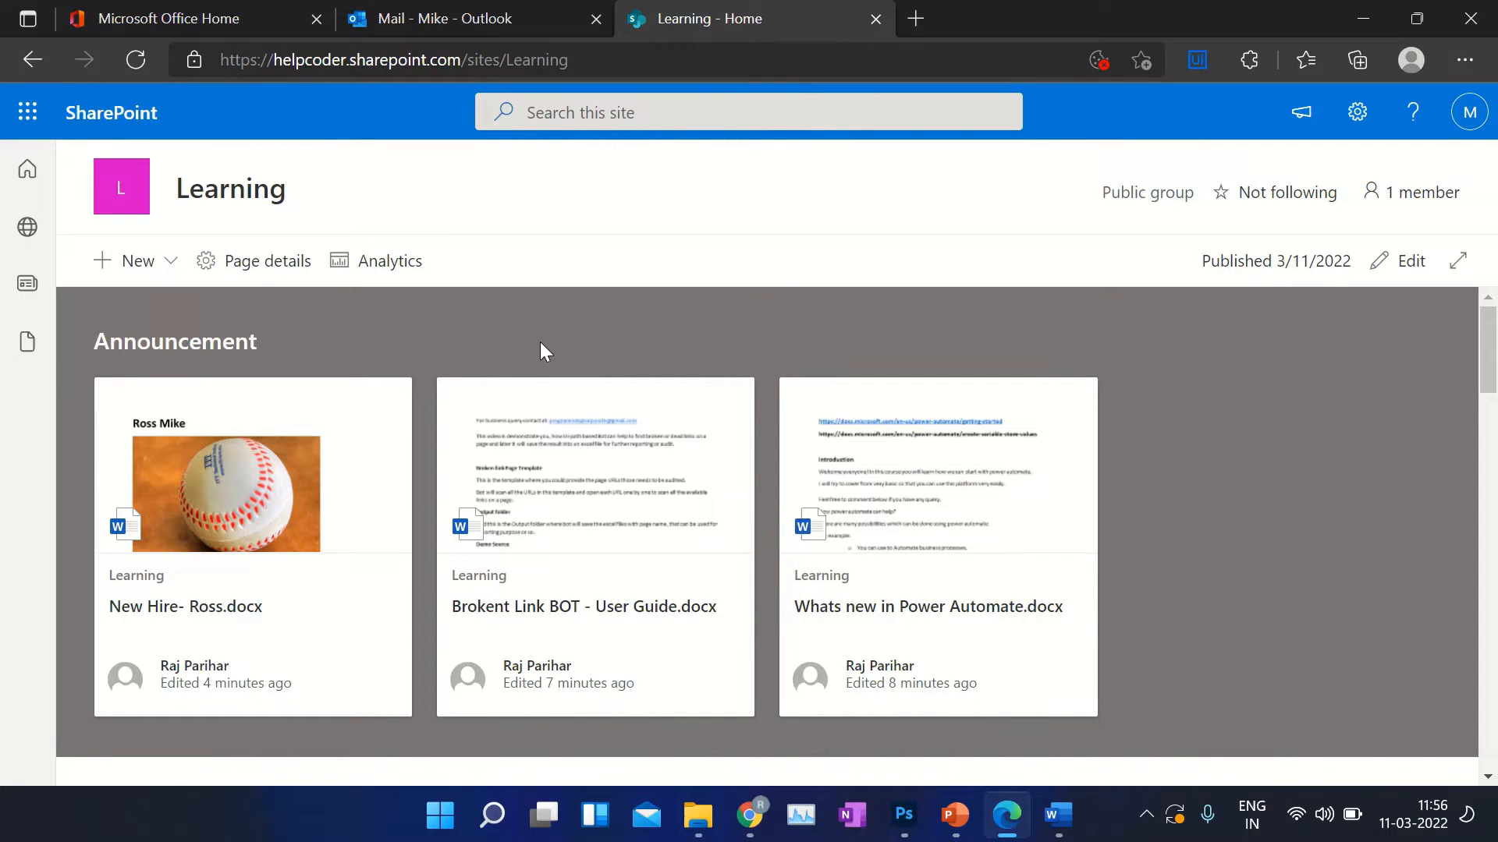
{"action": "mouse_move", "coordinate": [524, 338]}
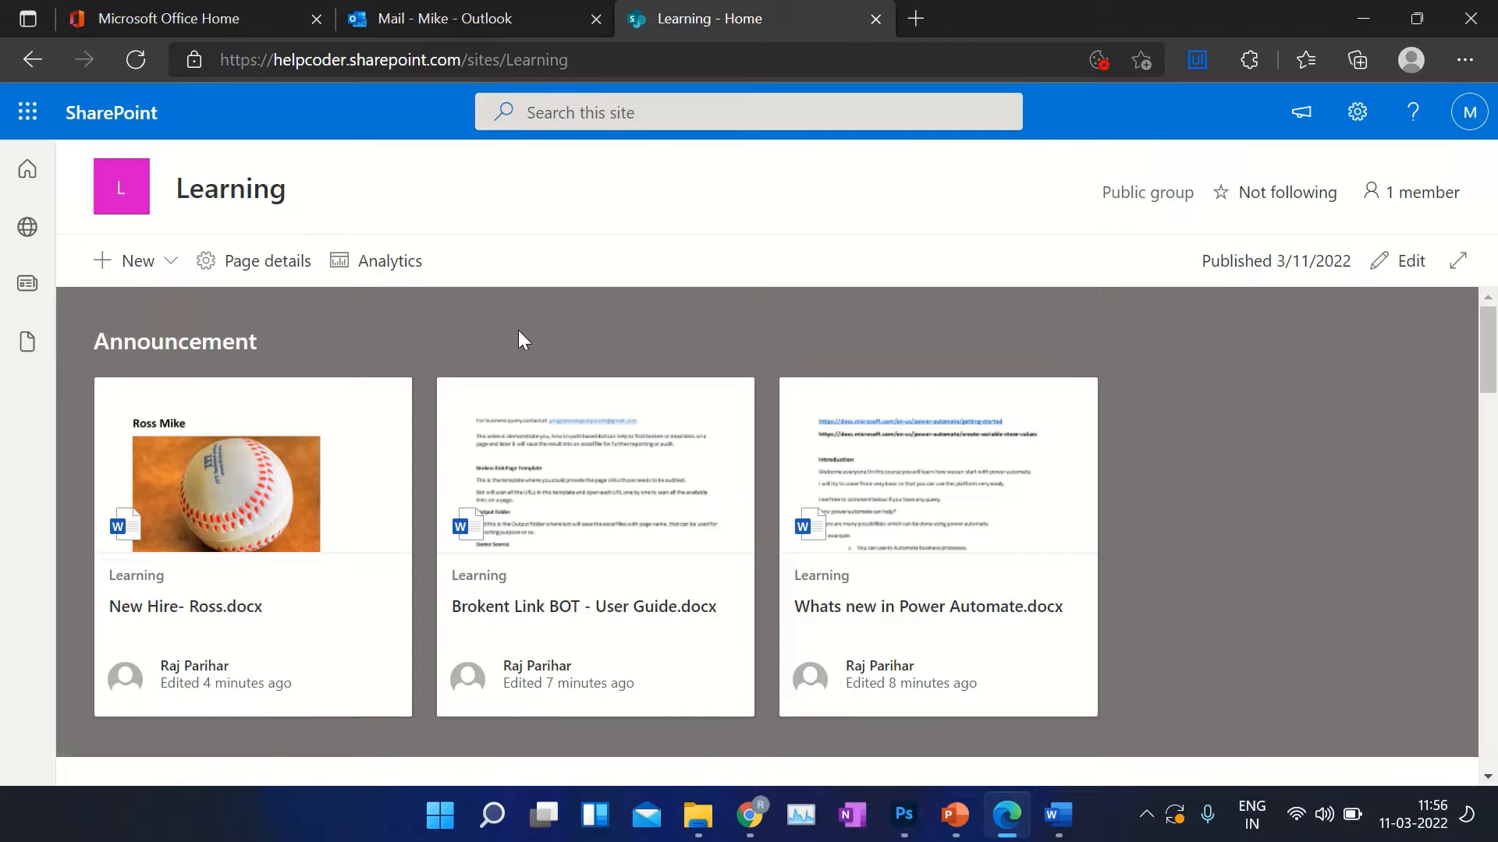
{"action": "mouse_move", "coordinate": [1099, 584]}
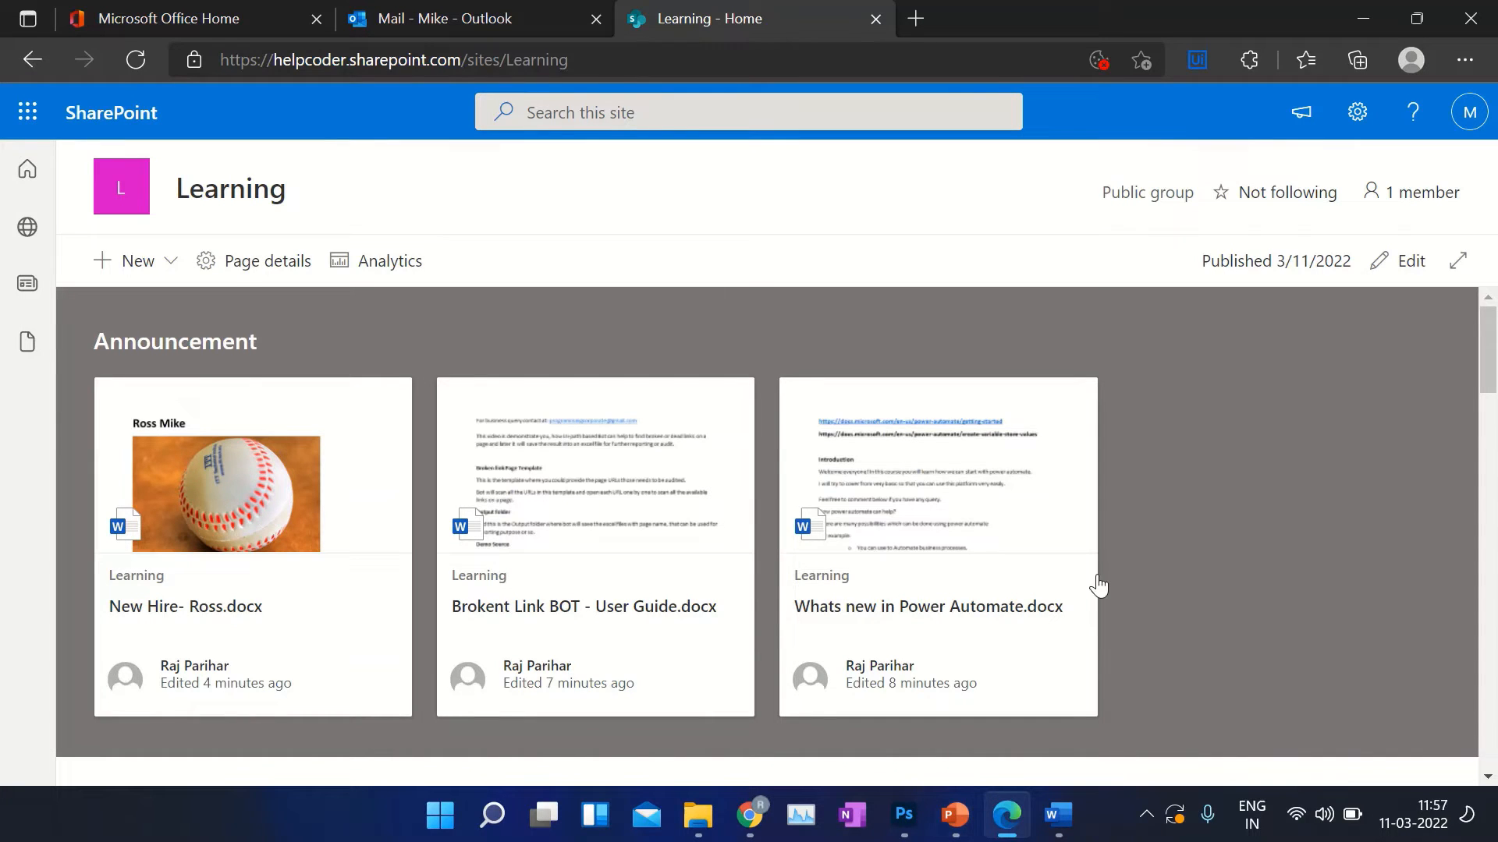
{"action": "mouse_move", "coordinate": [1153, 670]}
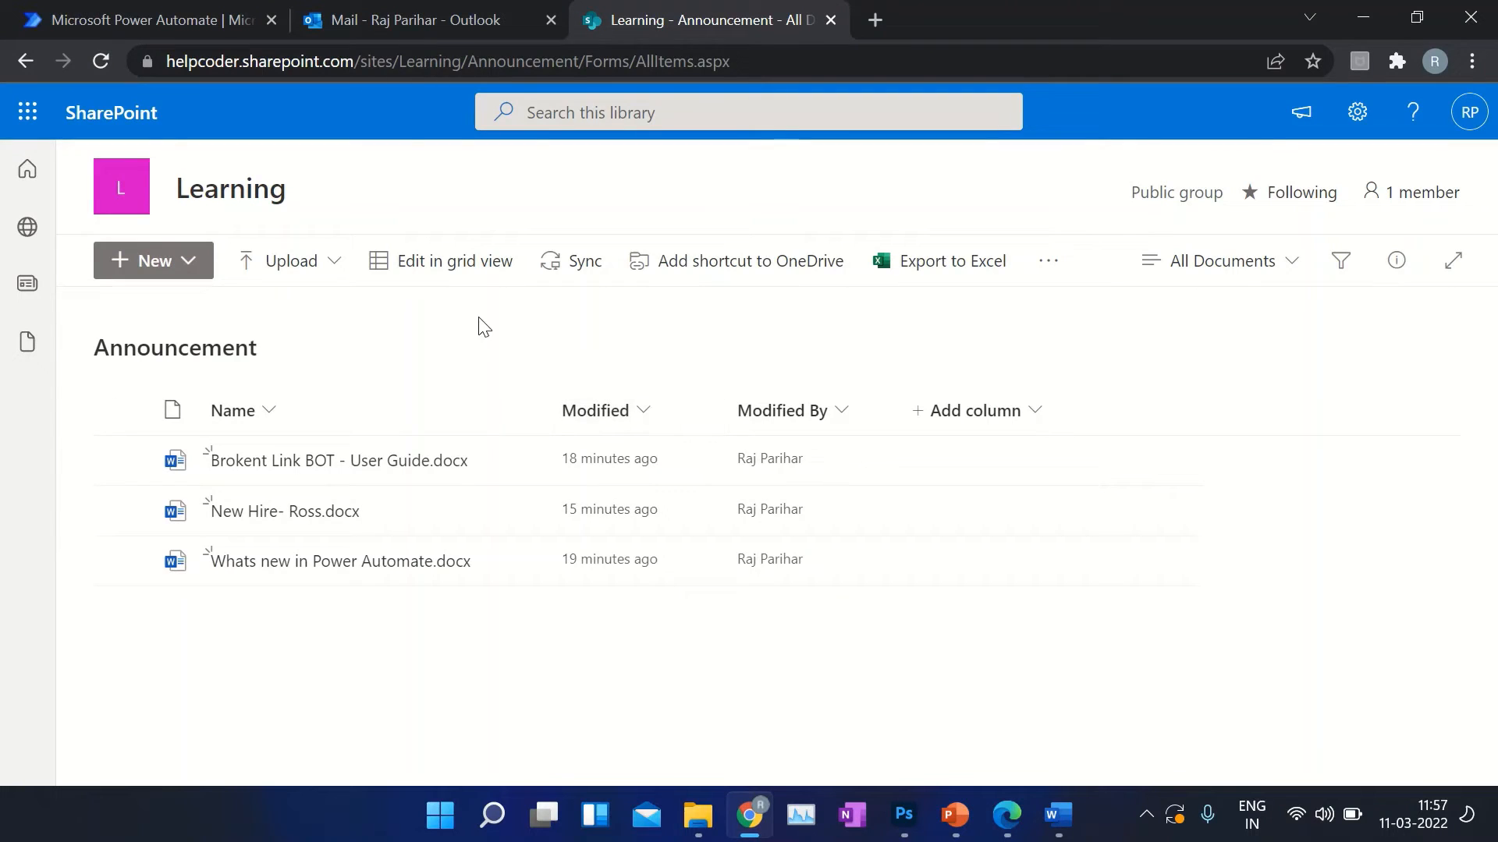
{"action": "mouse_move", "coordinate": [428, 329]}
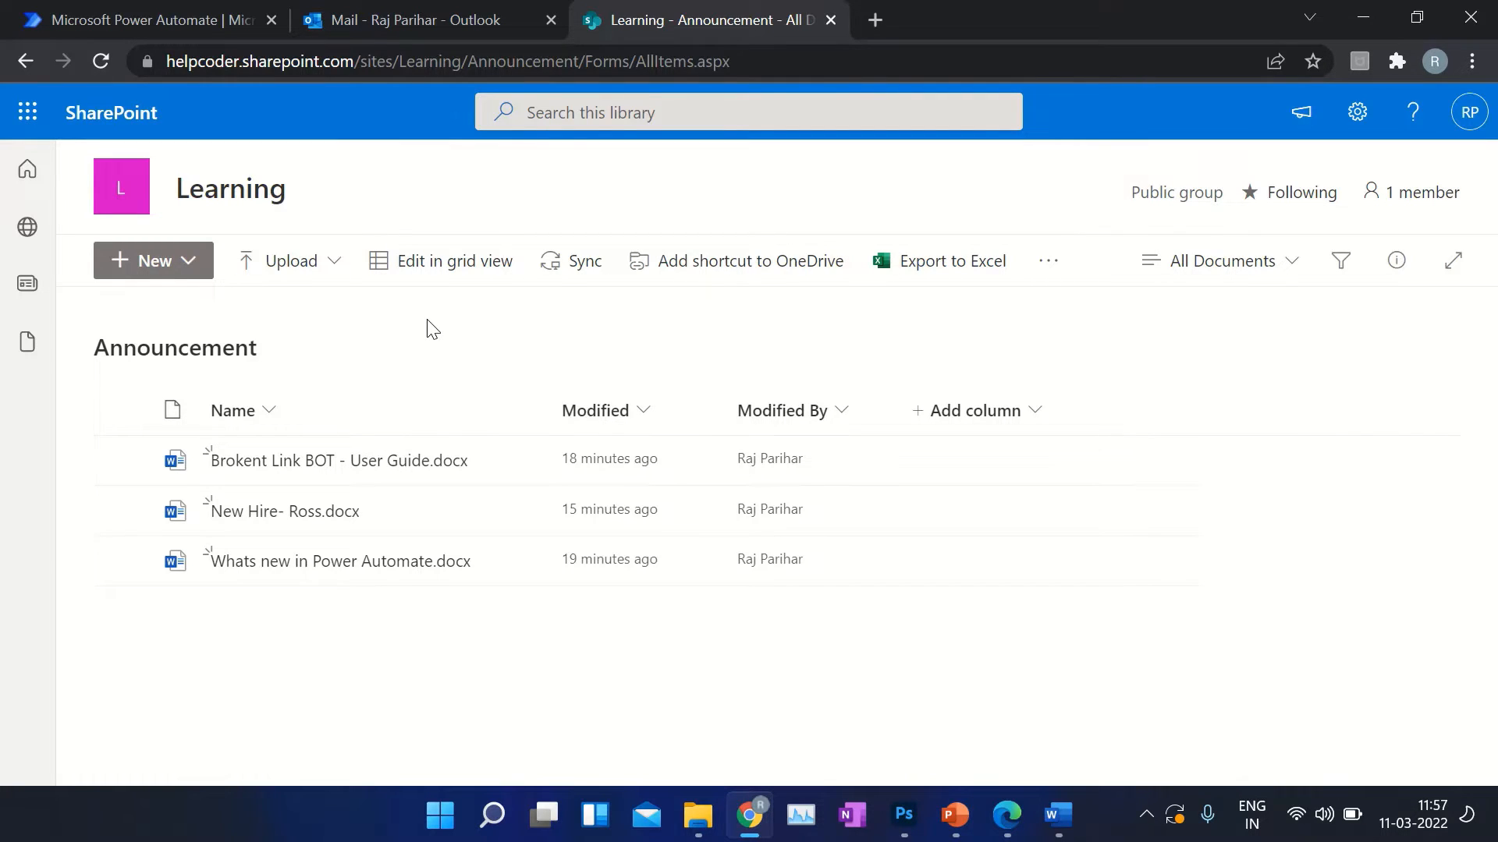
{"action": "mouse_move", "coordinate": [428, 358]}
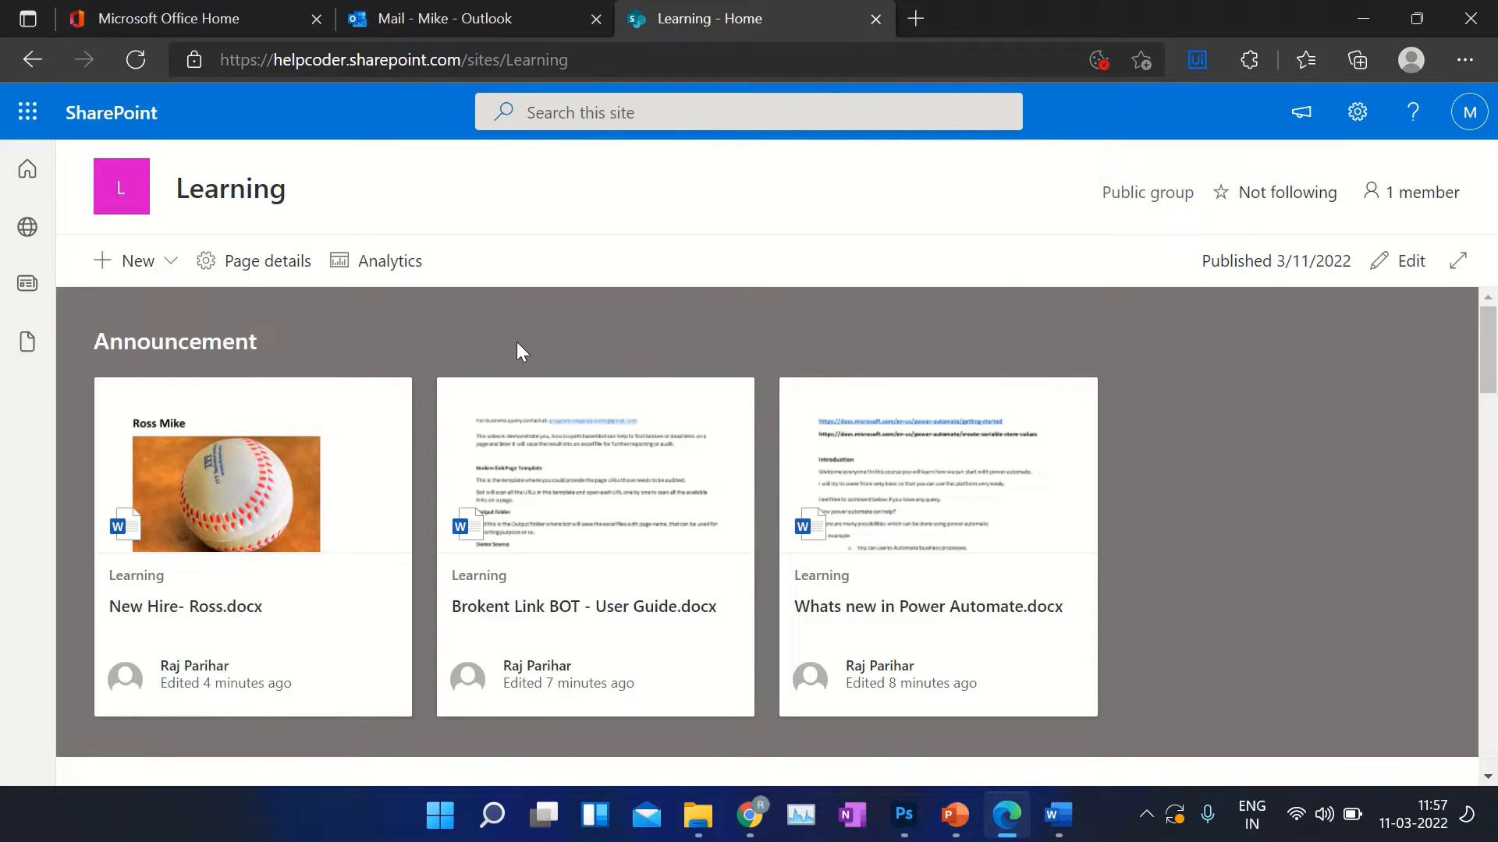
{"action": "mouse_move", "coordinate": [674, 288]}
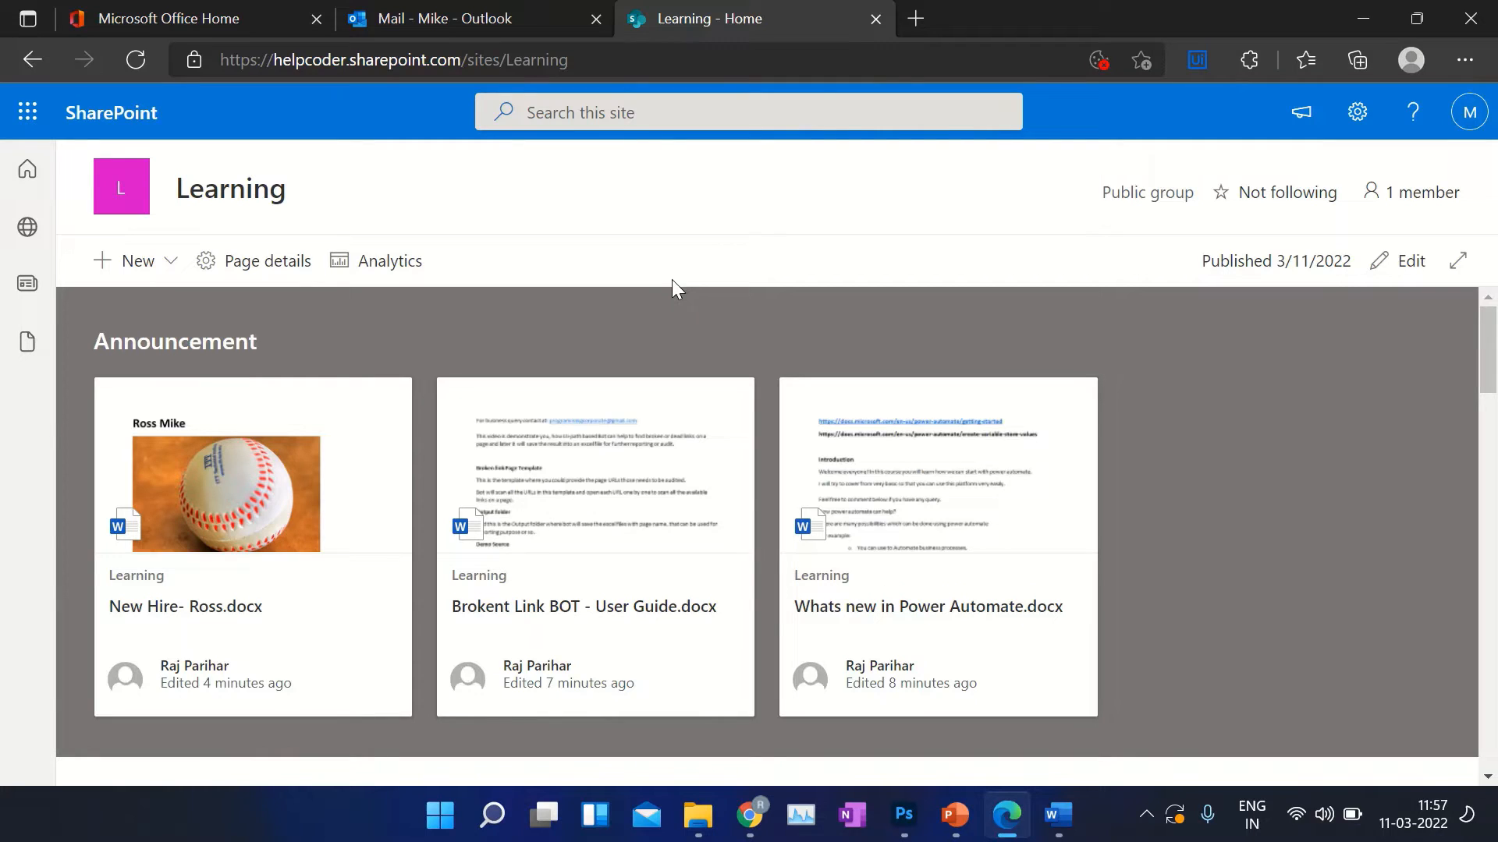
{"action": "mouse_move", "coordinate": [1159, 525]}
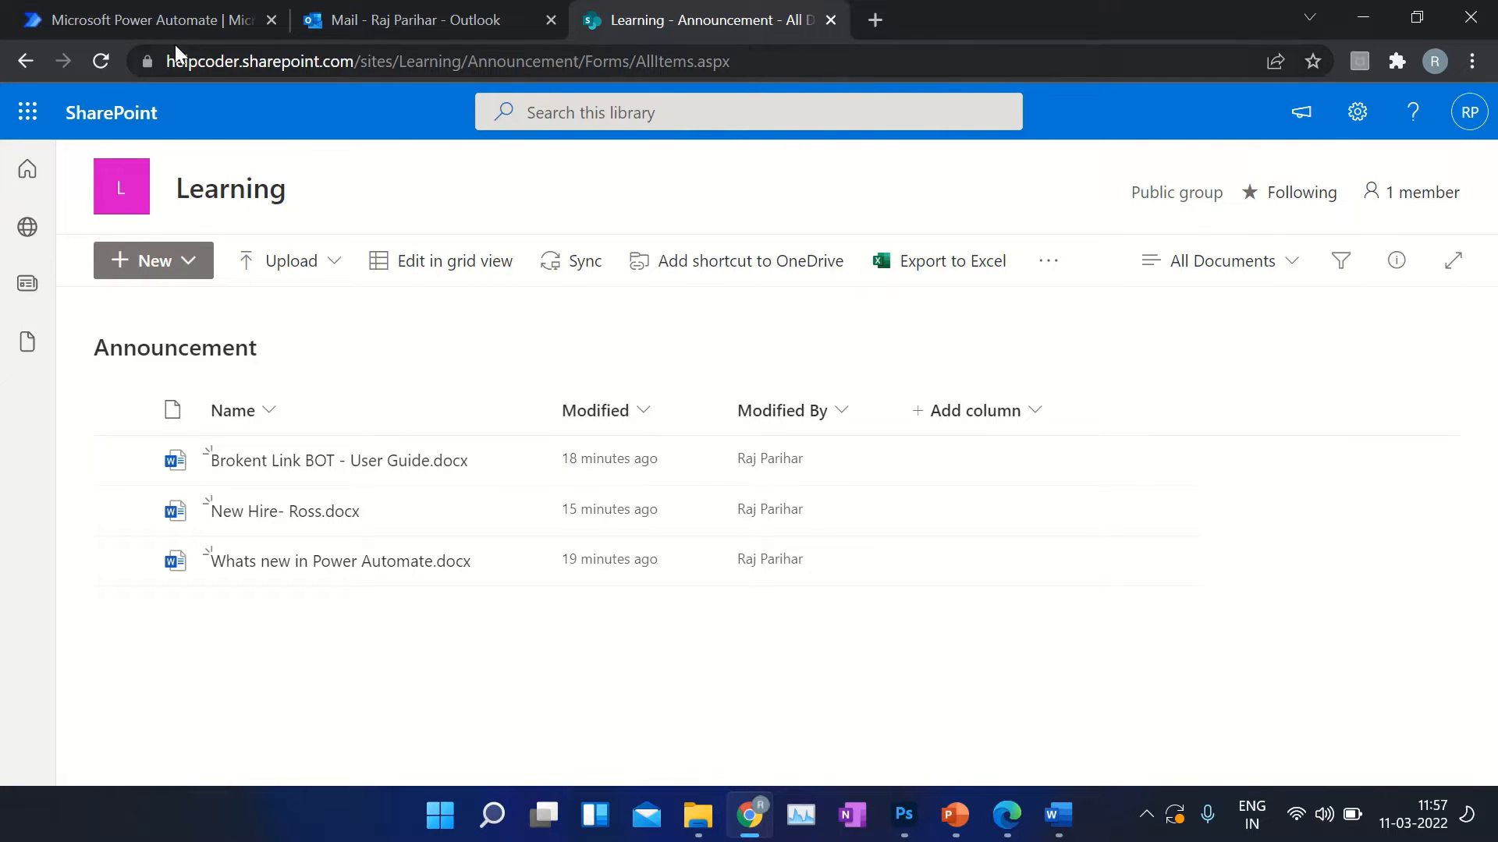
- Go to Power Automate's Create page showing the start-from-blank flow options
{"action": "left_click", "coordinate": [143, 20]}
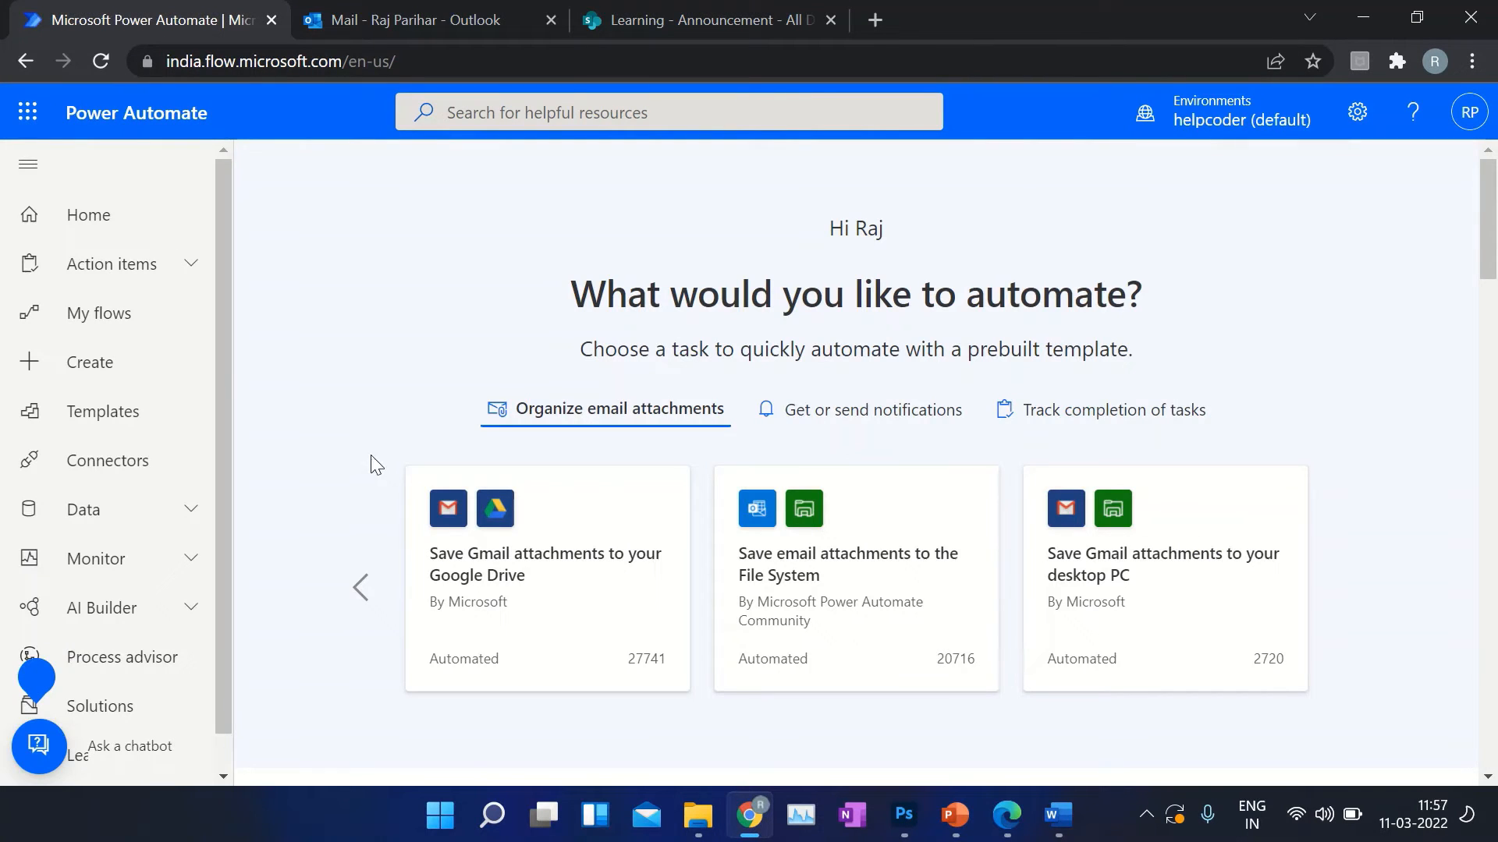
{"action": "left_click", "coordinate": [91, 362]}
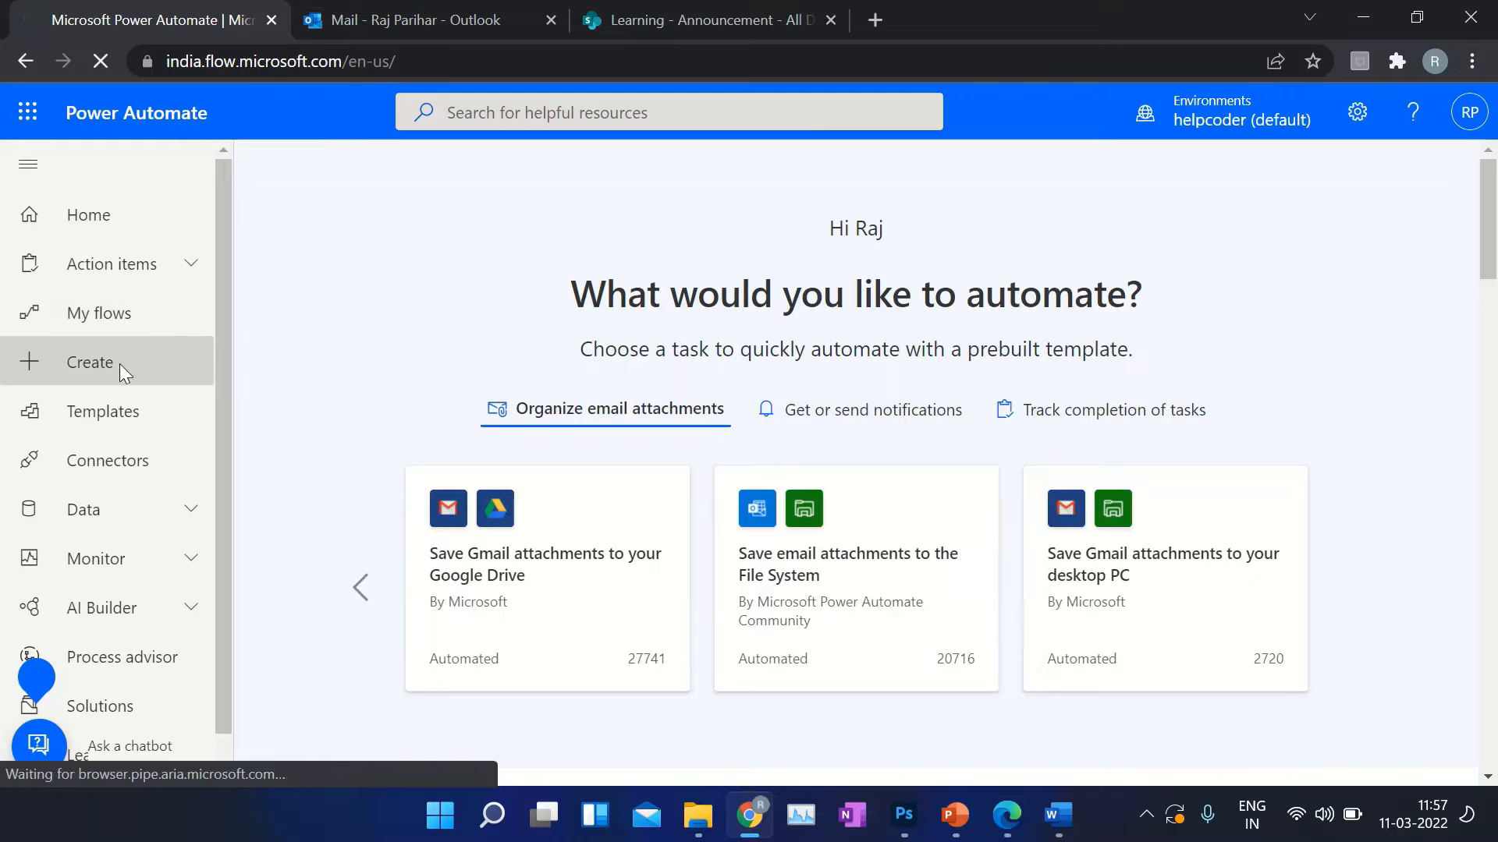
{"action": "left_click", "coordinate": [91, 361]}
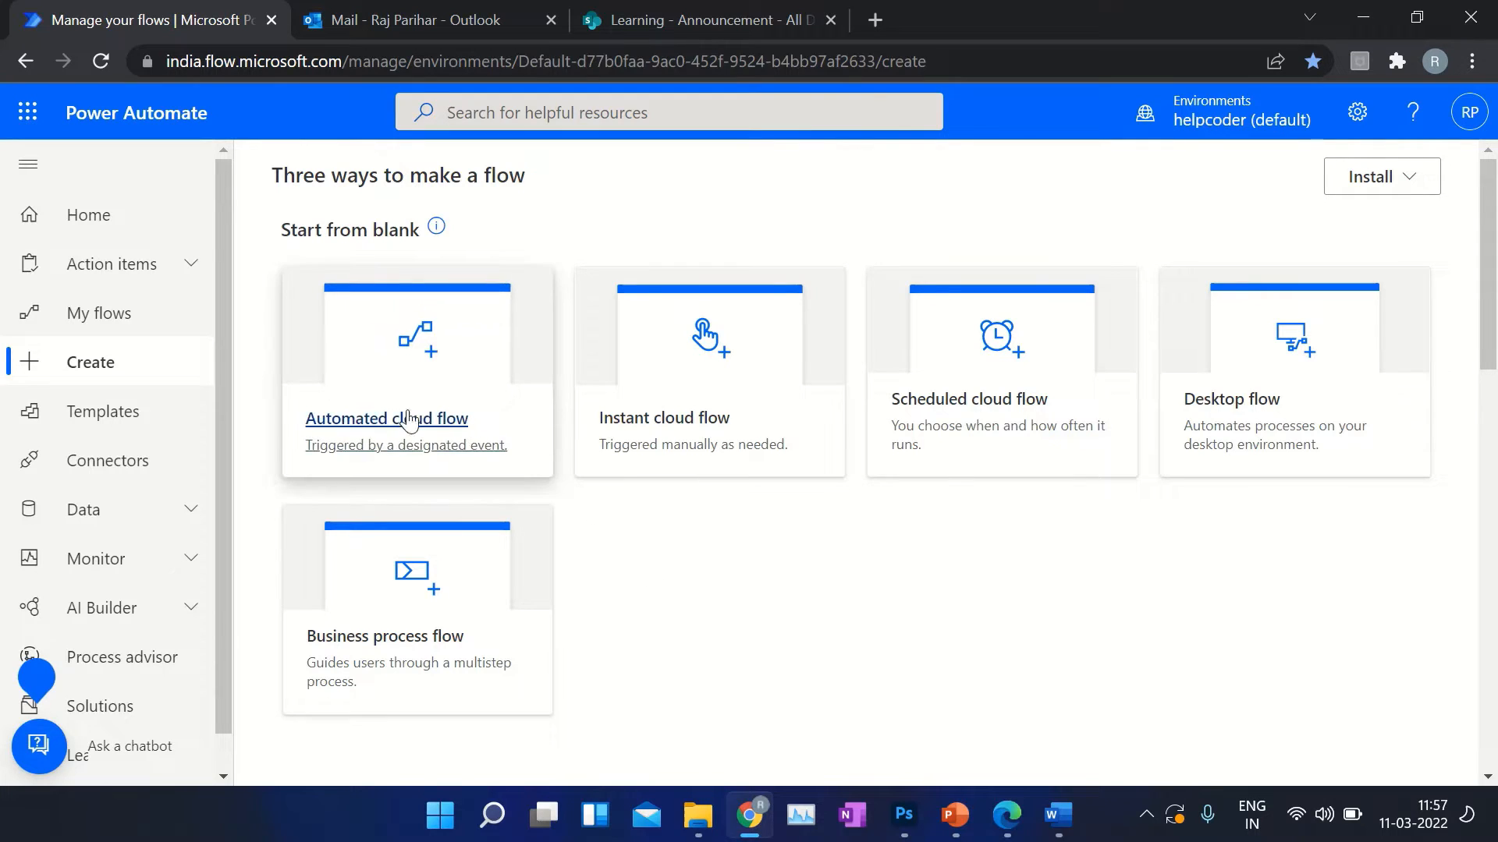
{"action": "mouse_move", "coordinate": [389, 424]}
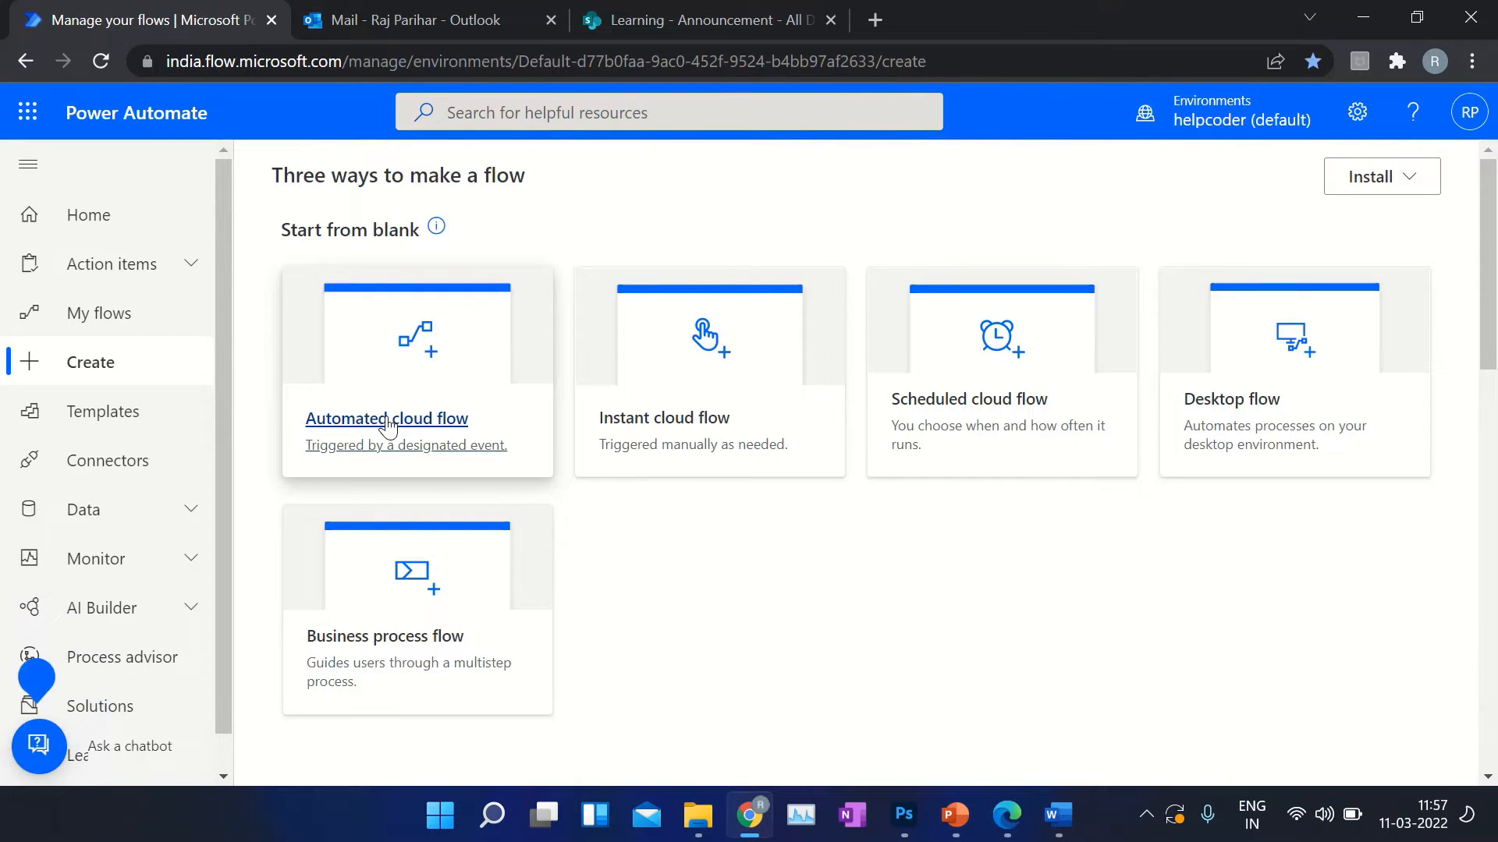
- Start an automated cloud flow and name it 'Save Attachments'
{"action": "left_click", "coordinate": [385, 418]}
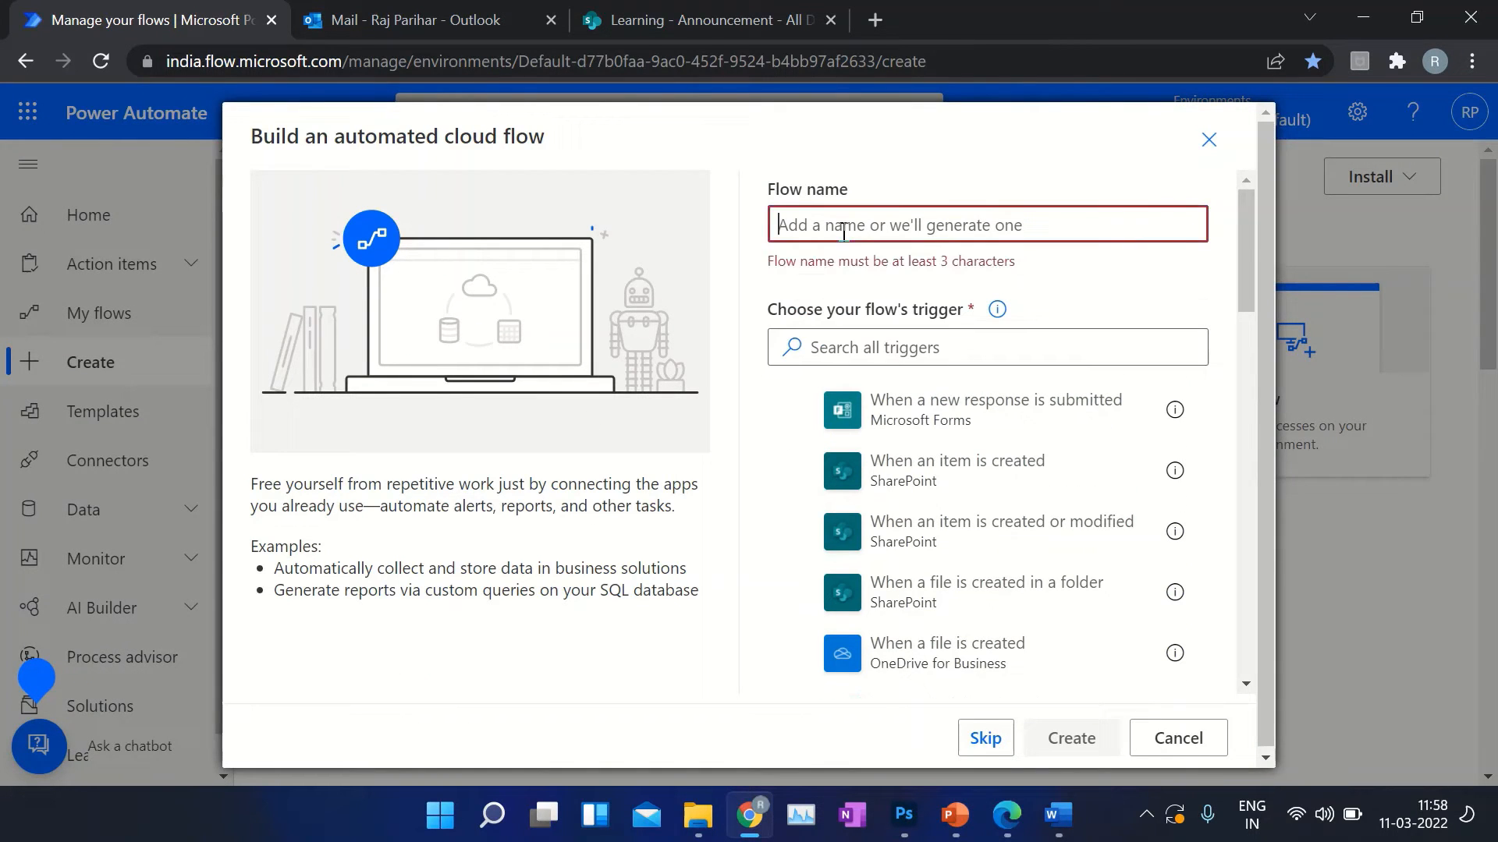
{"action": "type", "text": "Save A"}
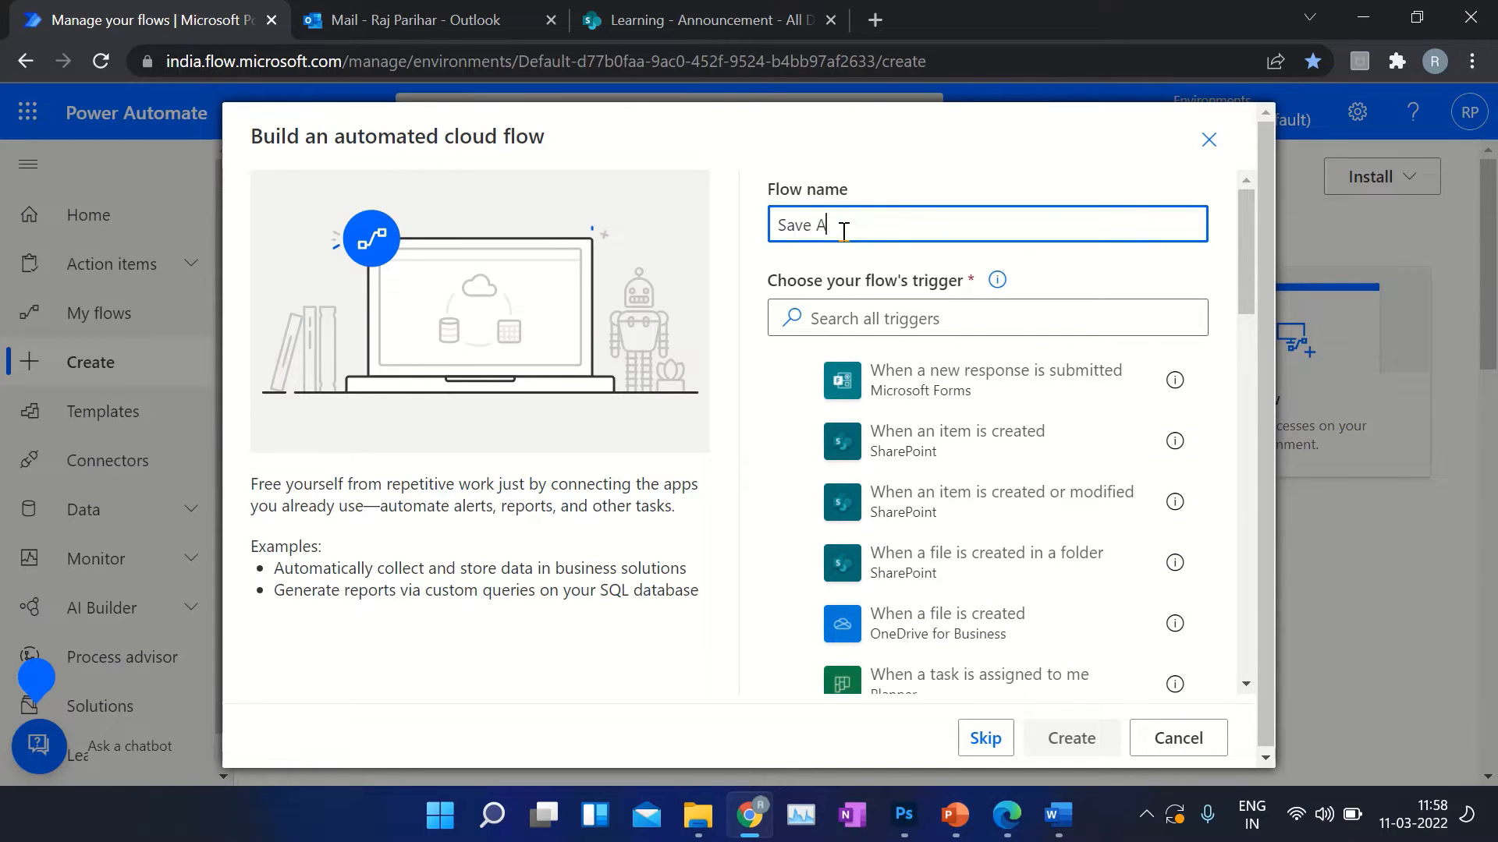
{"action": "type", "text": "ttach"}
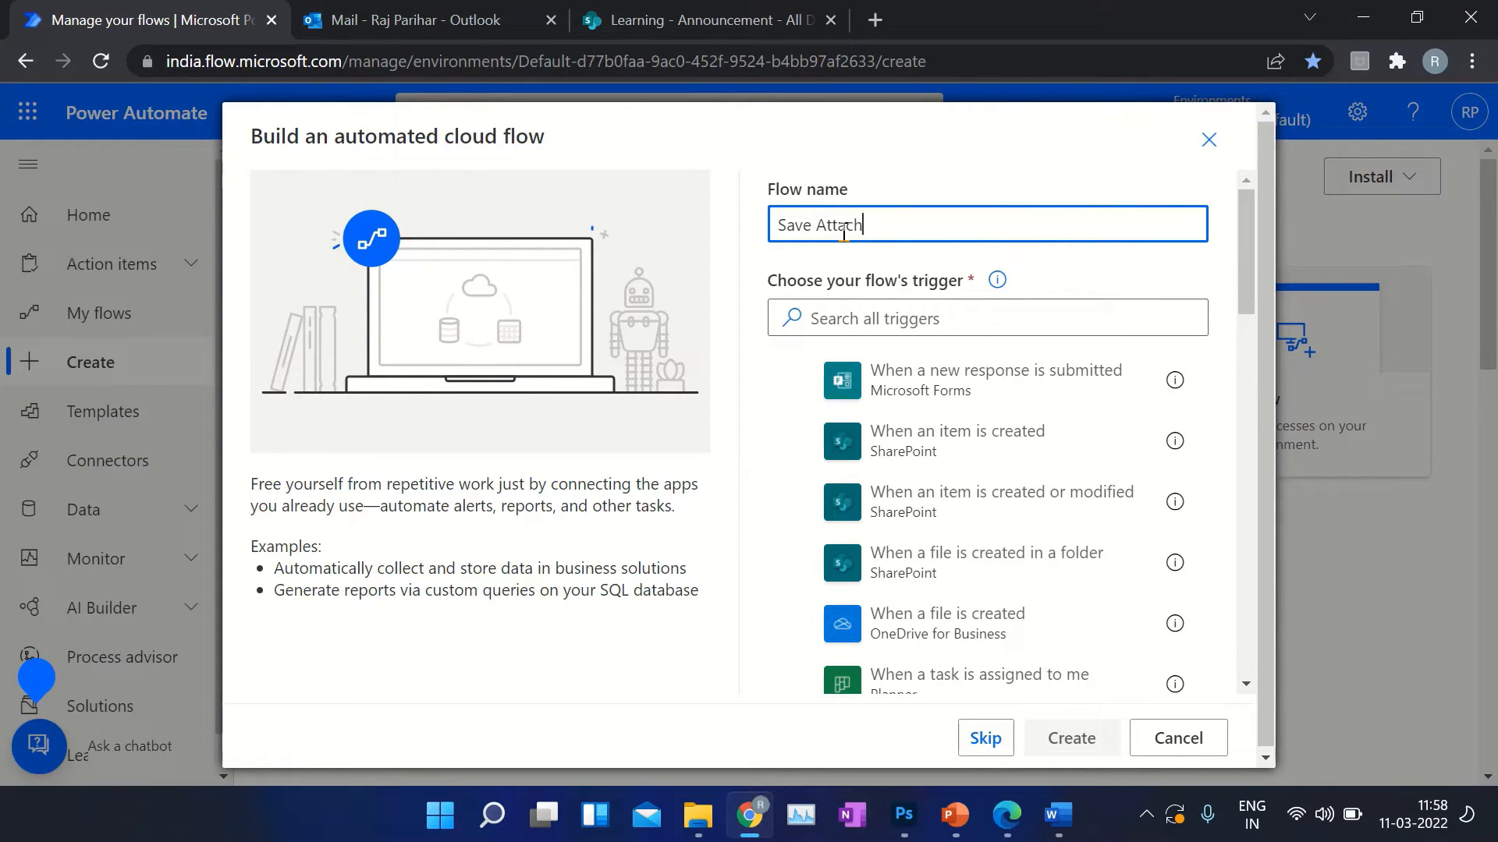
{"action": "type", "text": "ments"}
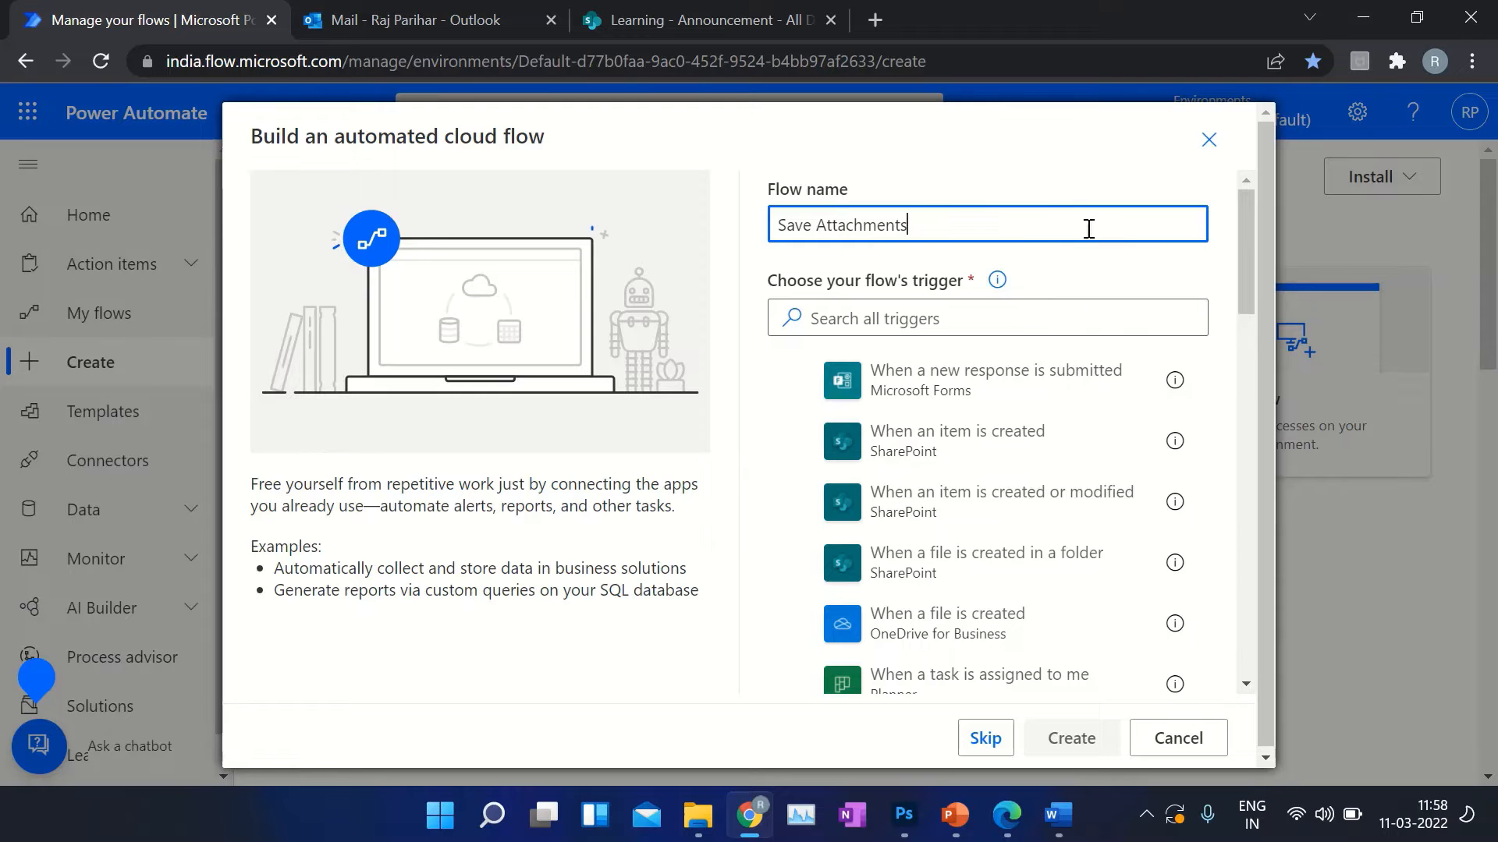
- Search the triggers for 'outlook' to find When a new email arrives (V3)
{"action": "left_click", "coordinate": [986, 318]}
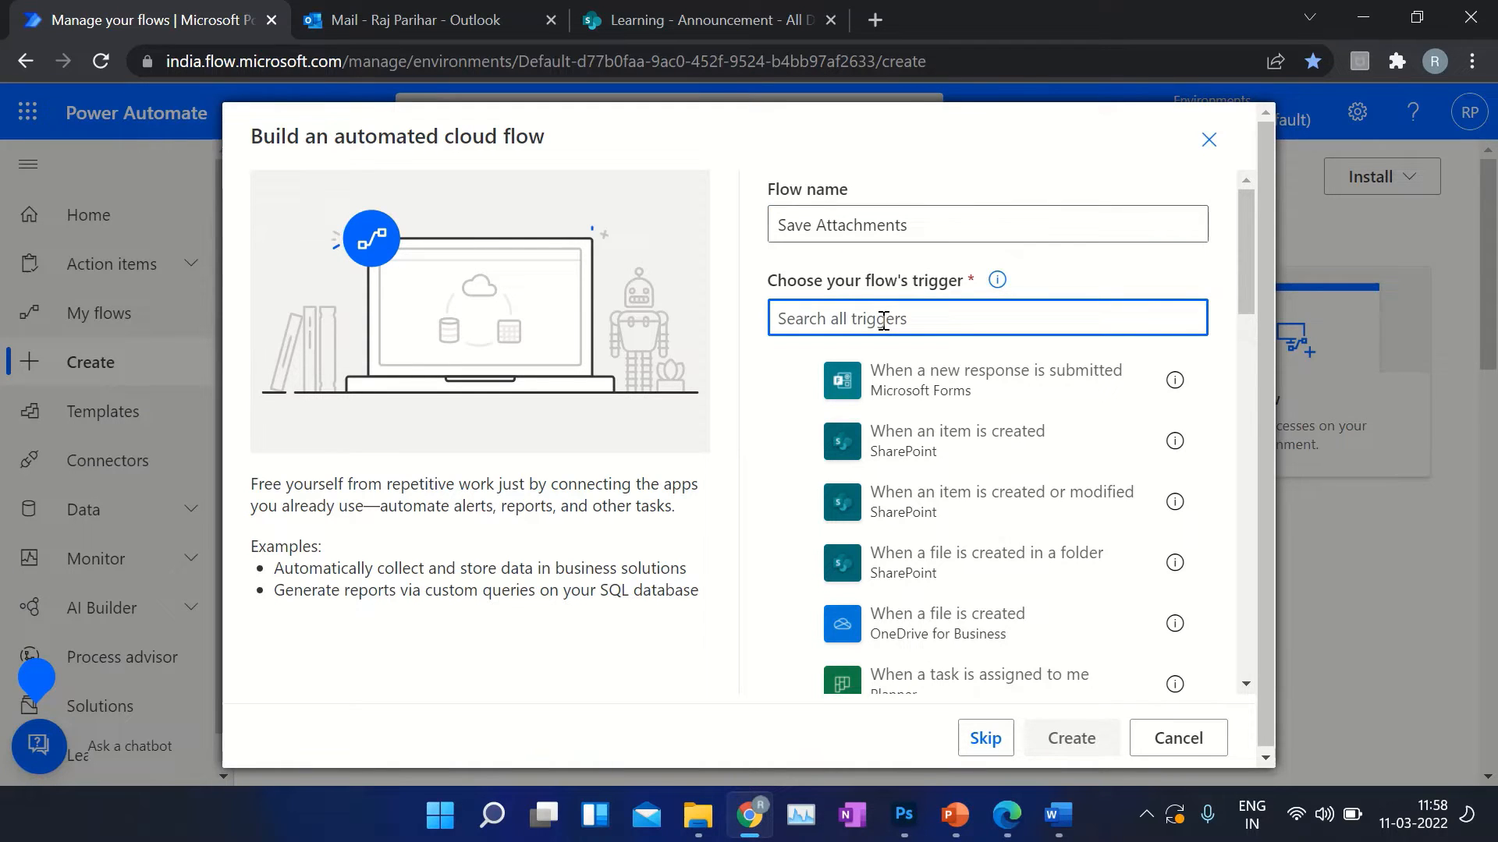
{"action": "type", "text": "outlook"}
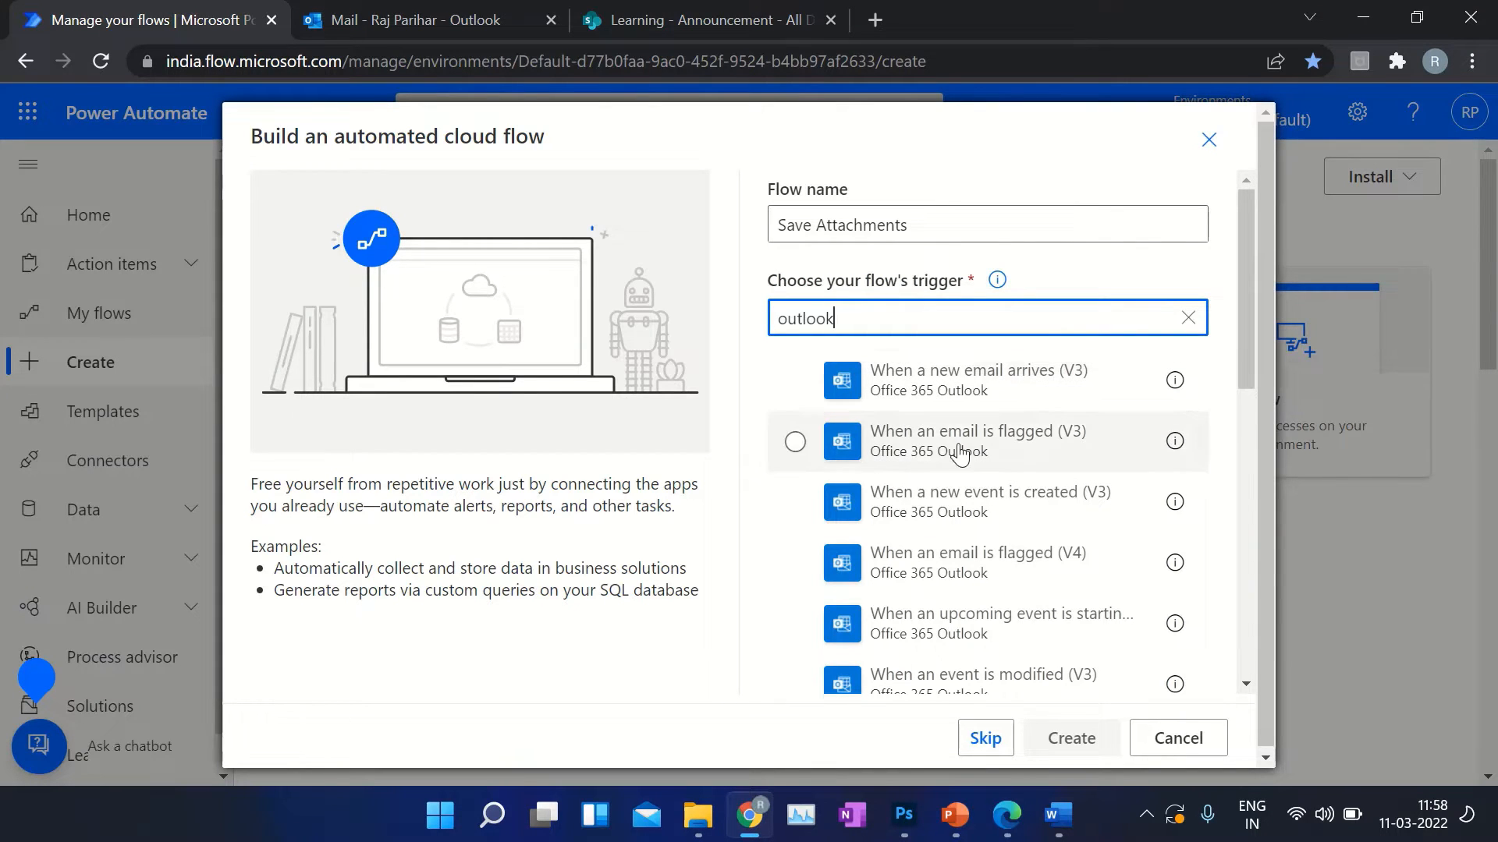
{"action": "scroll", "scroll_direction": "down", "scroll_amount": 3}
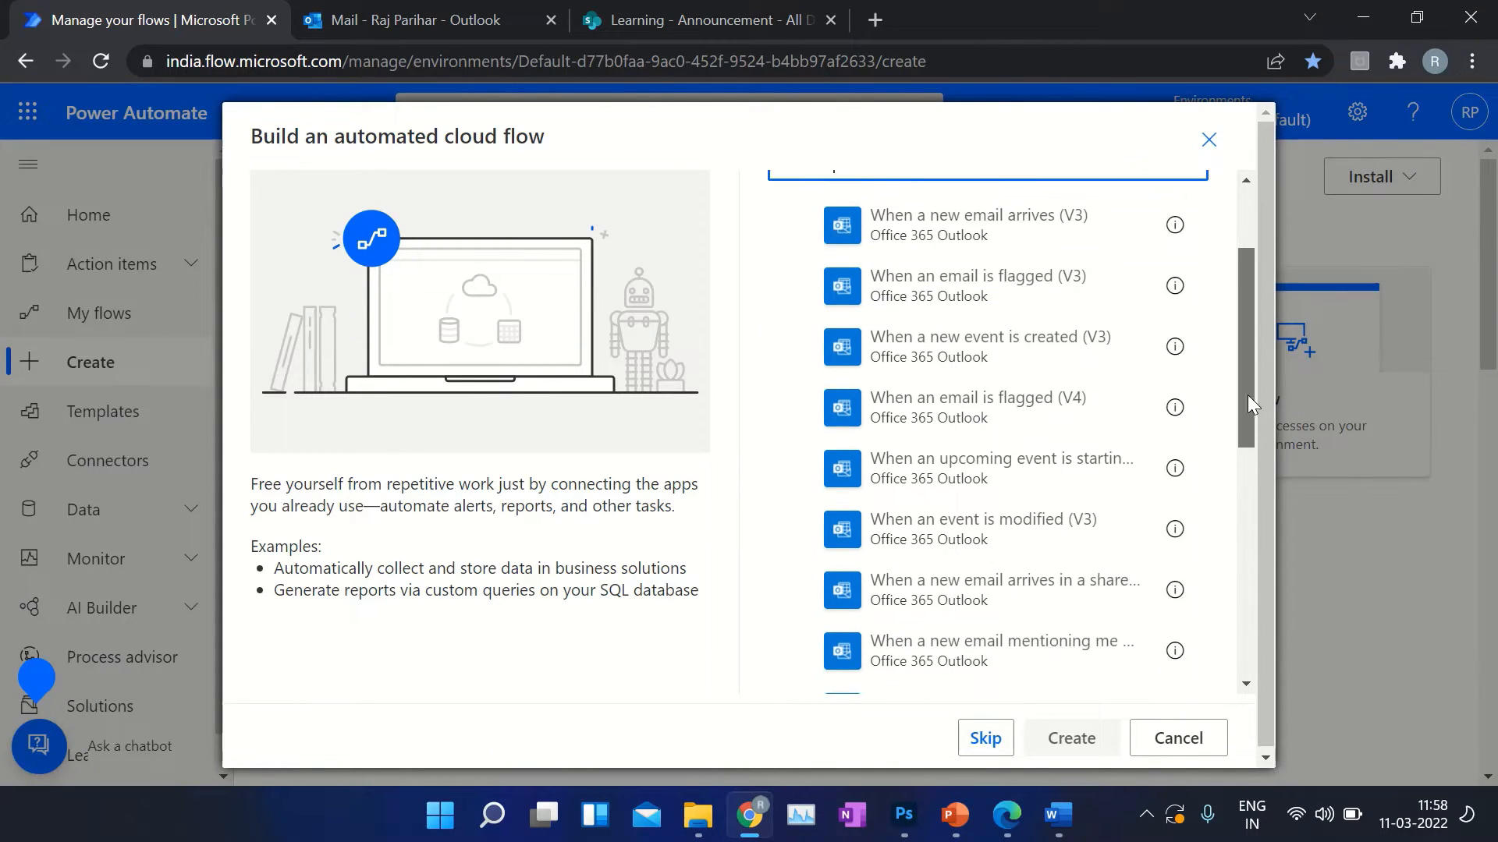
{"action": "scroll", "scroll_direction": "down", "scroll_amount": 3}
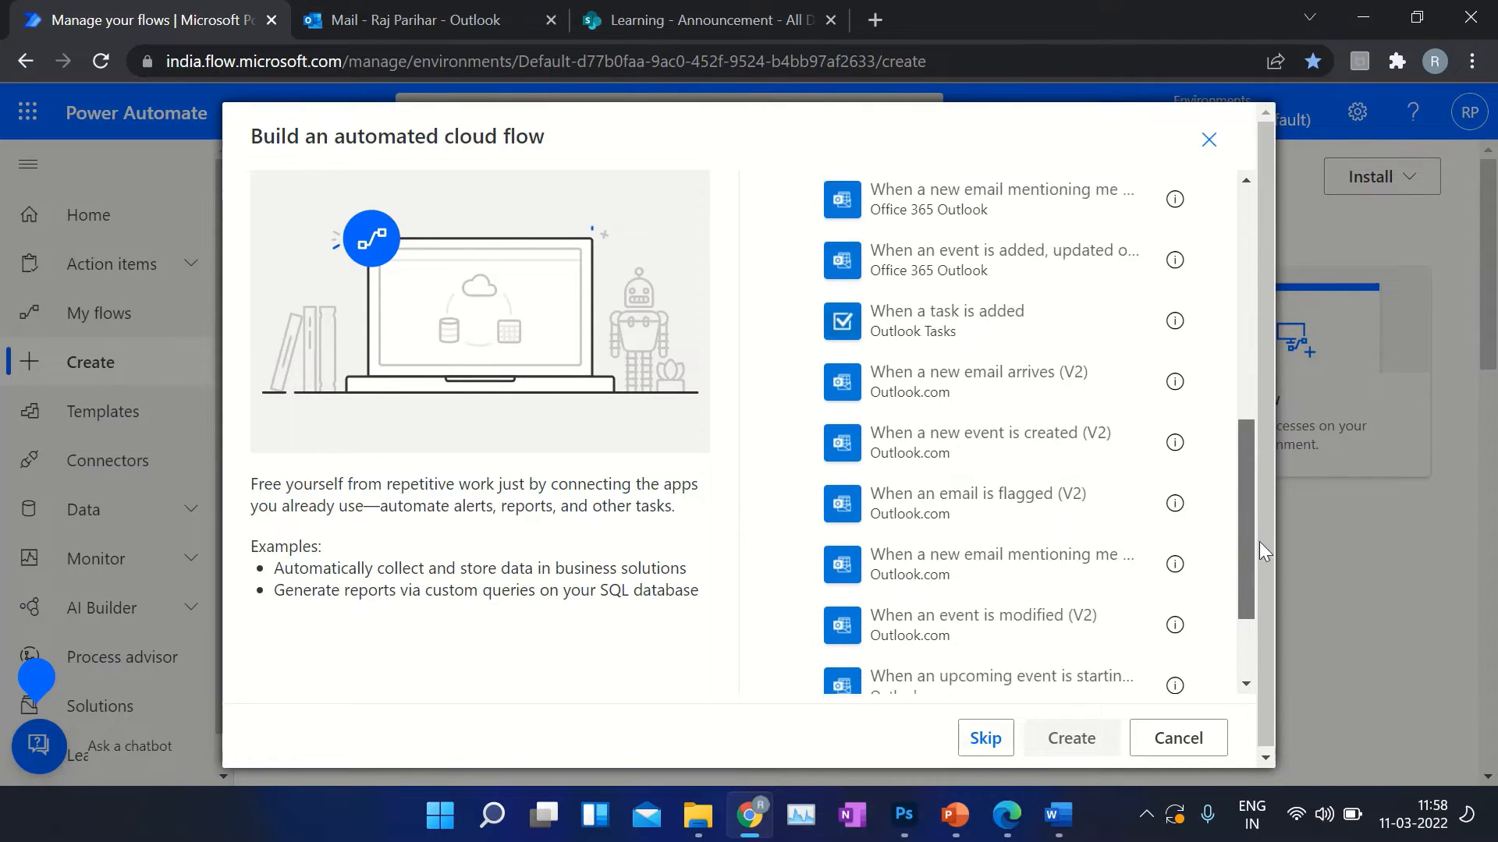
{"action": "type", "text": "outlook"}
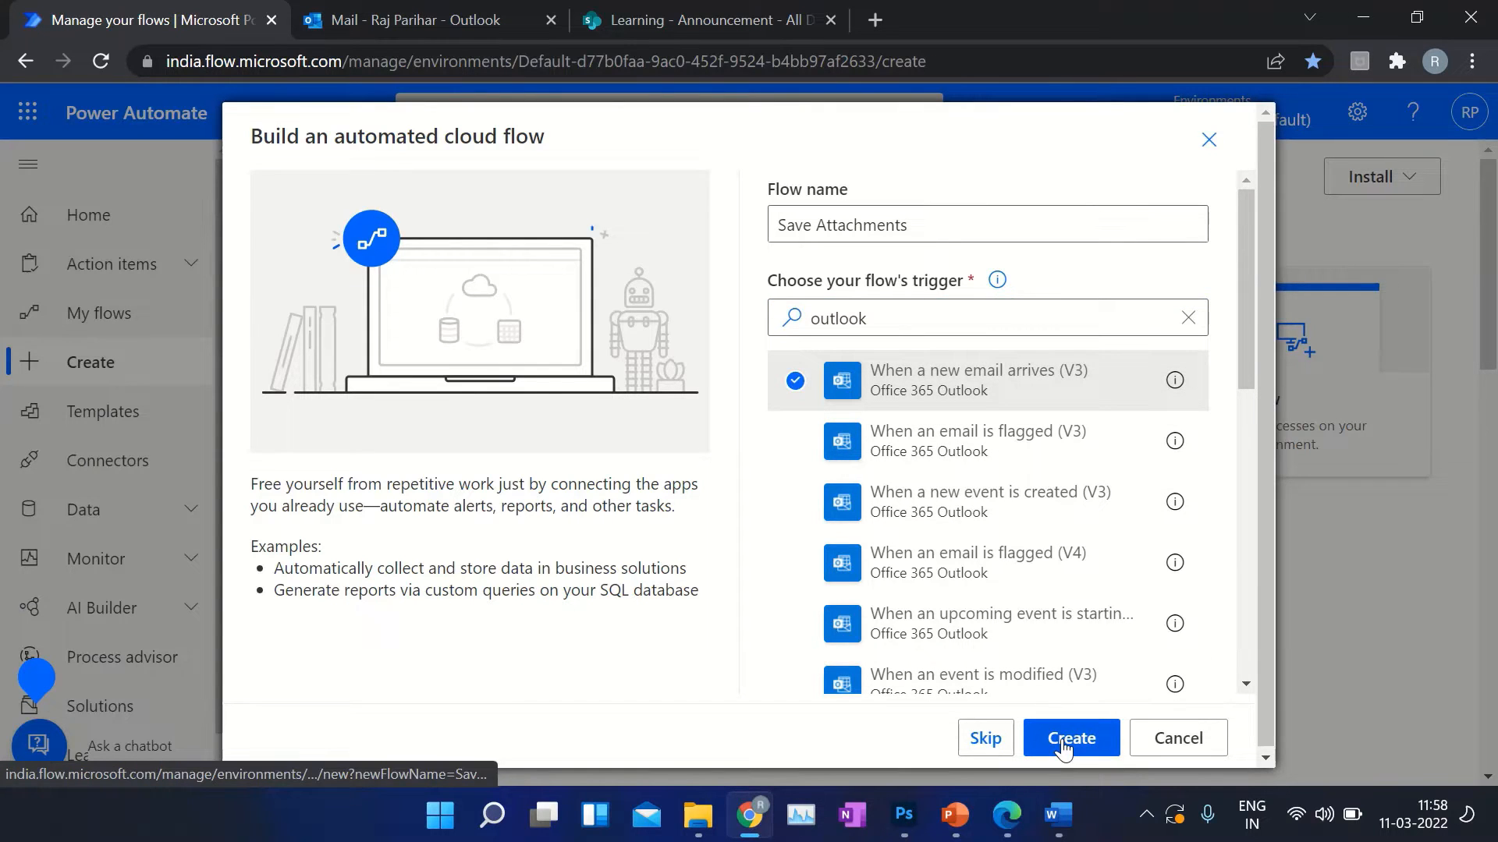
- Create the flow and set the trigger's Include Attachments option to Yes
{"action": "left_click", "coordinate": [1070, 738]}
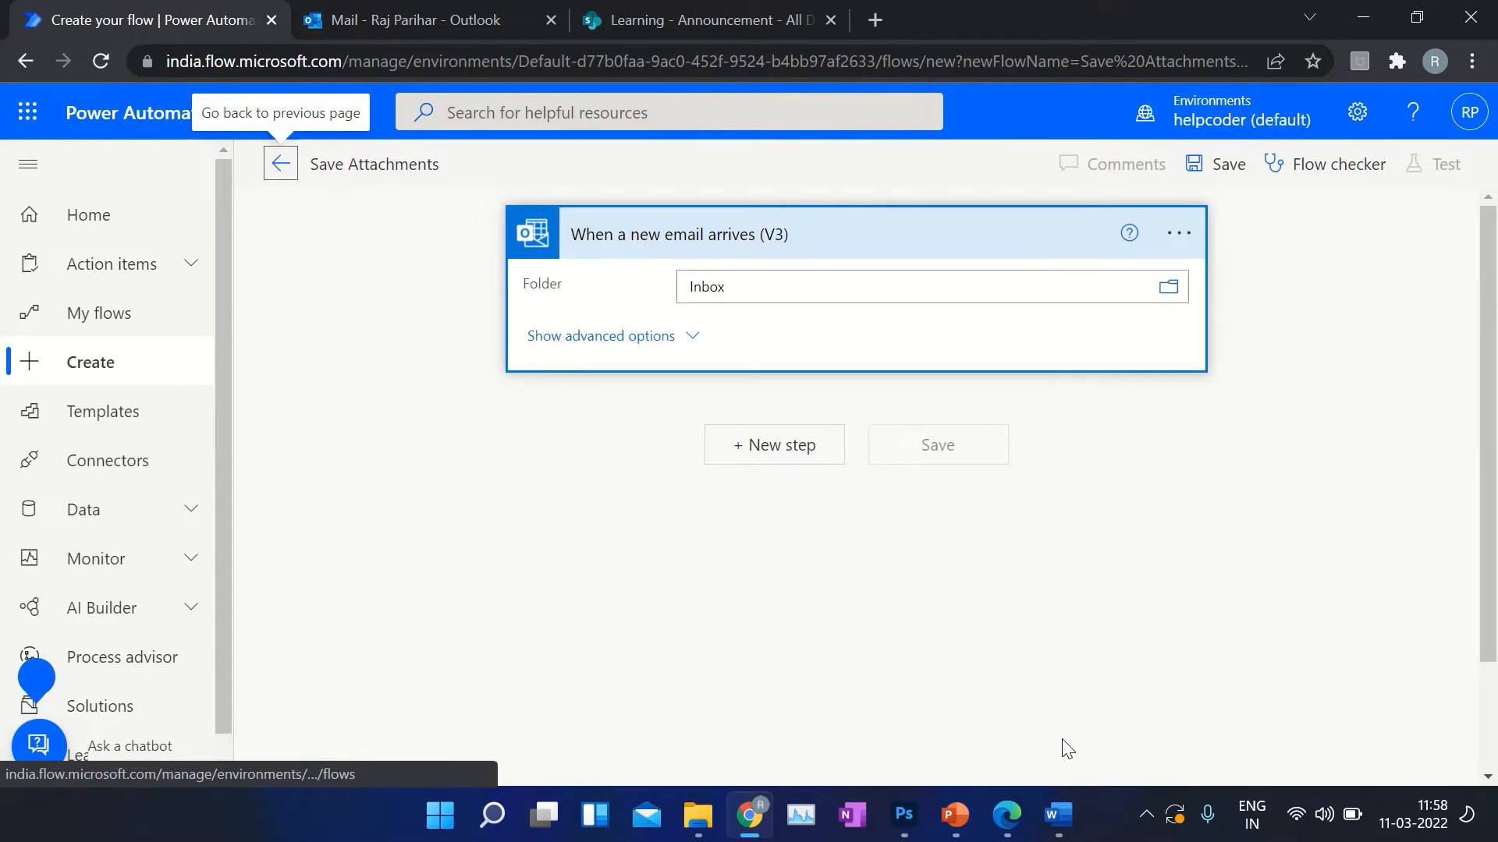
{"action": "left_click", "coordinate": [601, 335]}
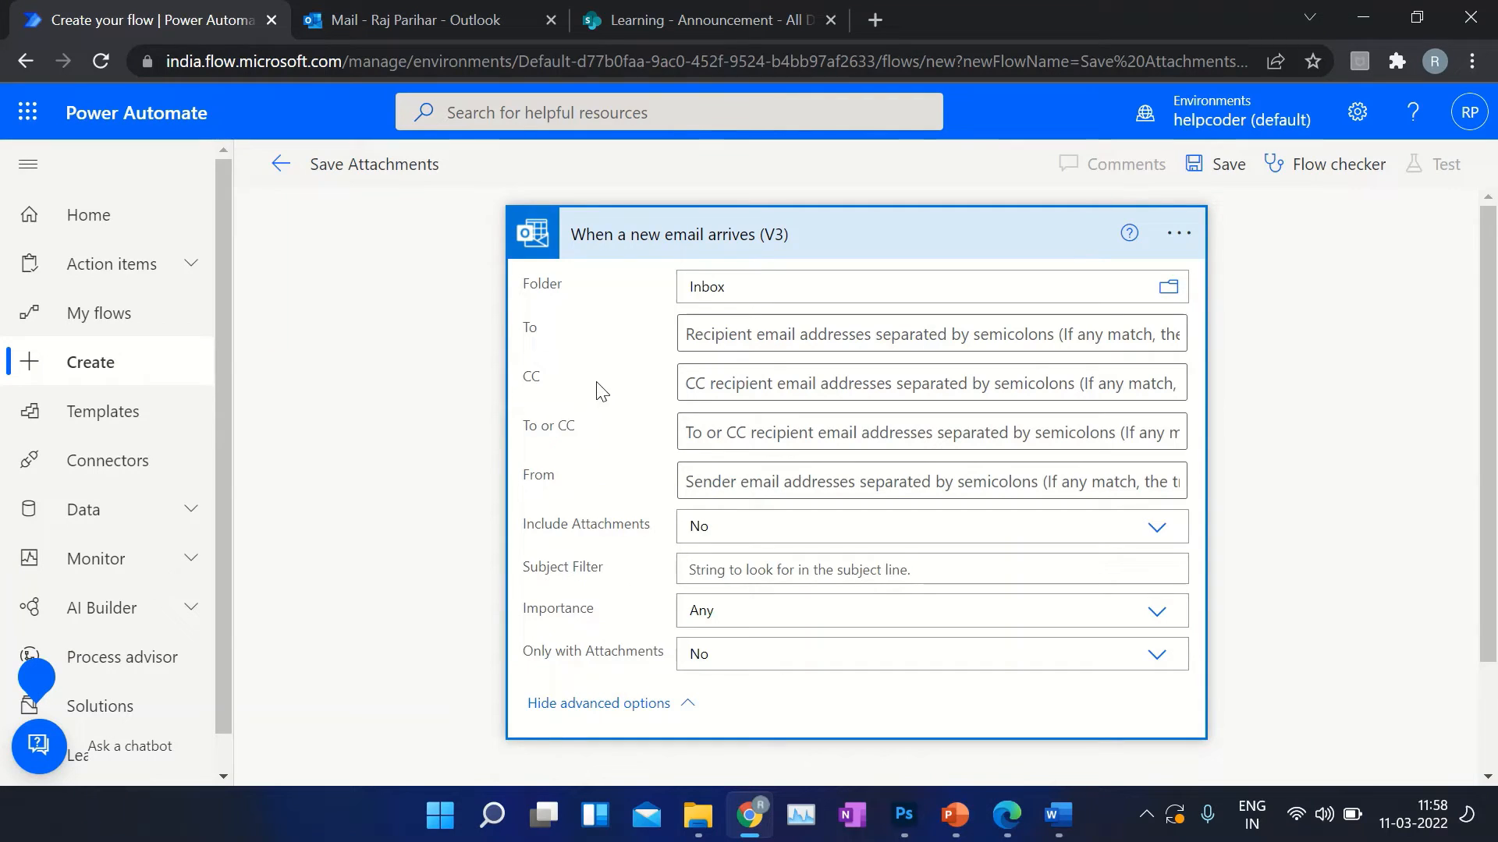
{"action": "mouse_move", "coordinate": [594, 381]}
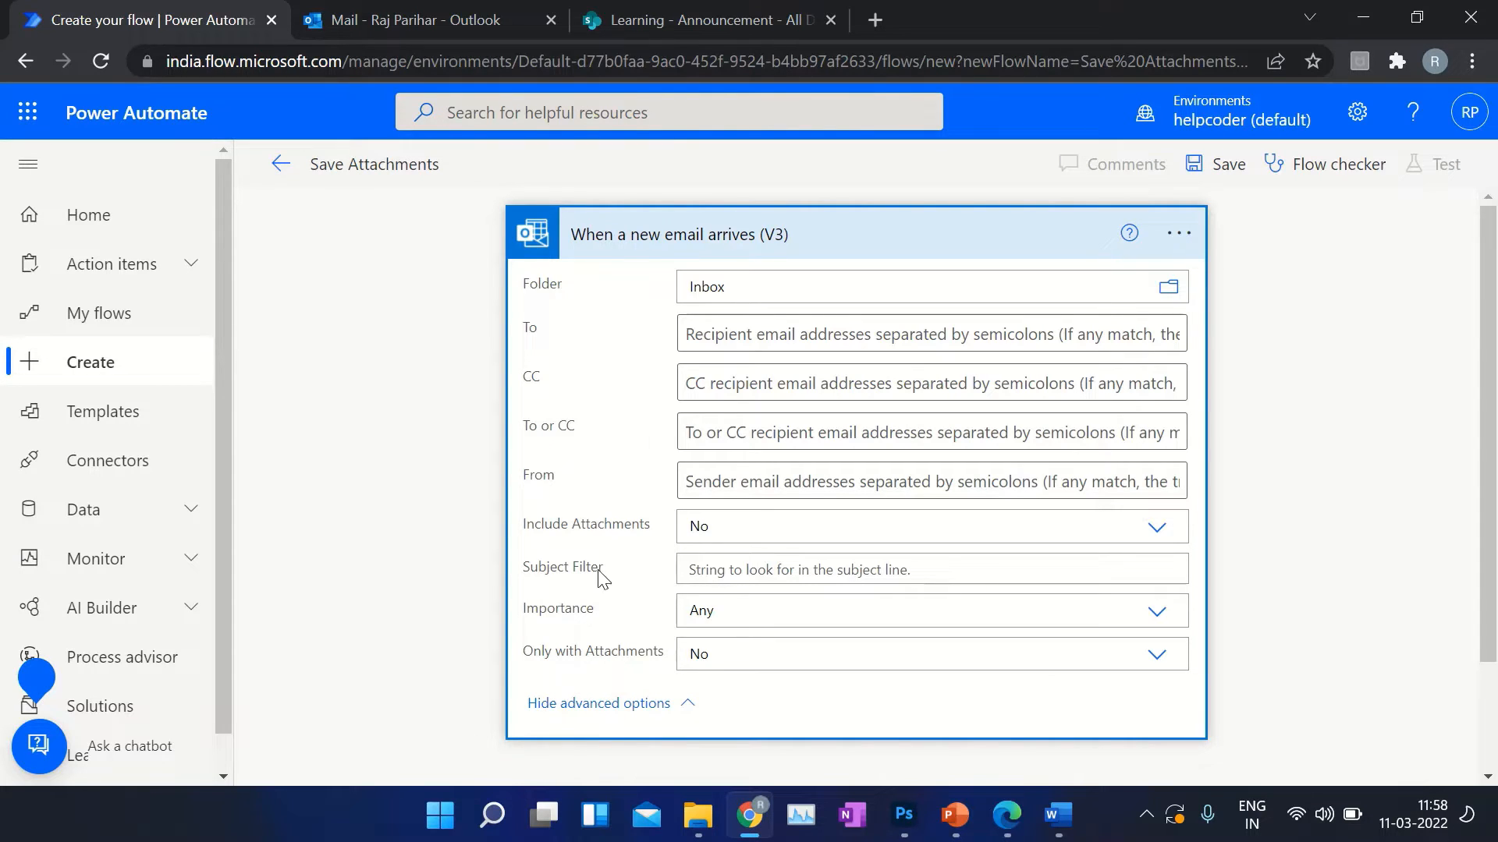
{"action": "mouse_move", "coordinate": [585, 546]}
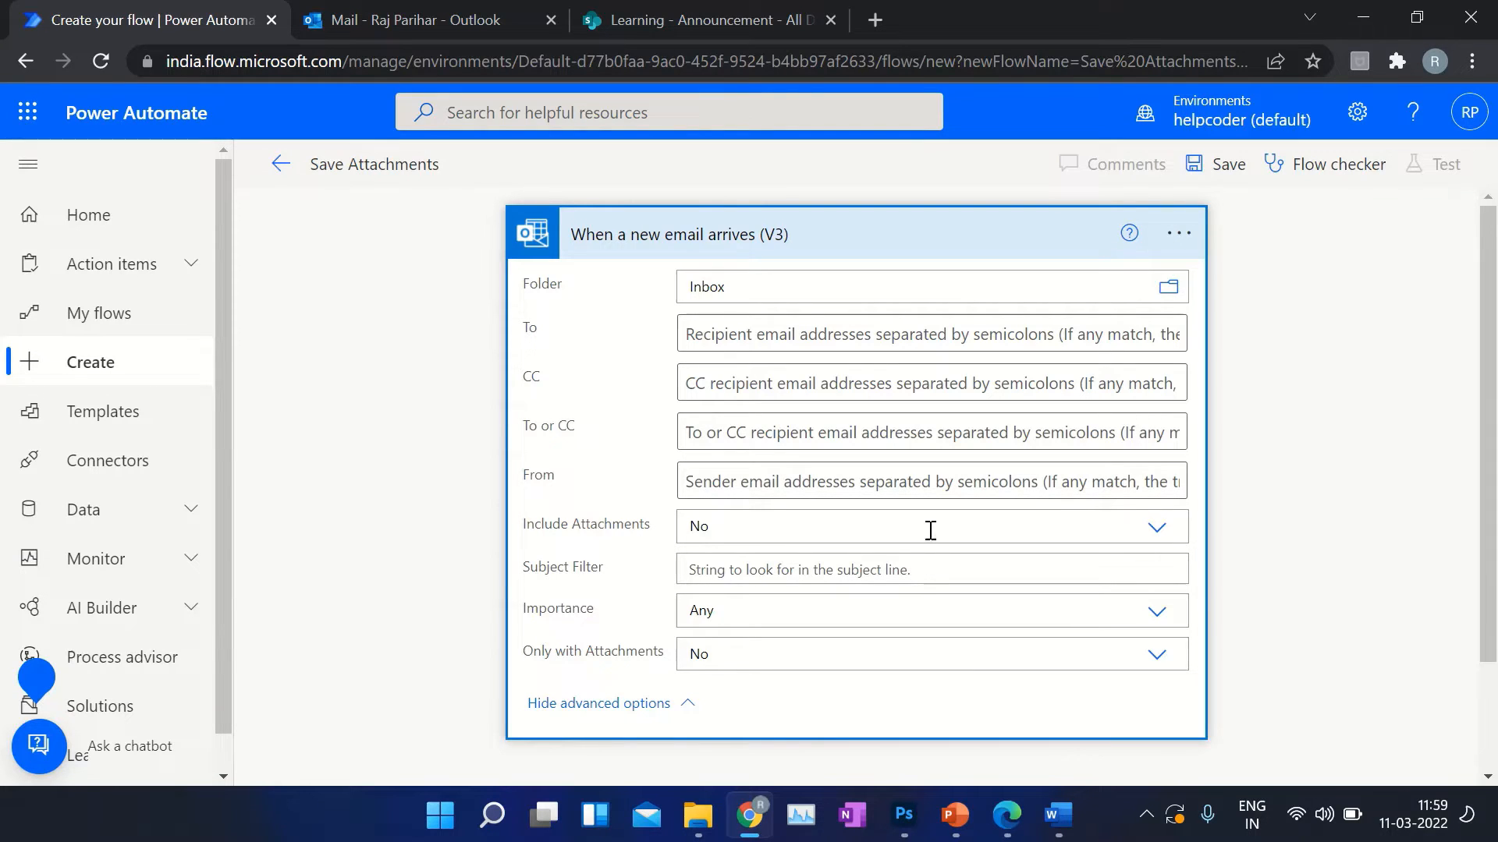
{"action": "left_click", "coordinate": [1155, 526]}
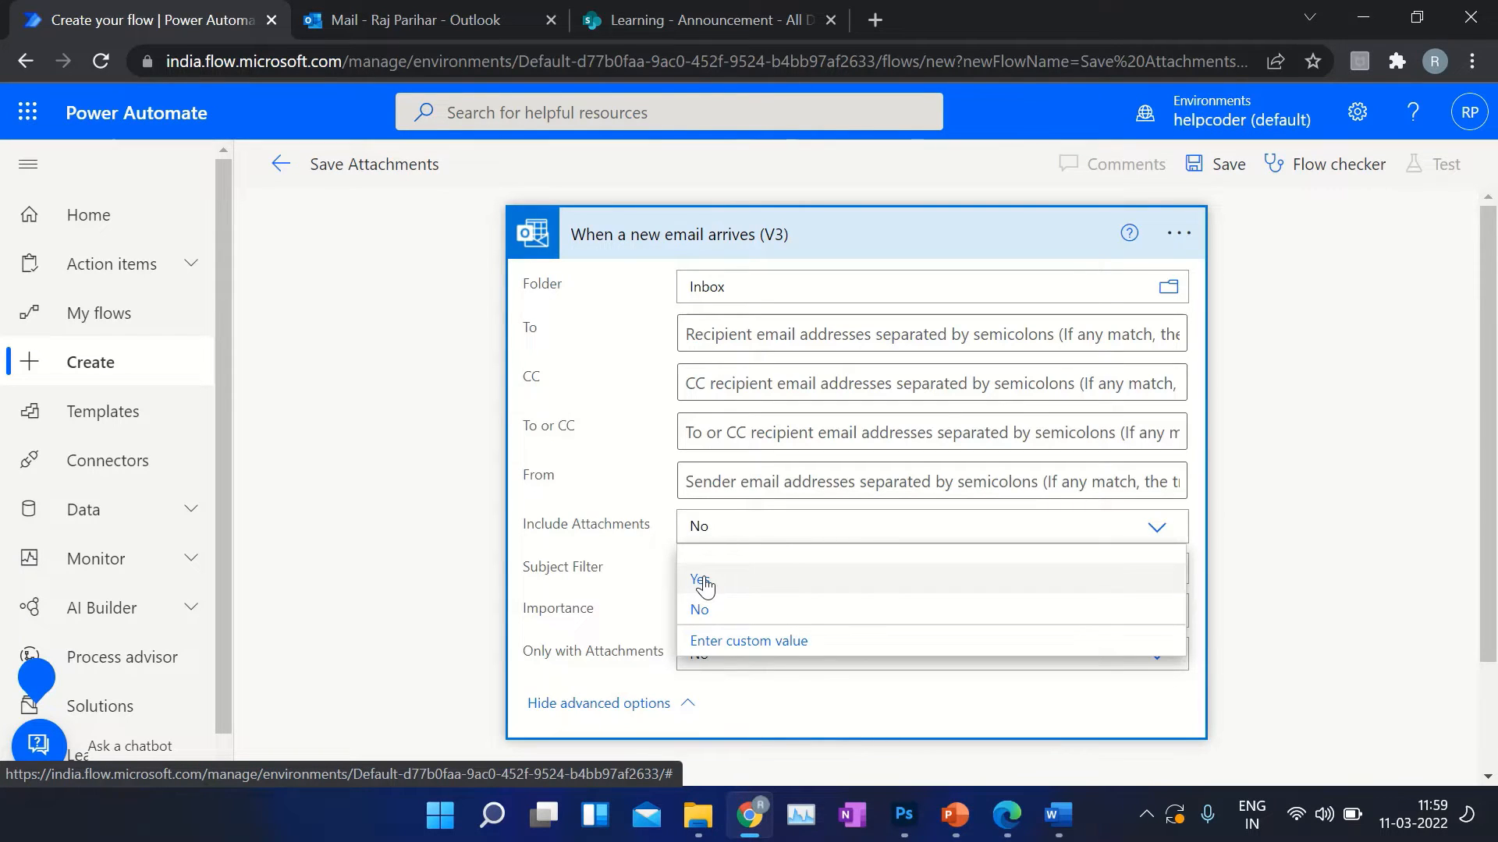
{"action": "left_click", "coordinate": [703, 580]}
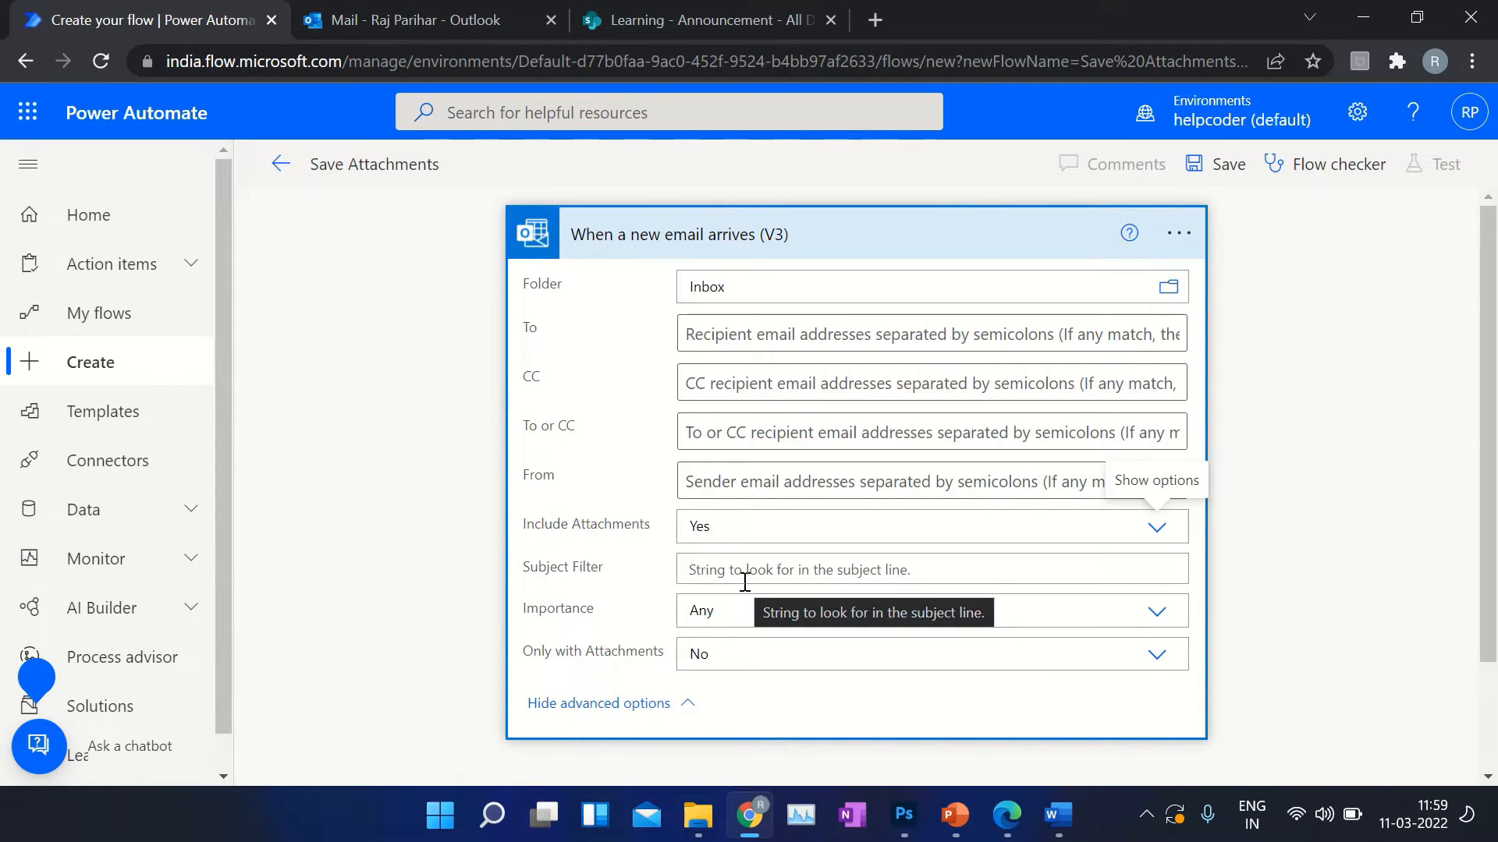
{"action": "mouse_move", "coordinate": [764, 578]}
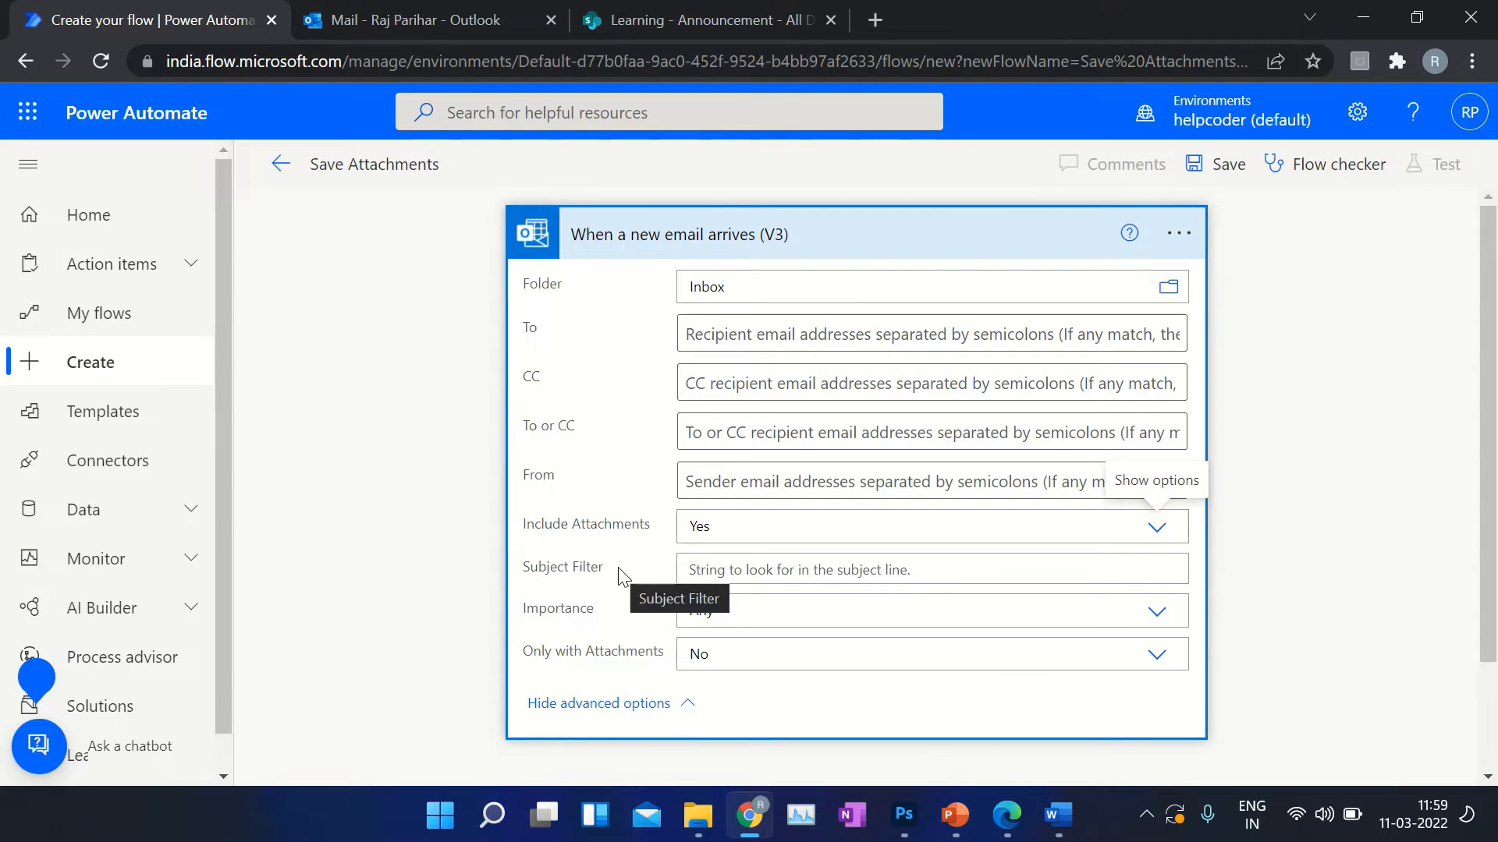
- Filter the trigger's From field to emails sent by Mike
{"action": "left_click", "coordinate": [932, 481]}
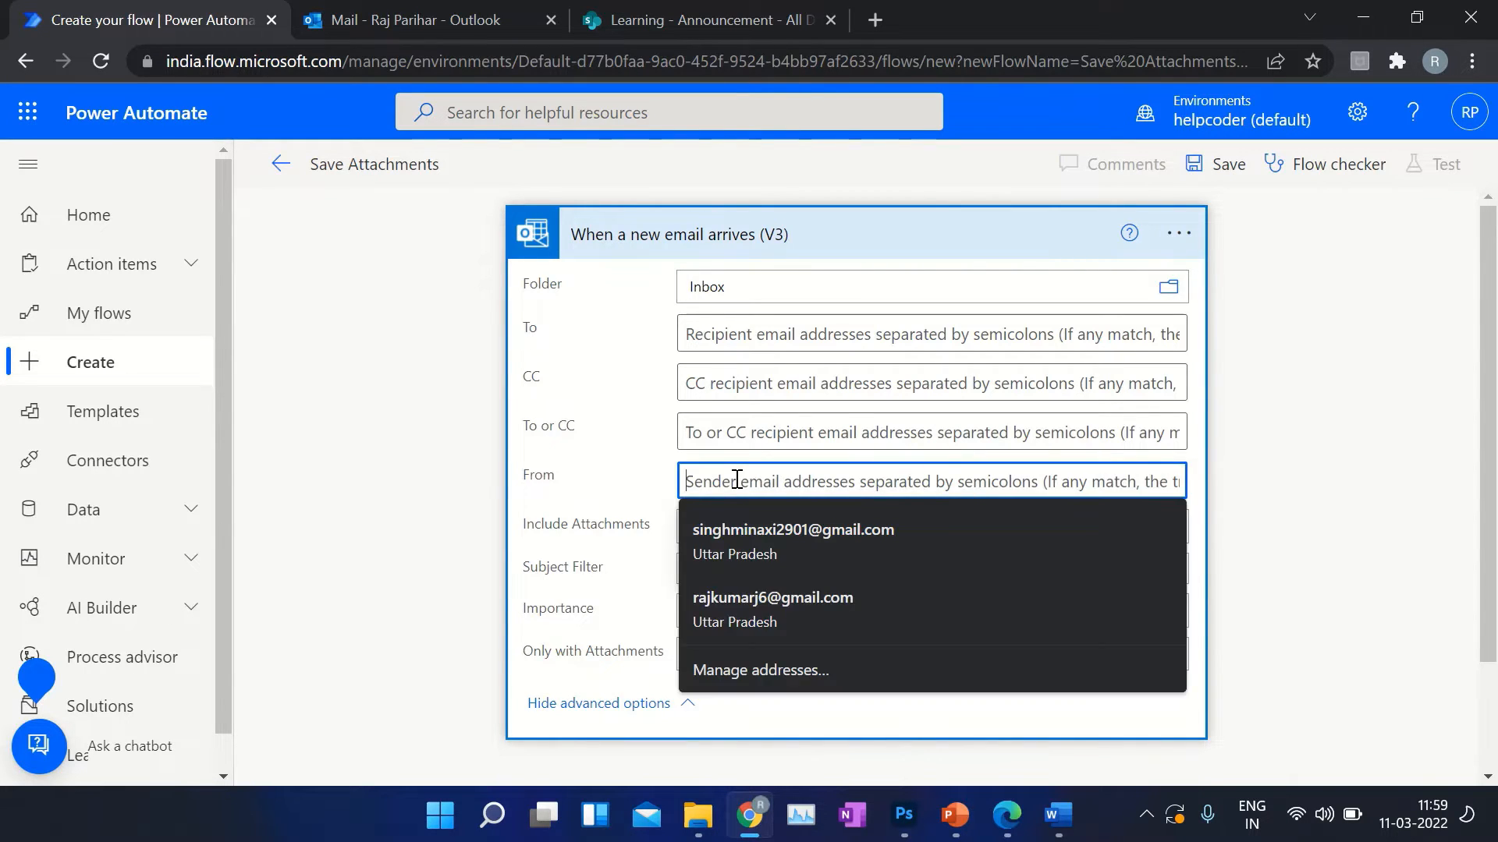
{"action": "type", "text": "Mike"}
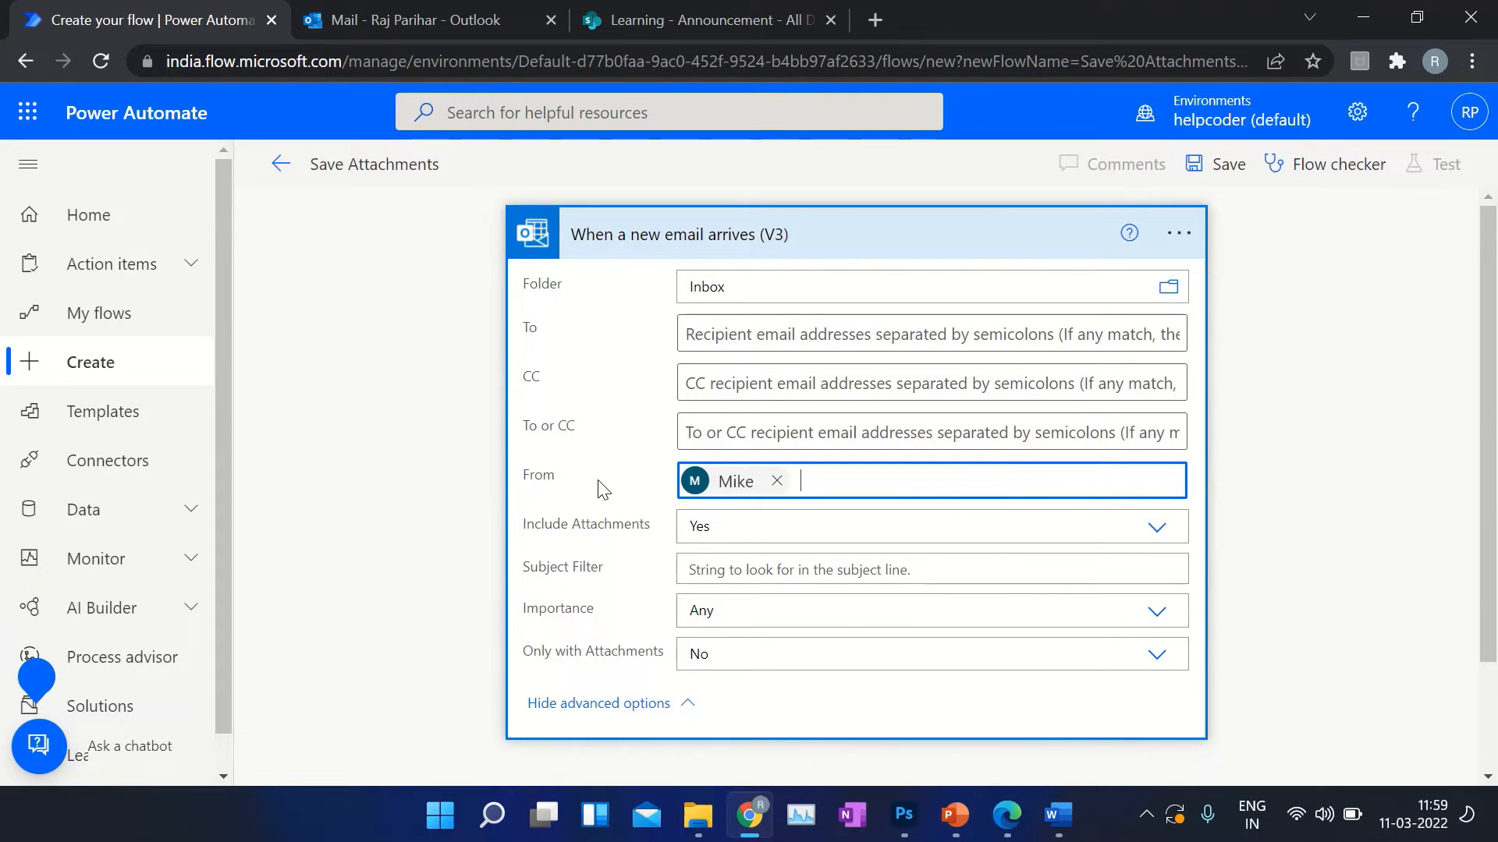
{"action": "mouse_move", "coordinate": [602, 488]}
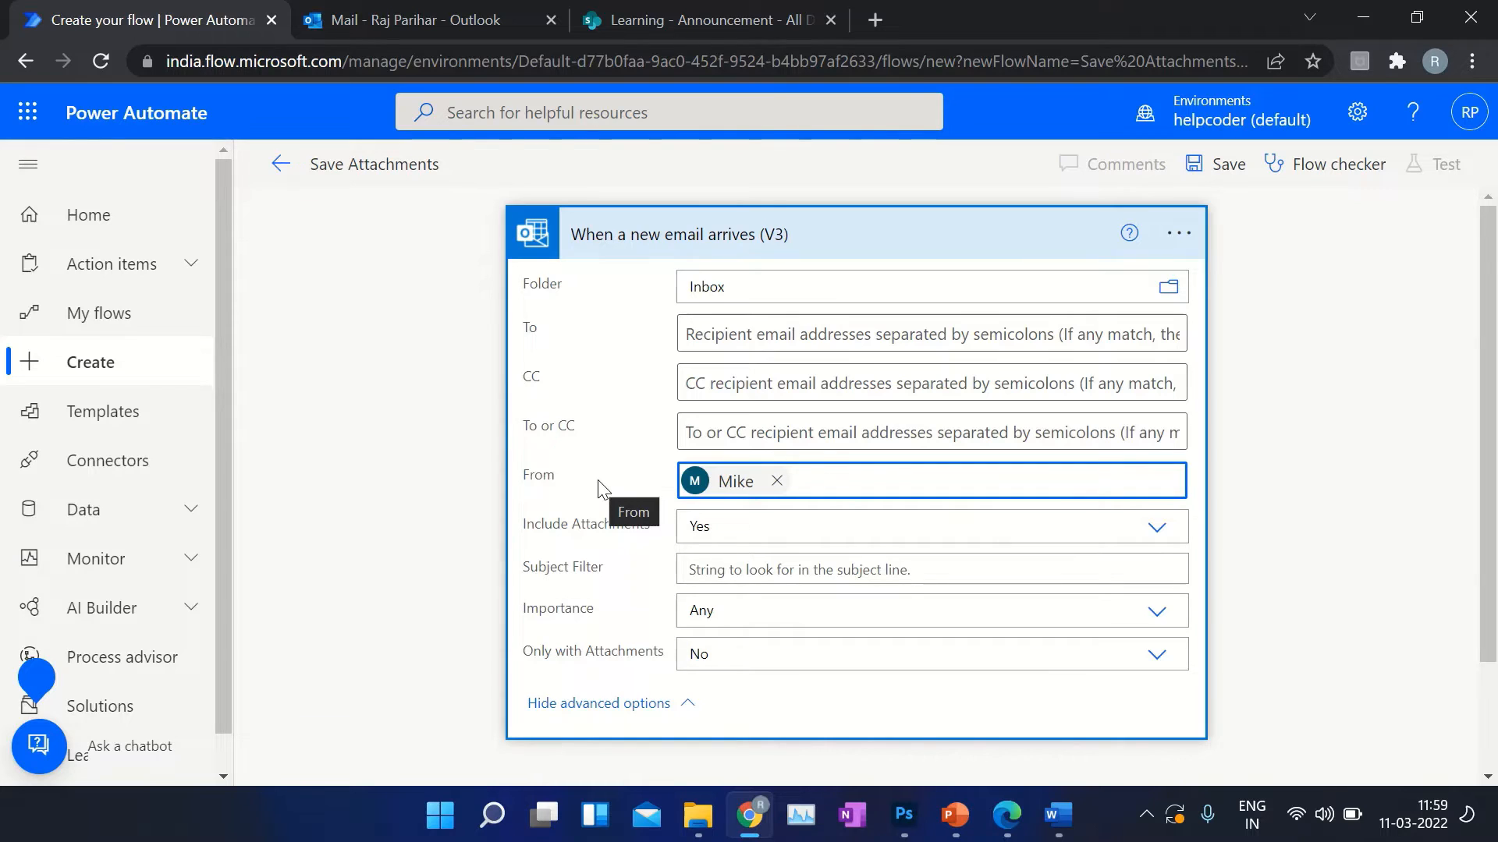
{"action": "scroll", "scroll_direction": "down", "scroll_amount": 3}
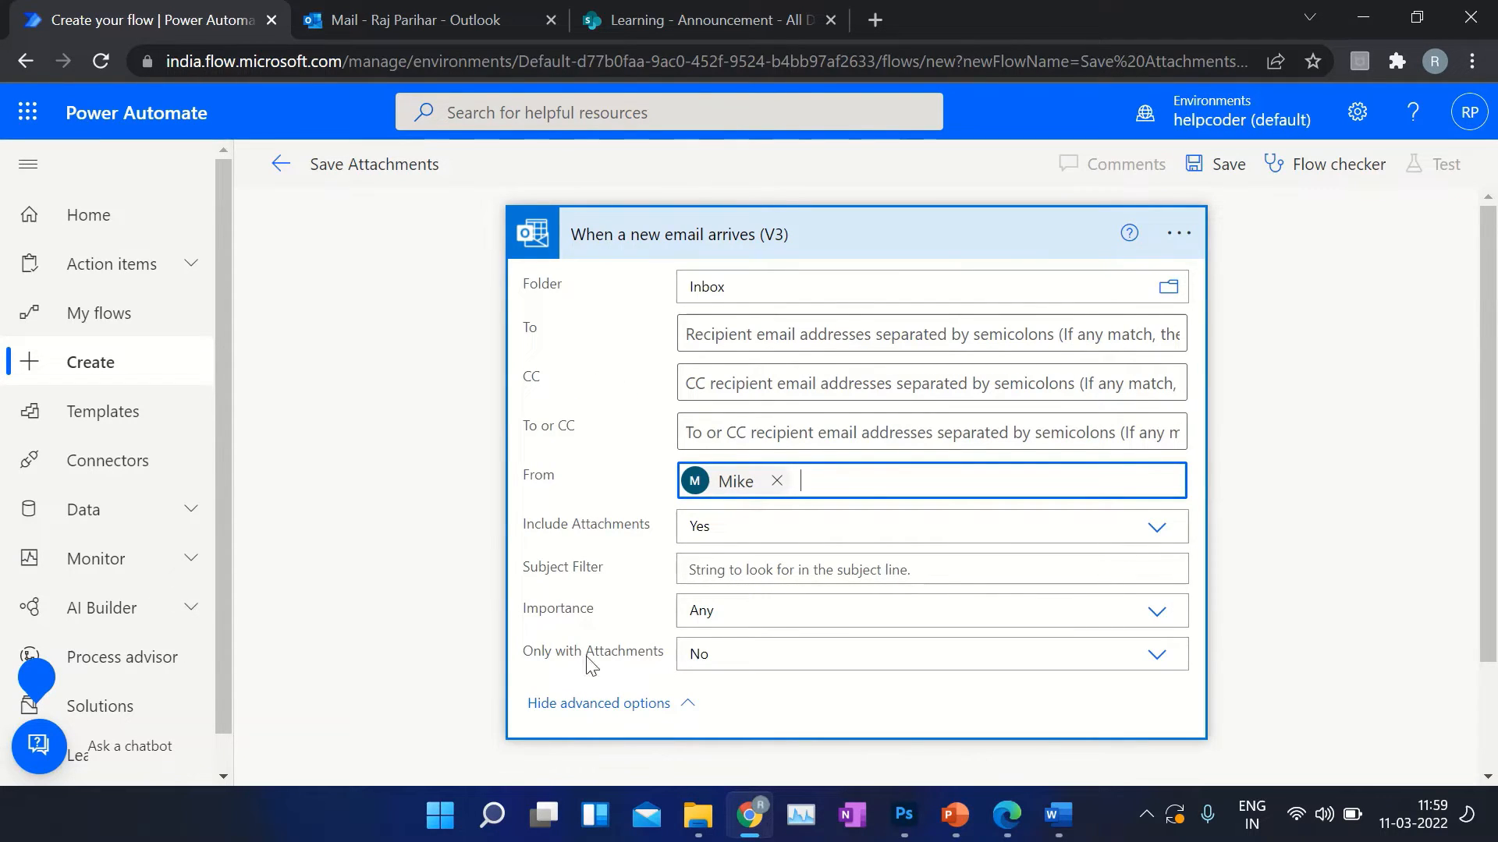
{"action": "mouse_move", "coordinate": [555, 670]}
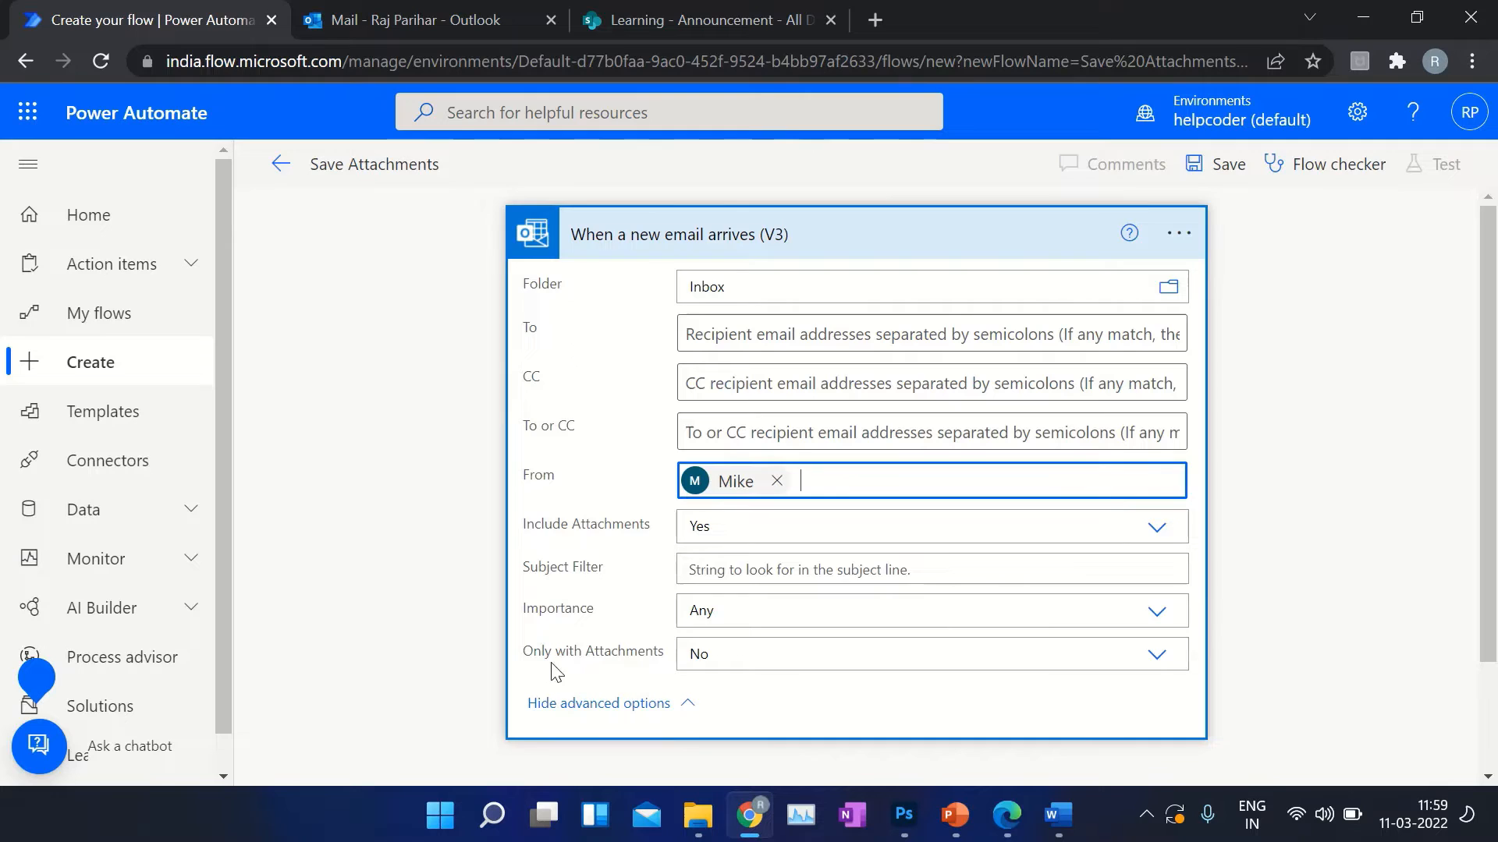
{"action": "mouse_move", "coordinate": [588, 346]}
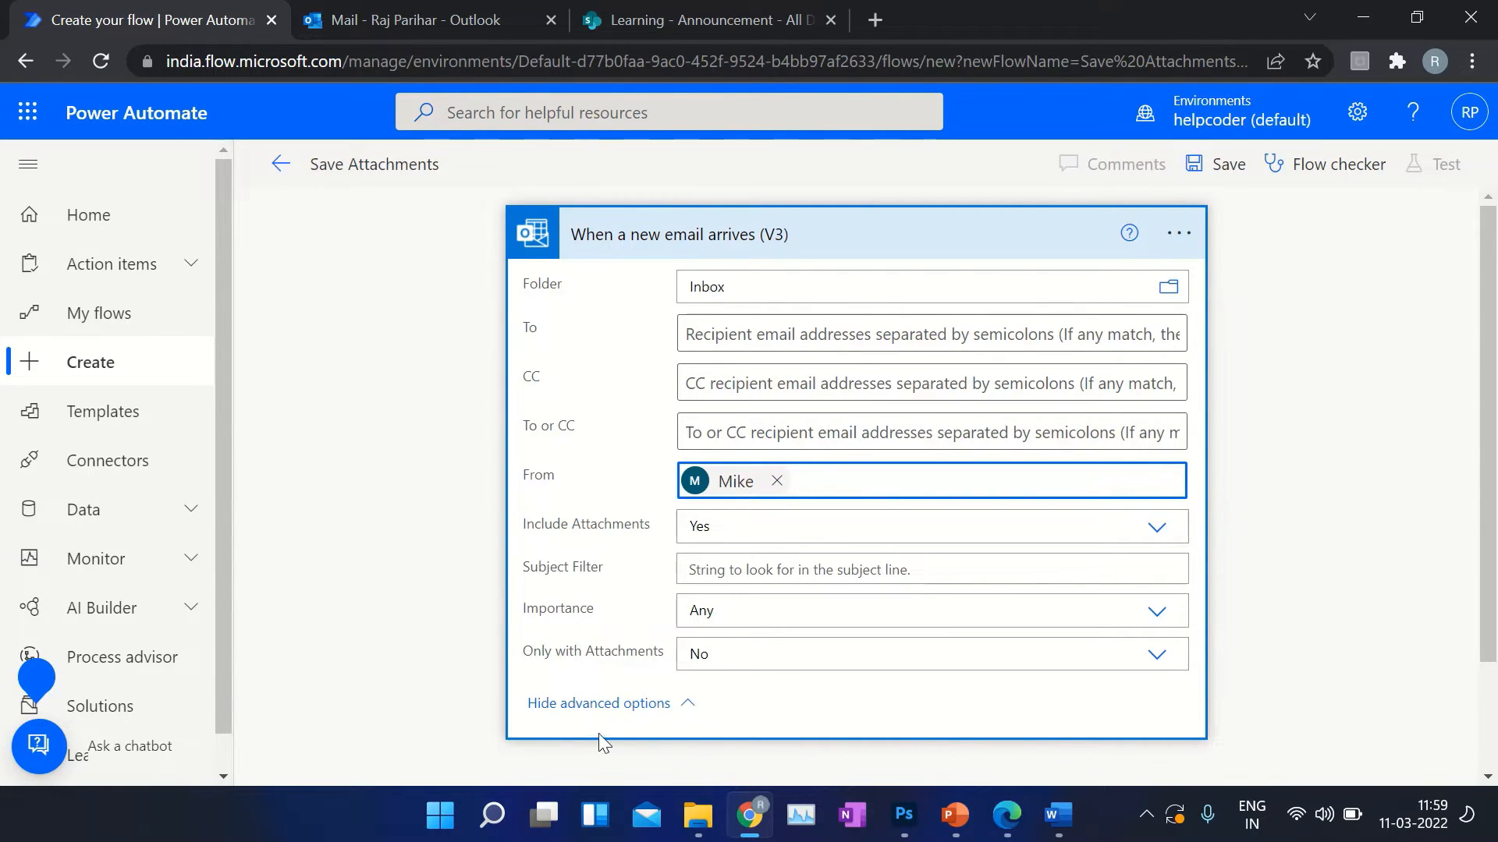
- Add an Apply to each loop as the new step after the trigger
{"action": "left_click", "coordinate": [597, 704]}
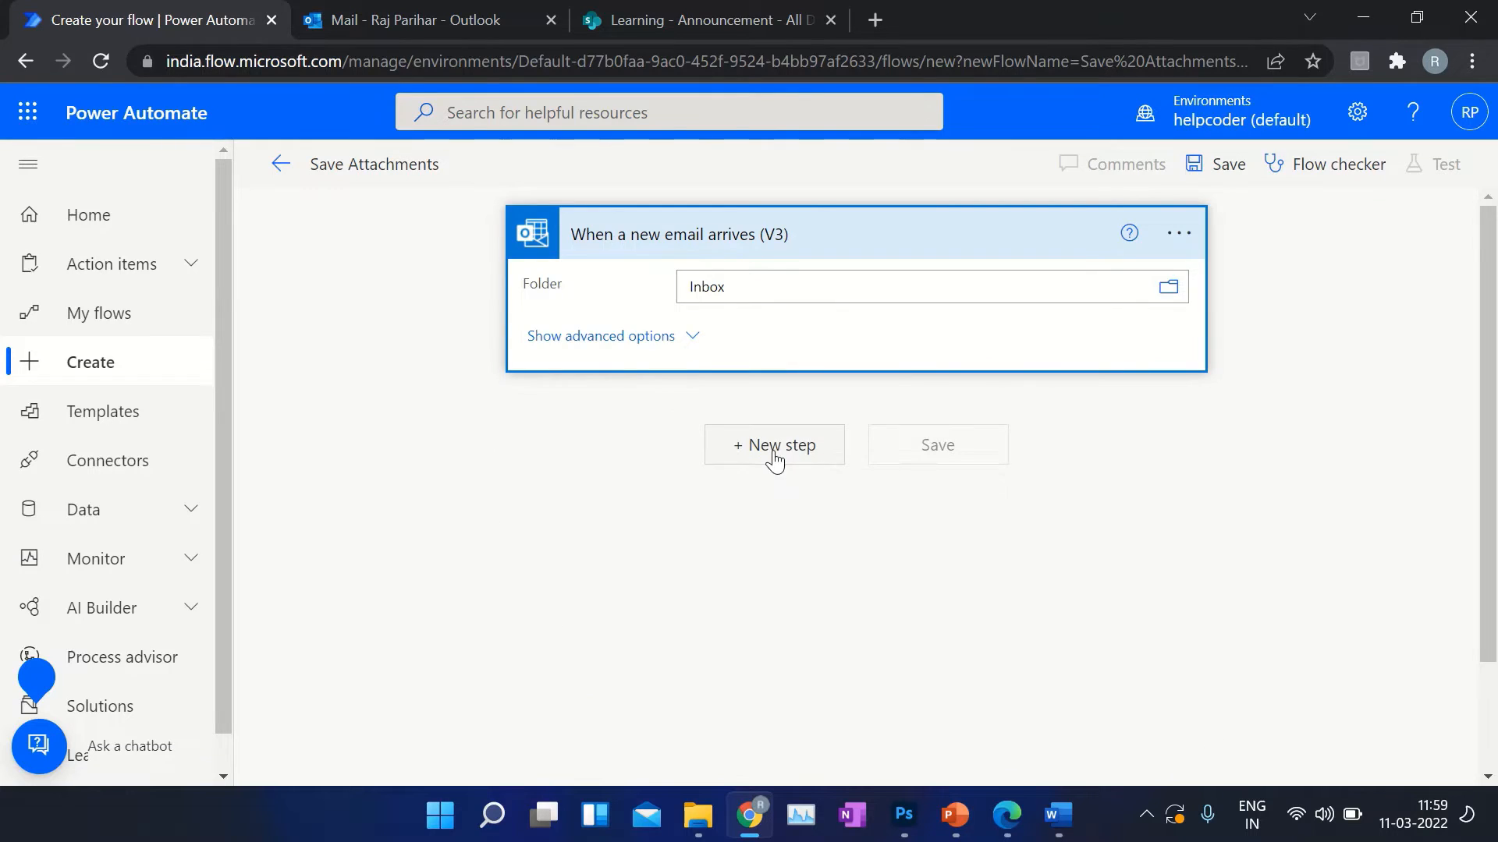
{"action": "left_click", "coordinate": [774, 445]}
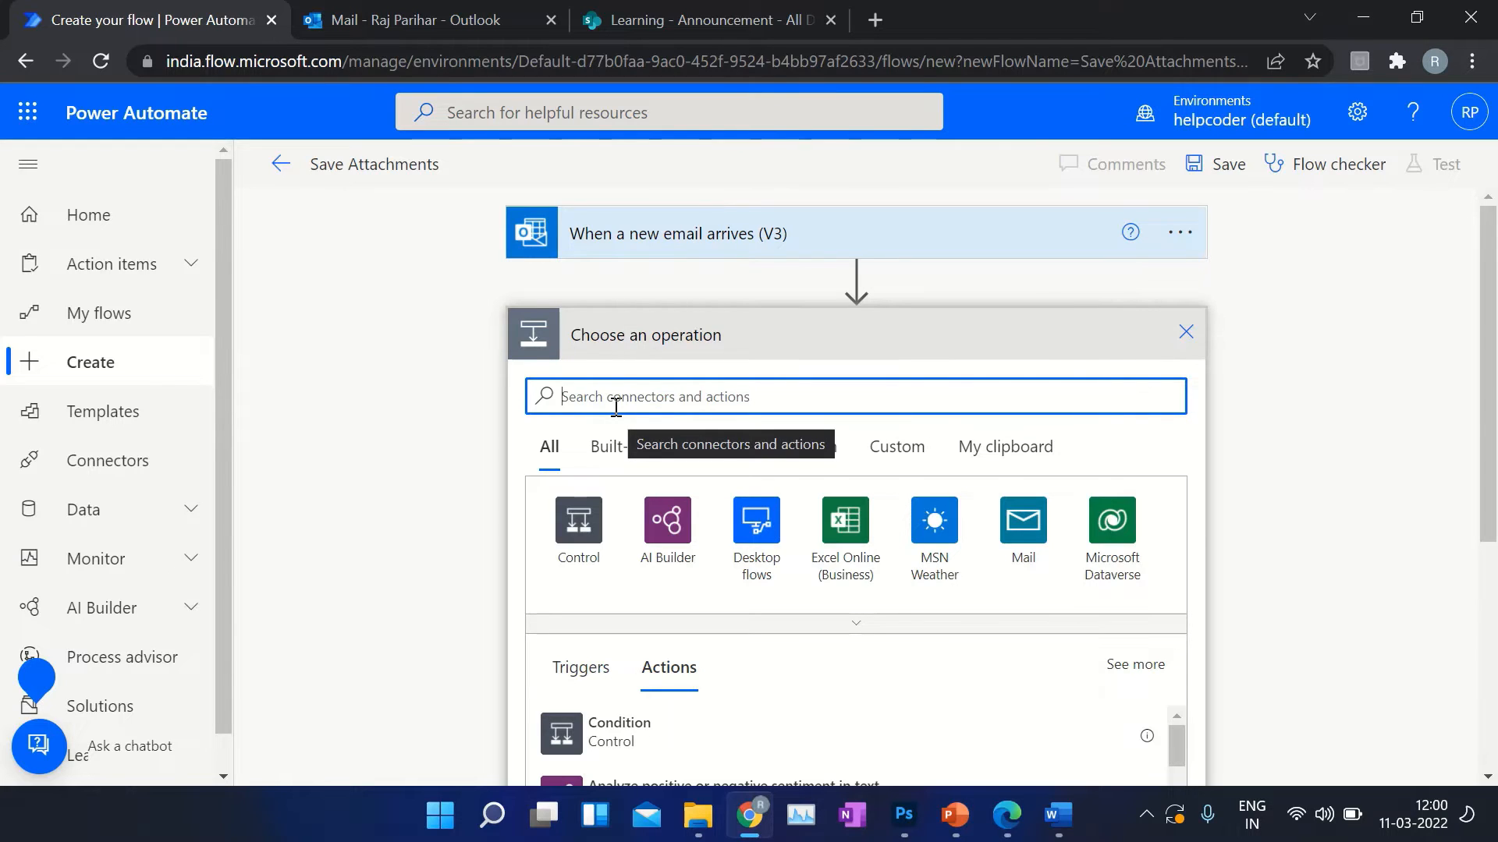
{"action": "type", "text": "apl"}
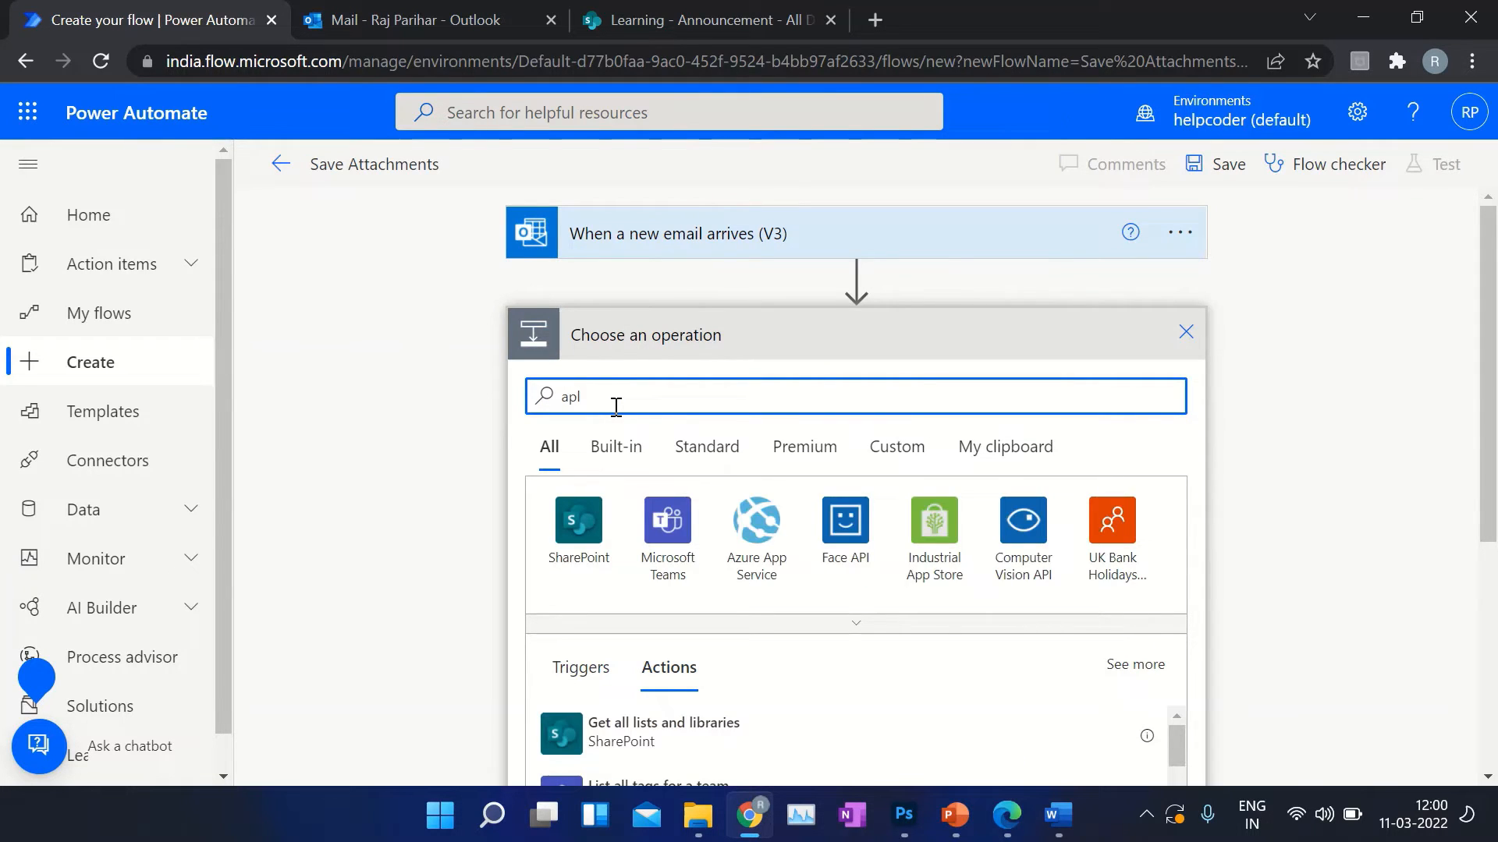
{"action": "type", "text": "apply to"}
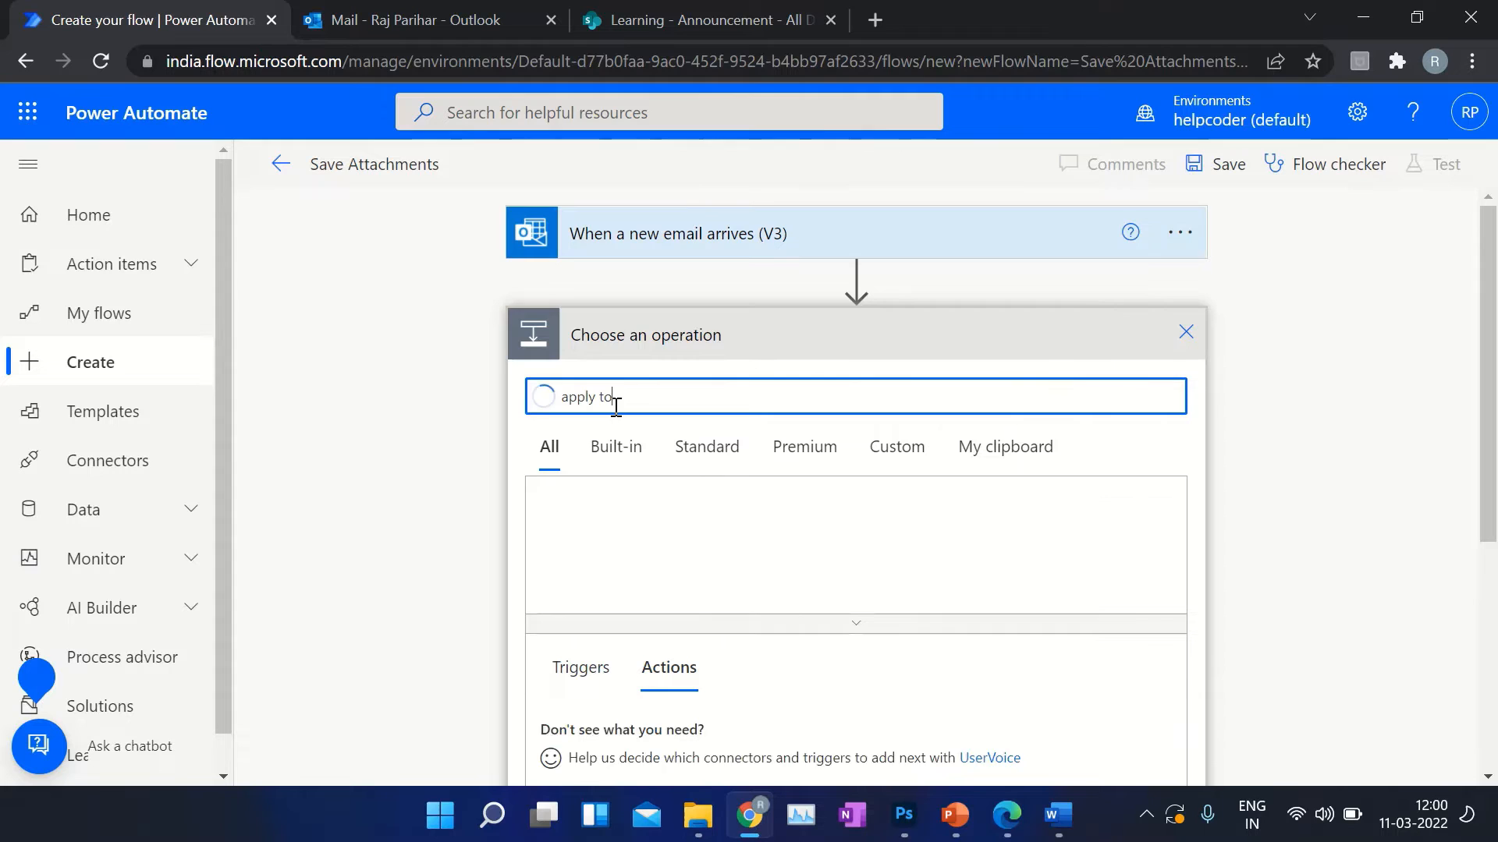
{"action": "type", "text": "each"}
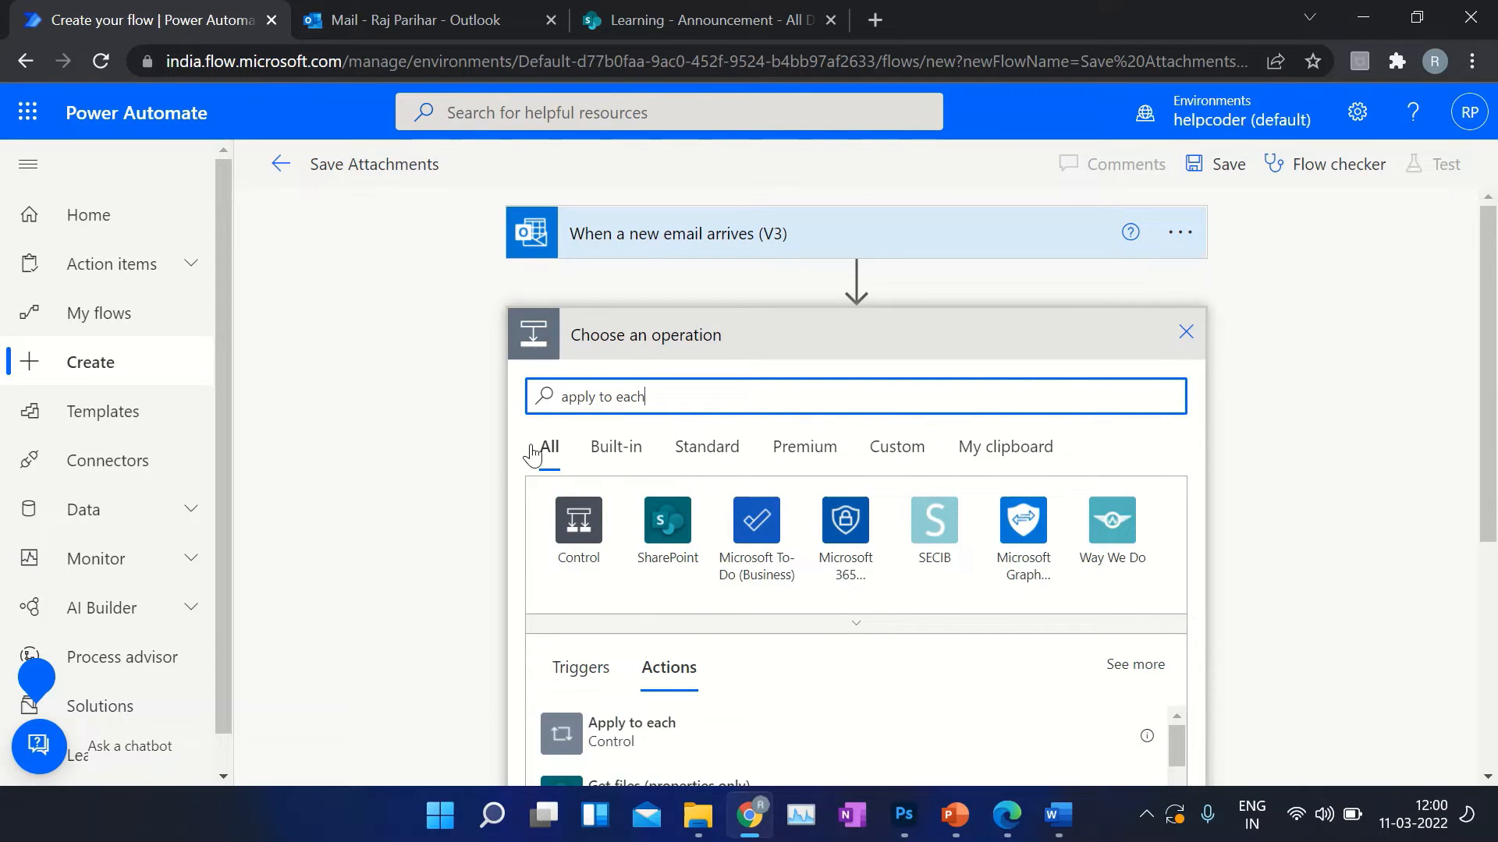
{"action": "left_click", "coordinate": [631, 731]}
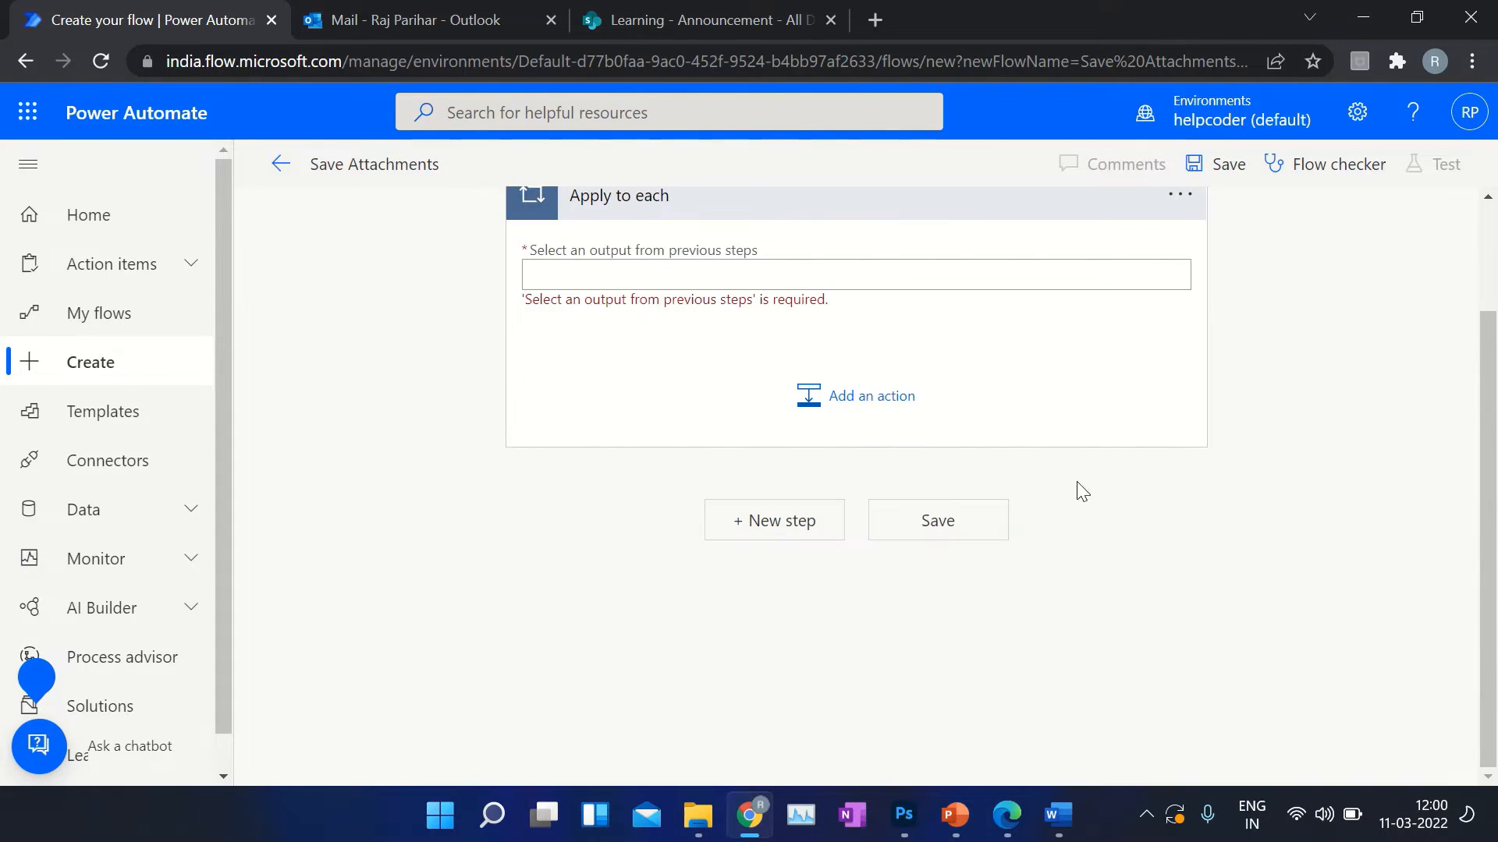
- Make the loop iterate over the email's Attachments from dynamic content
{"action": "left_click", "coordinate": [855, 275]}
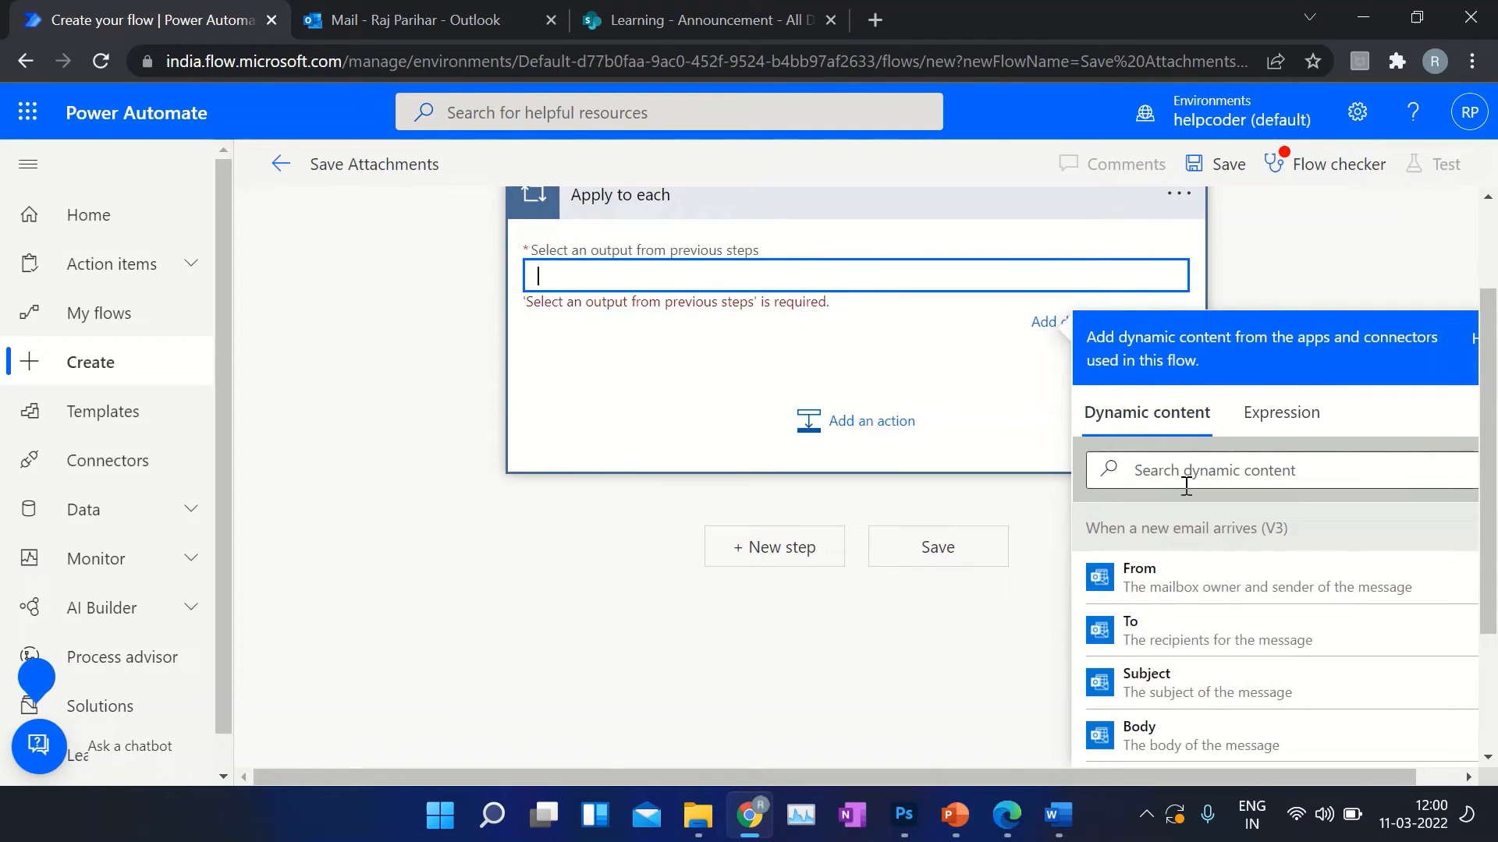
{"action": "scroll", "scroll_direction": "down", "scroll_amount": 3}
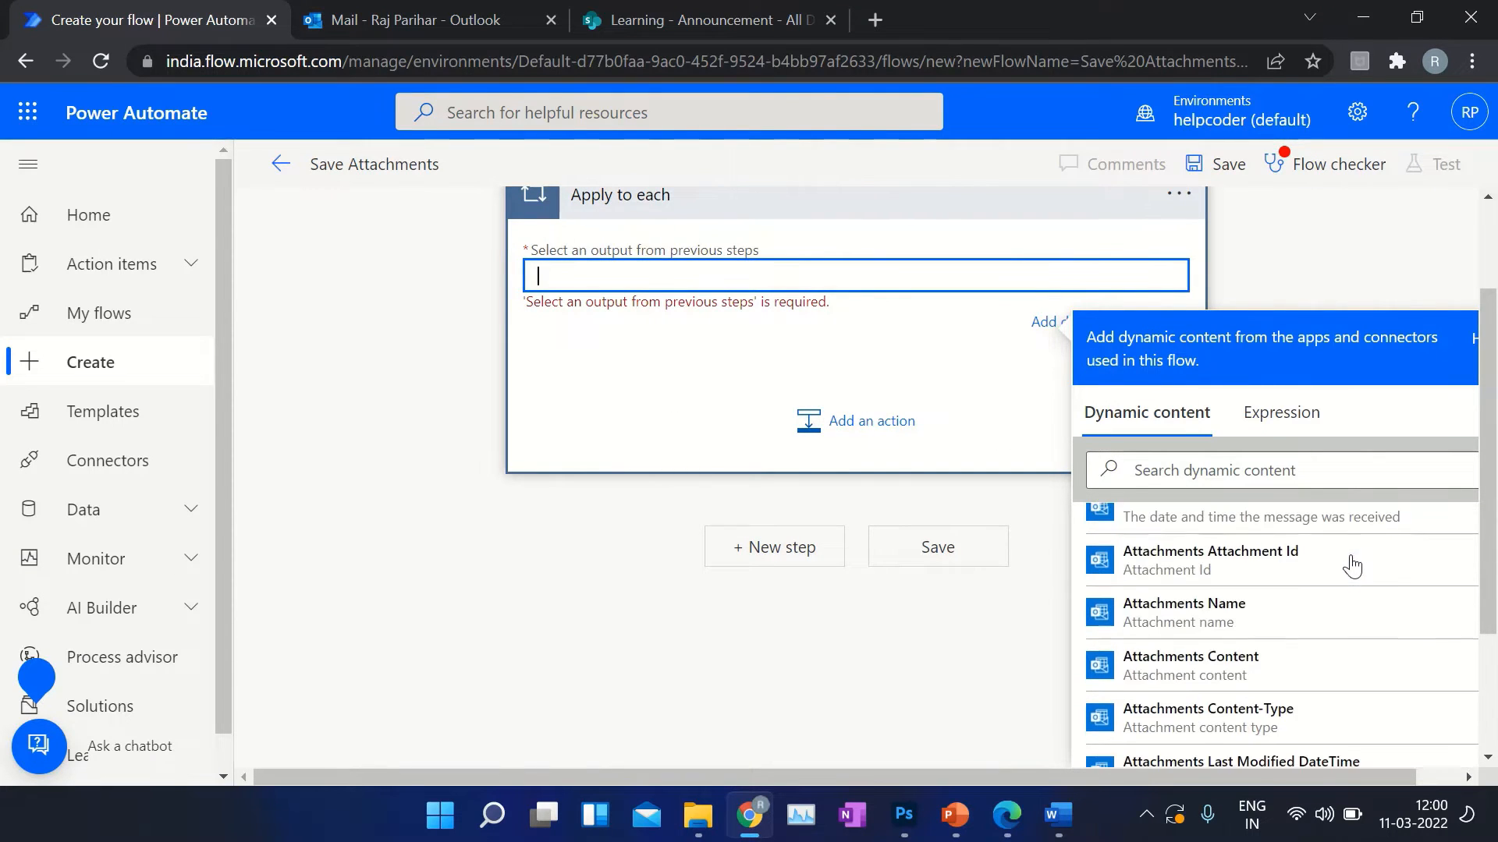
{"action": "scroll", "scroll_direction": "down", "scroll_amount": 3}
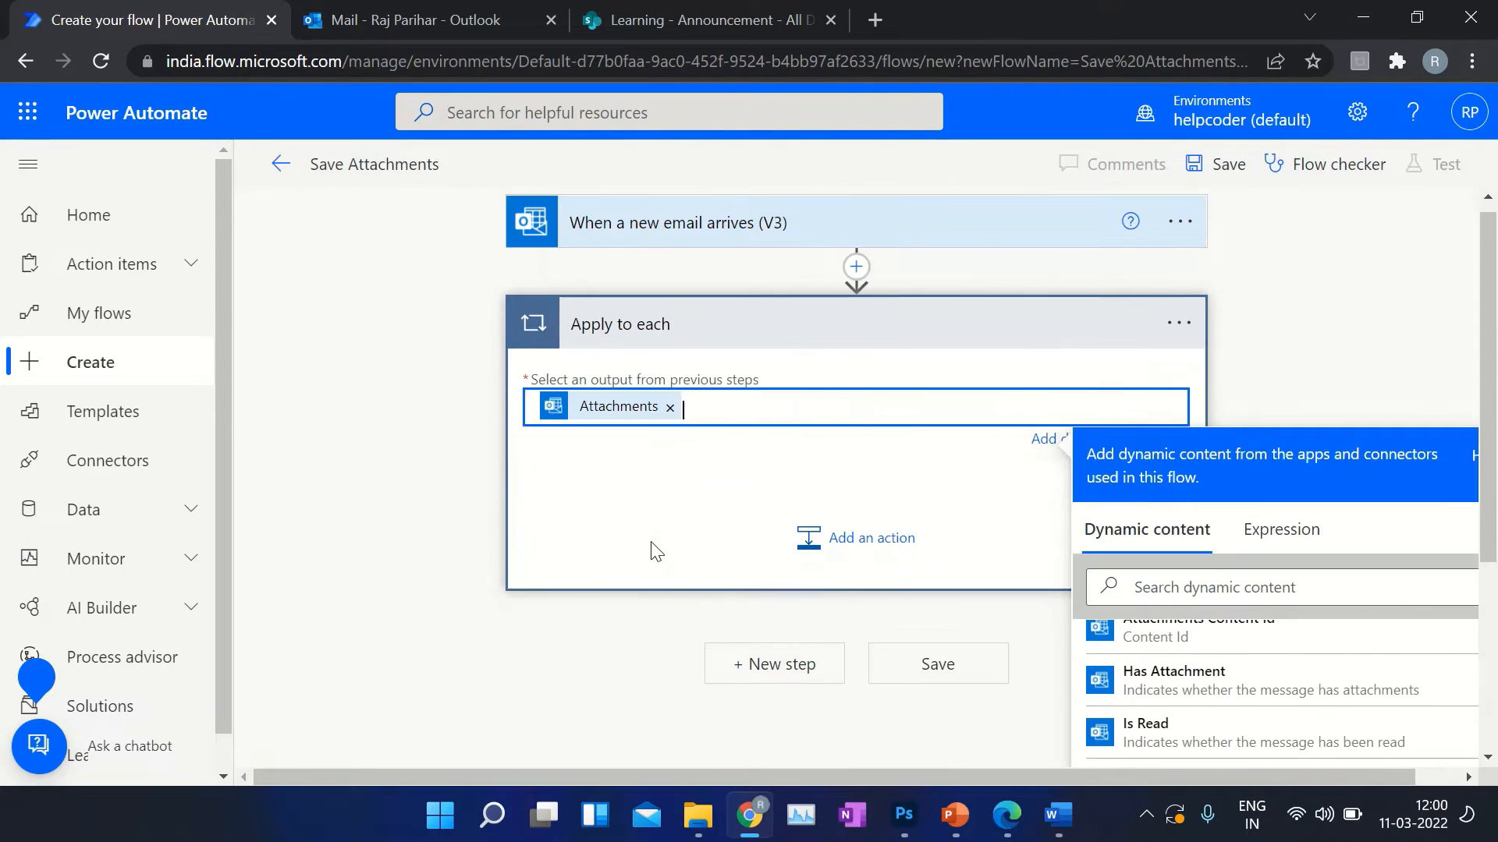
{"action": "left_click", "coordinate": [637, 500]}
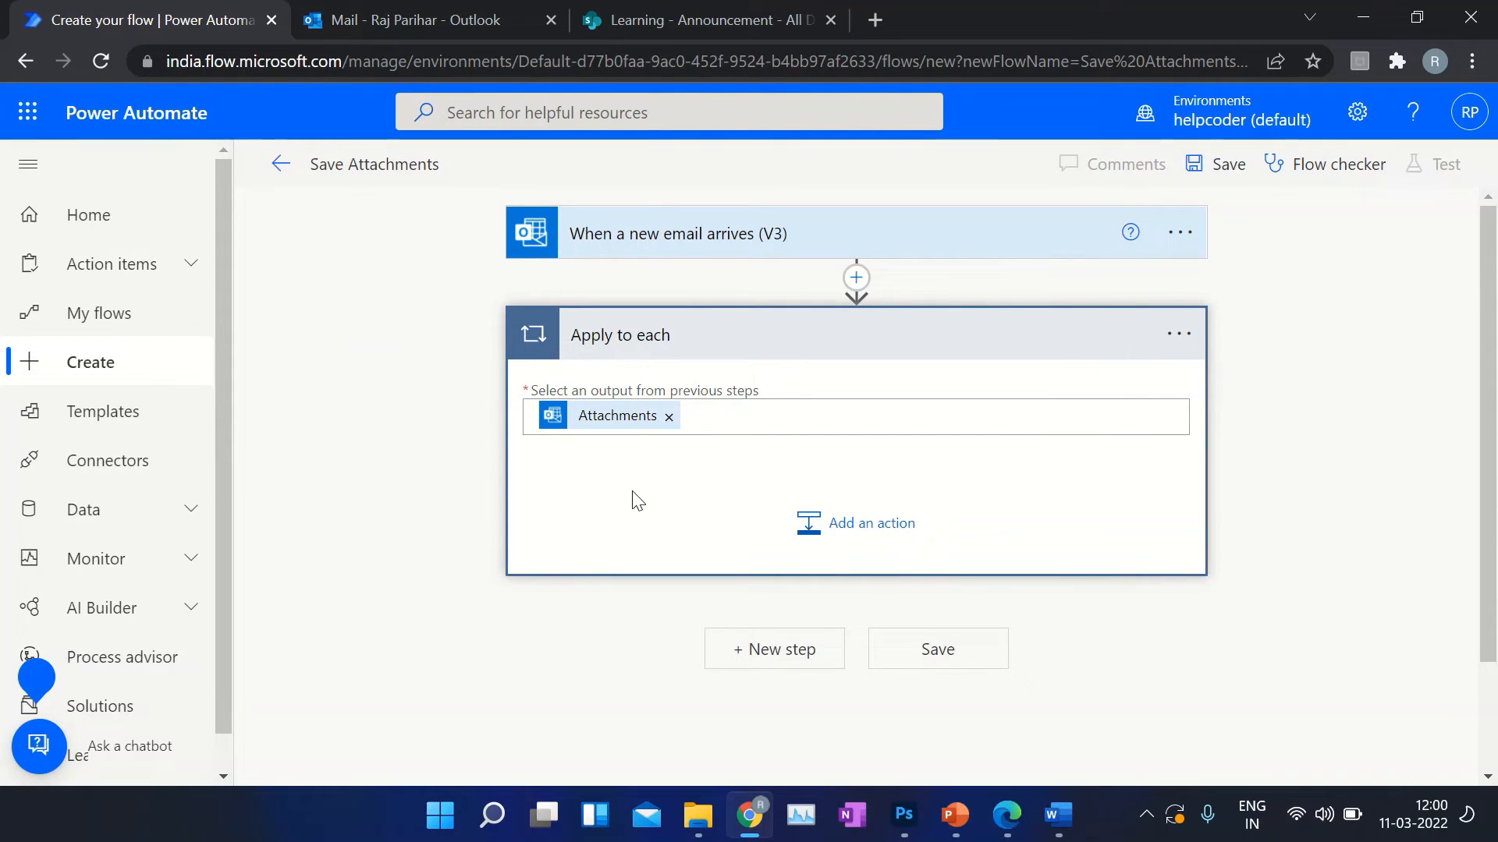
{"action": "left_click", "coordinate": [871, 523]}
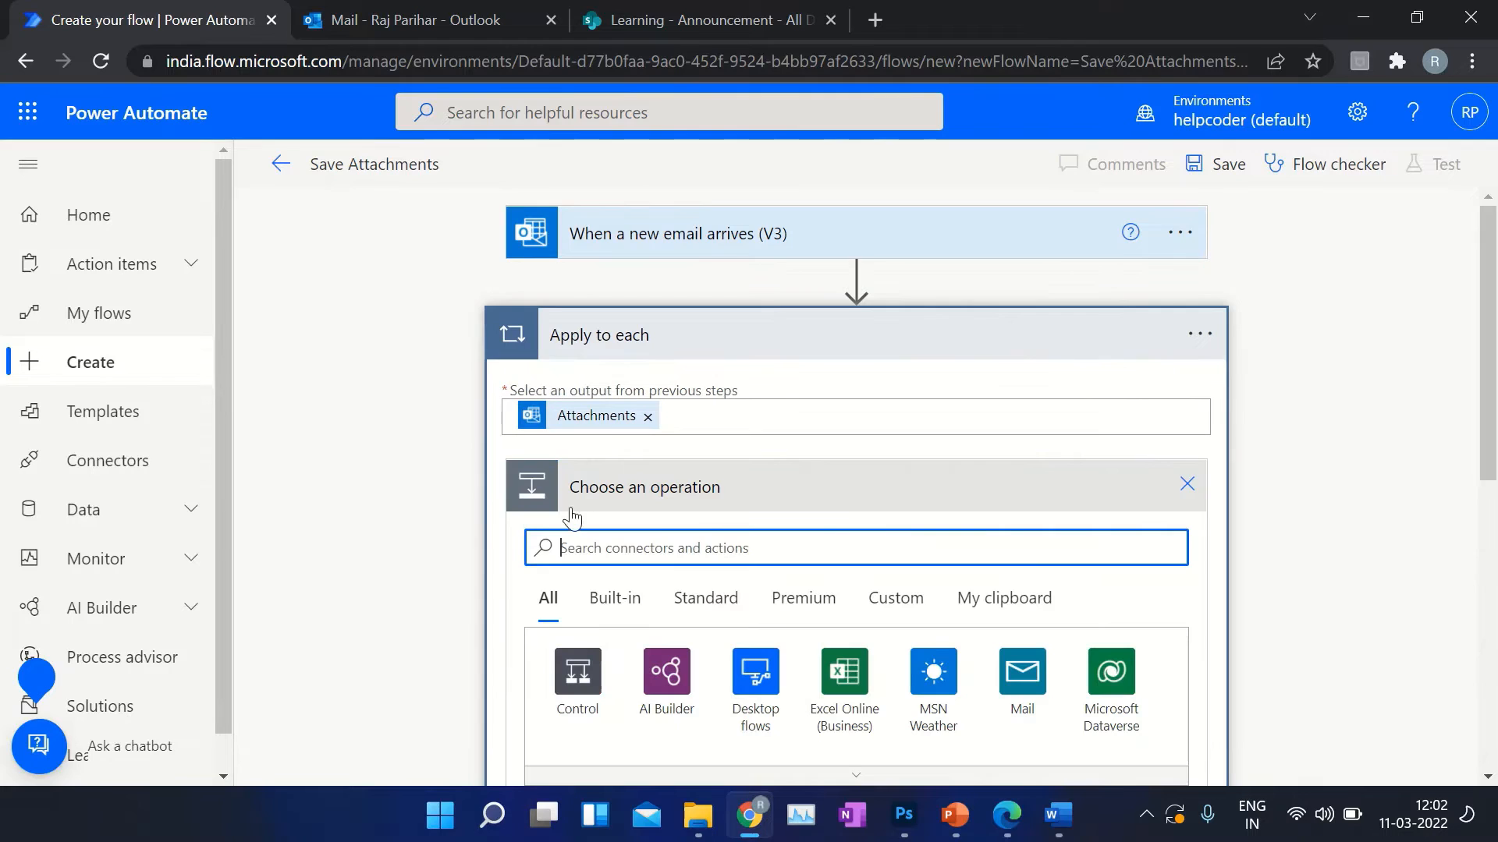
- Add SharePoint's Create file action inside the loop by searching 'create file'
{"action": "type", "text": "create"}
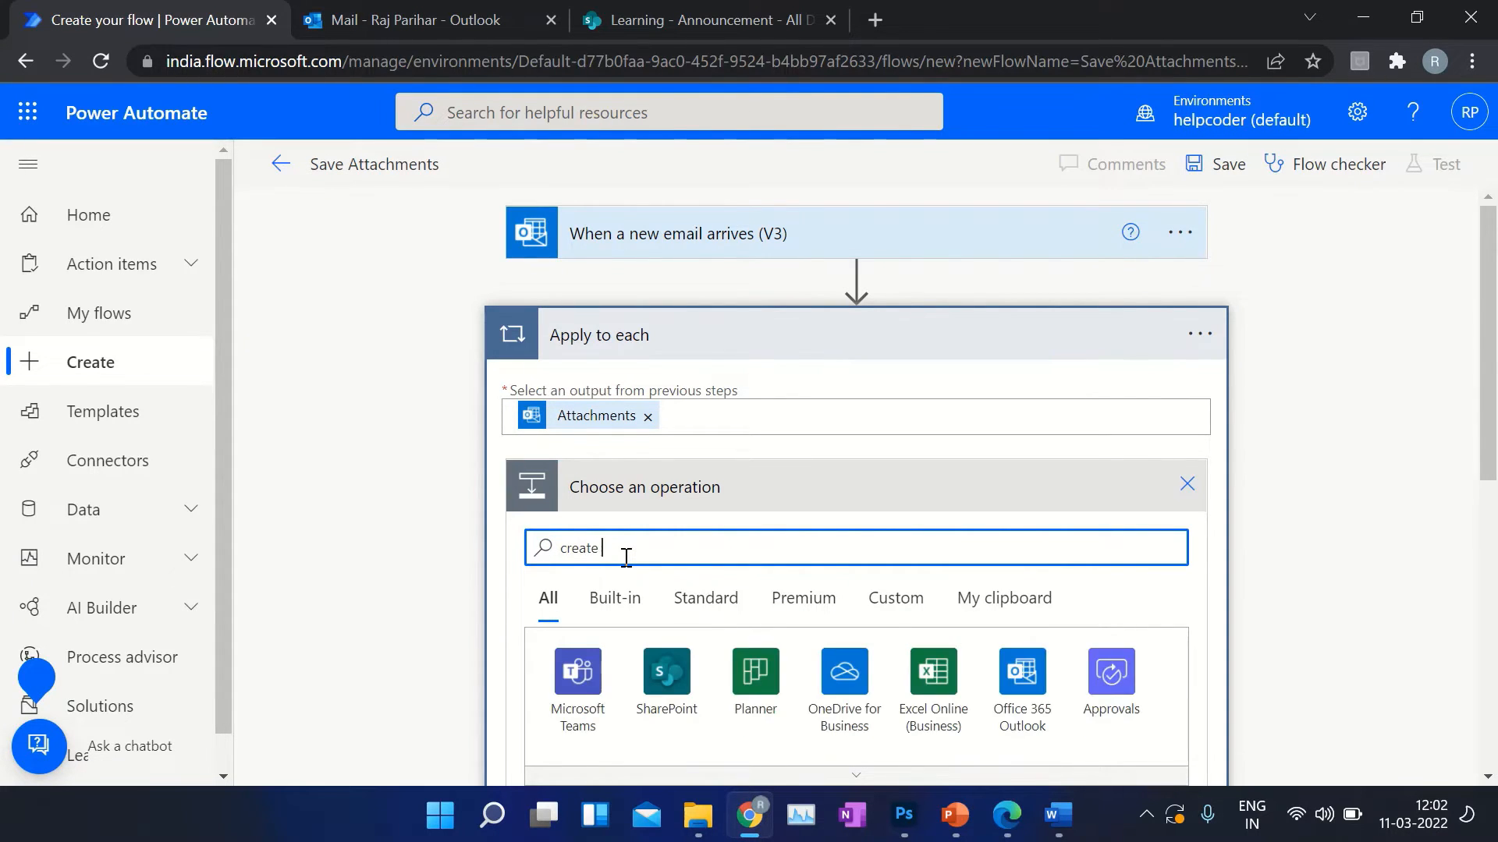
{"action": "type", "text": "file"}
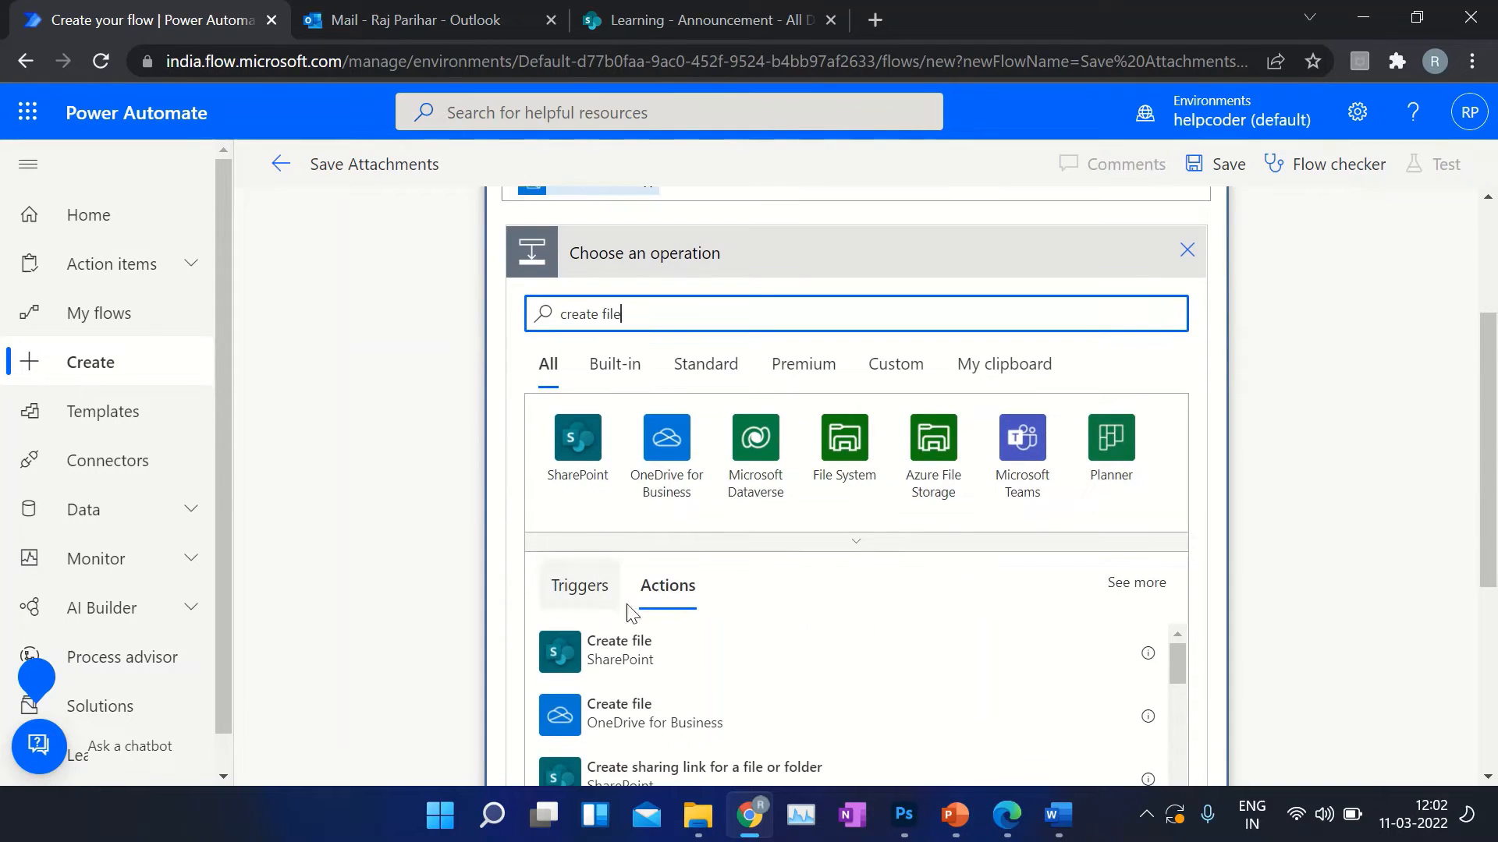
{"action": "left_click", "coordinate": [620, 652]}
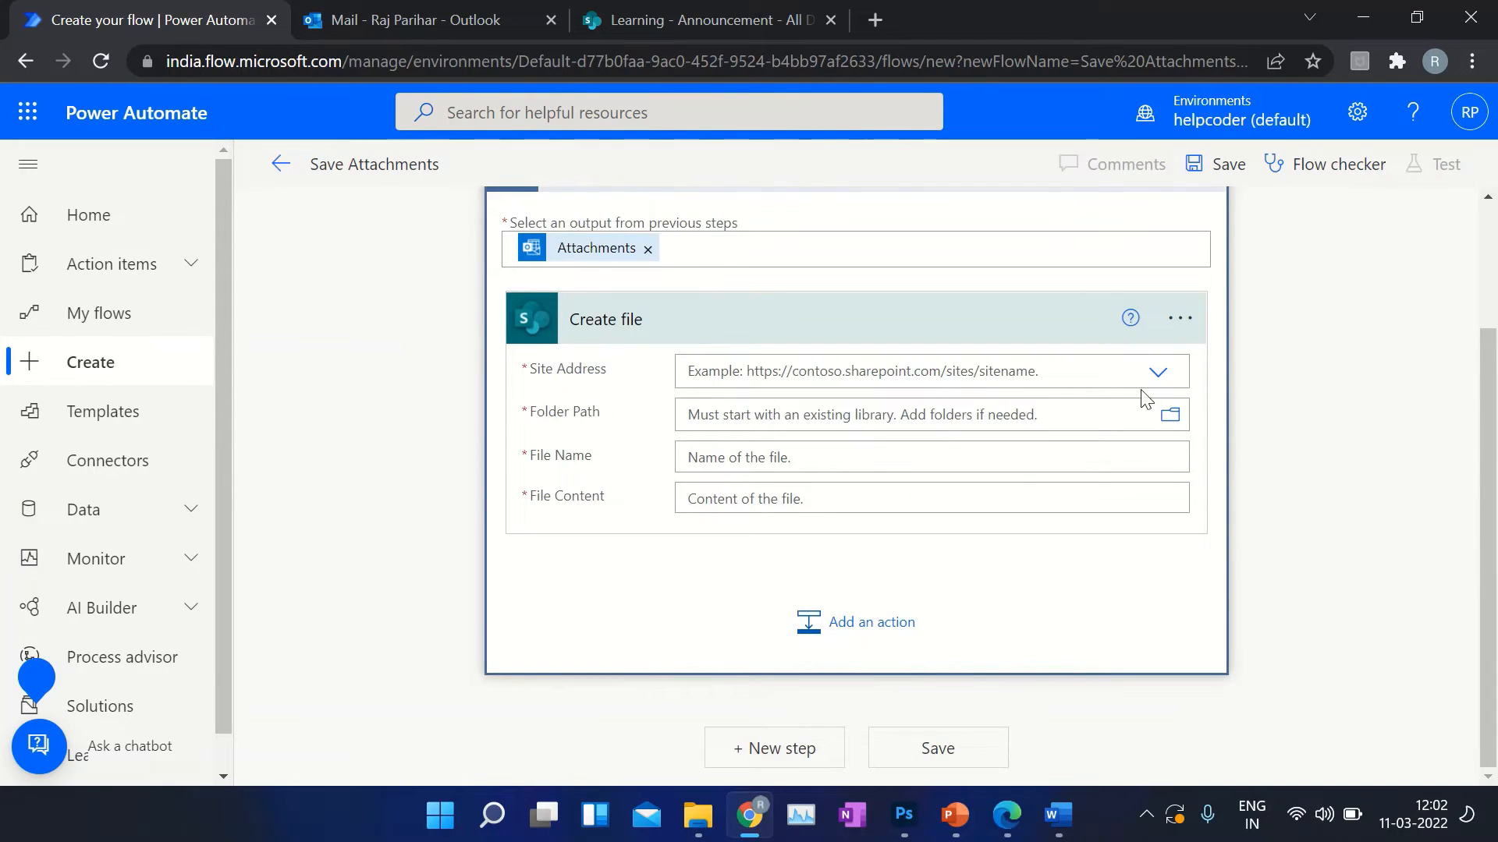
- Set Site Address to Learning and Folder Path to /Announcement
{"action": "left_click", "coordinate": [1156, 371]}
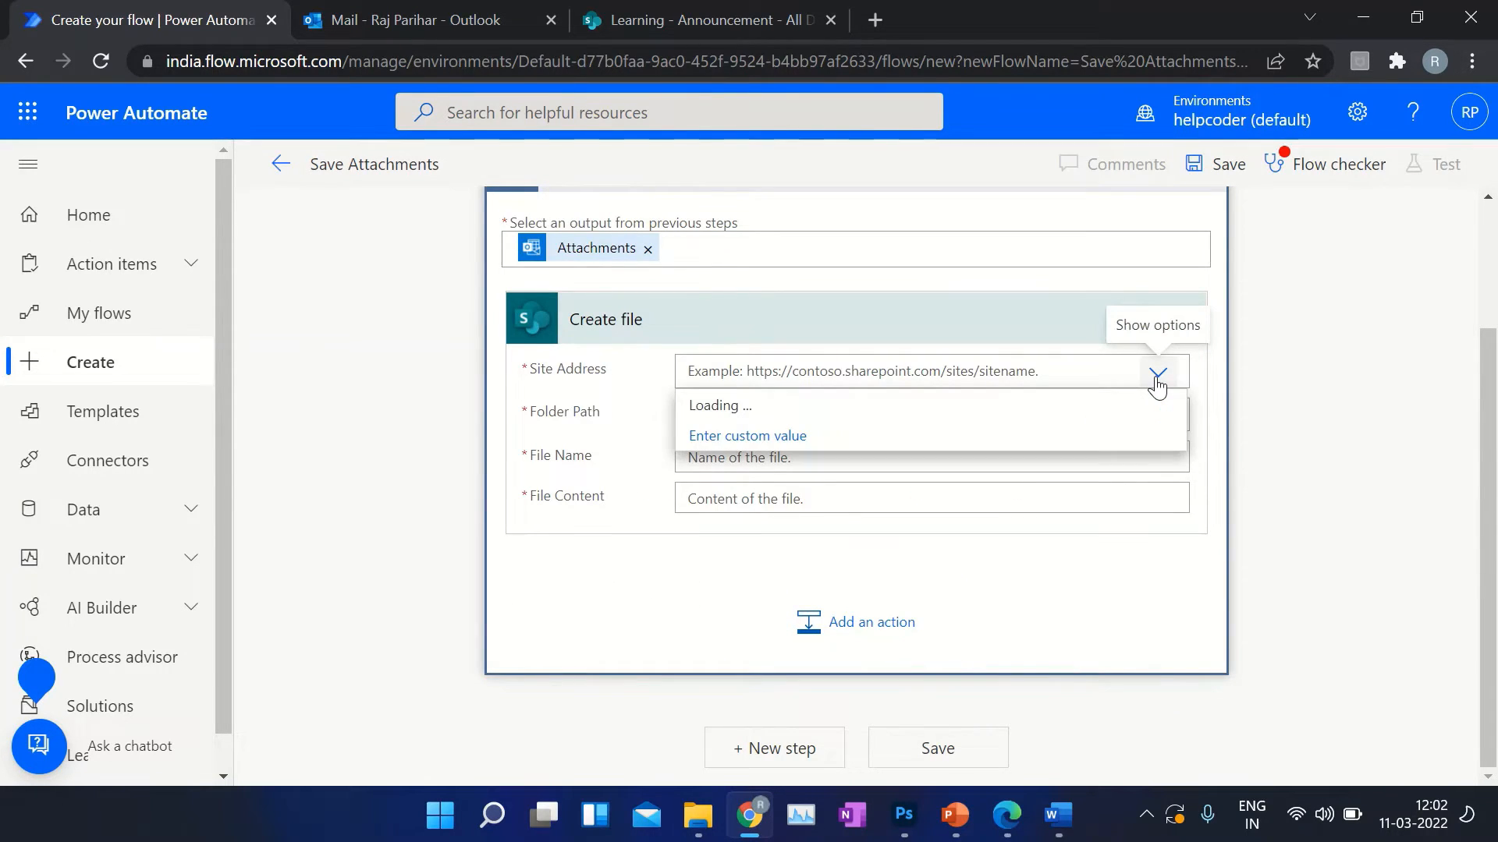
{"action": "left_click", "coordinate": [859, 371]}
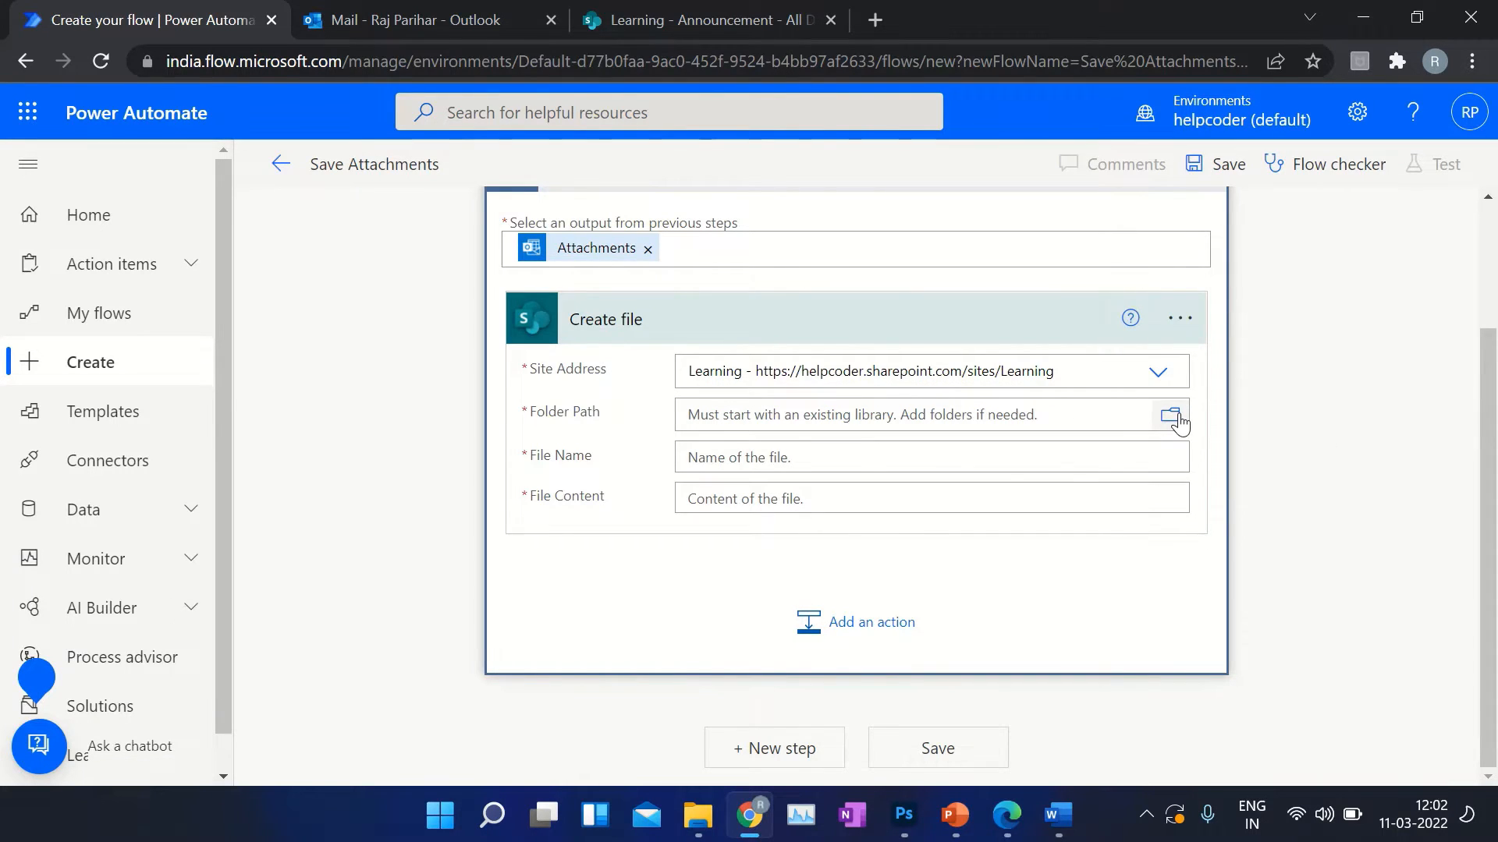
{"action": "left_click", "coordinate": [1175, 415]}
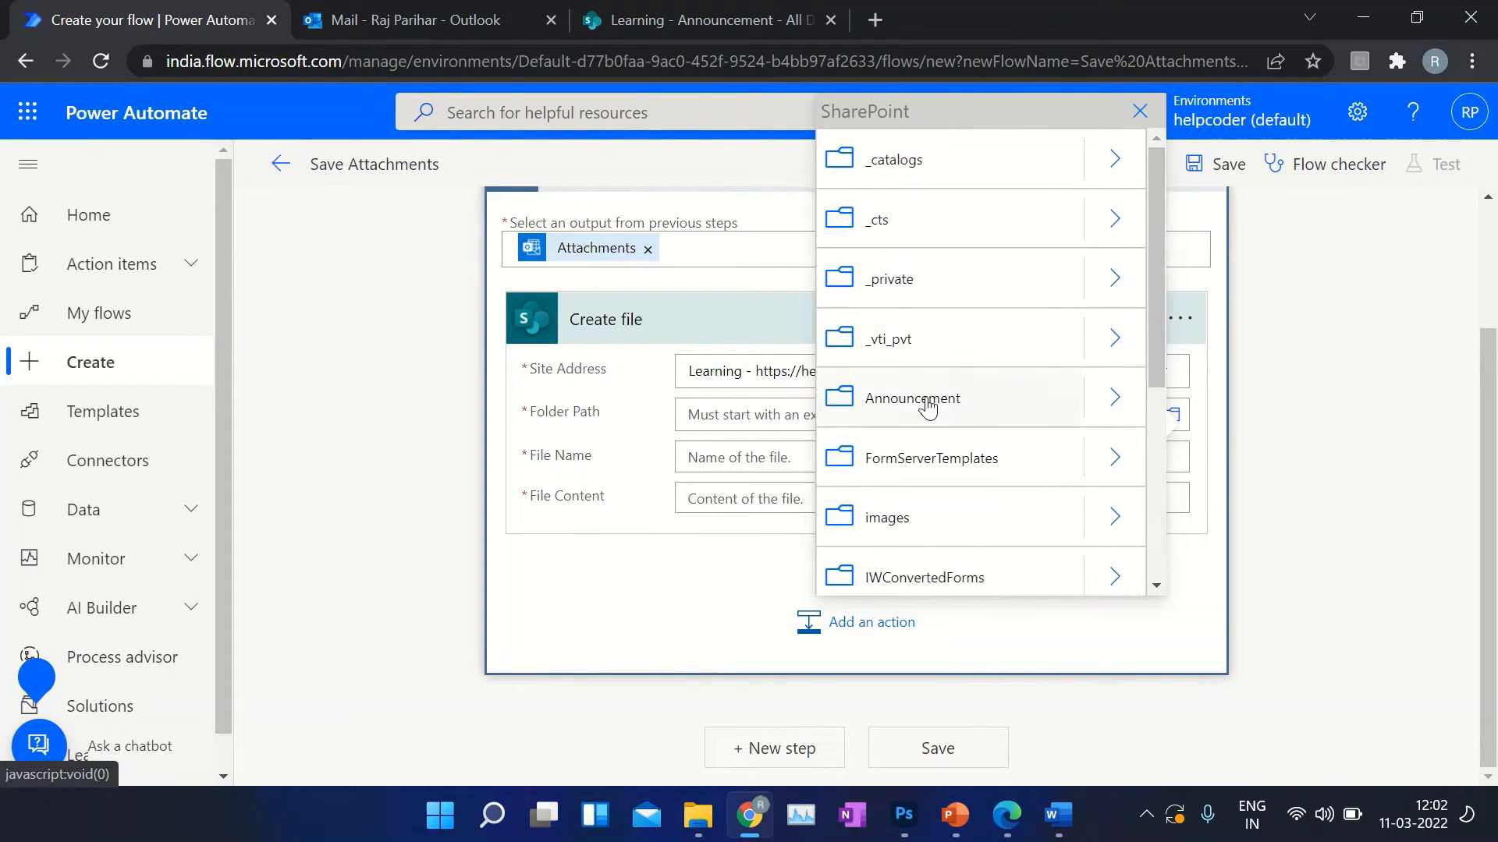
{"action": "left_click", "coordinate": [1139, 111]}
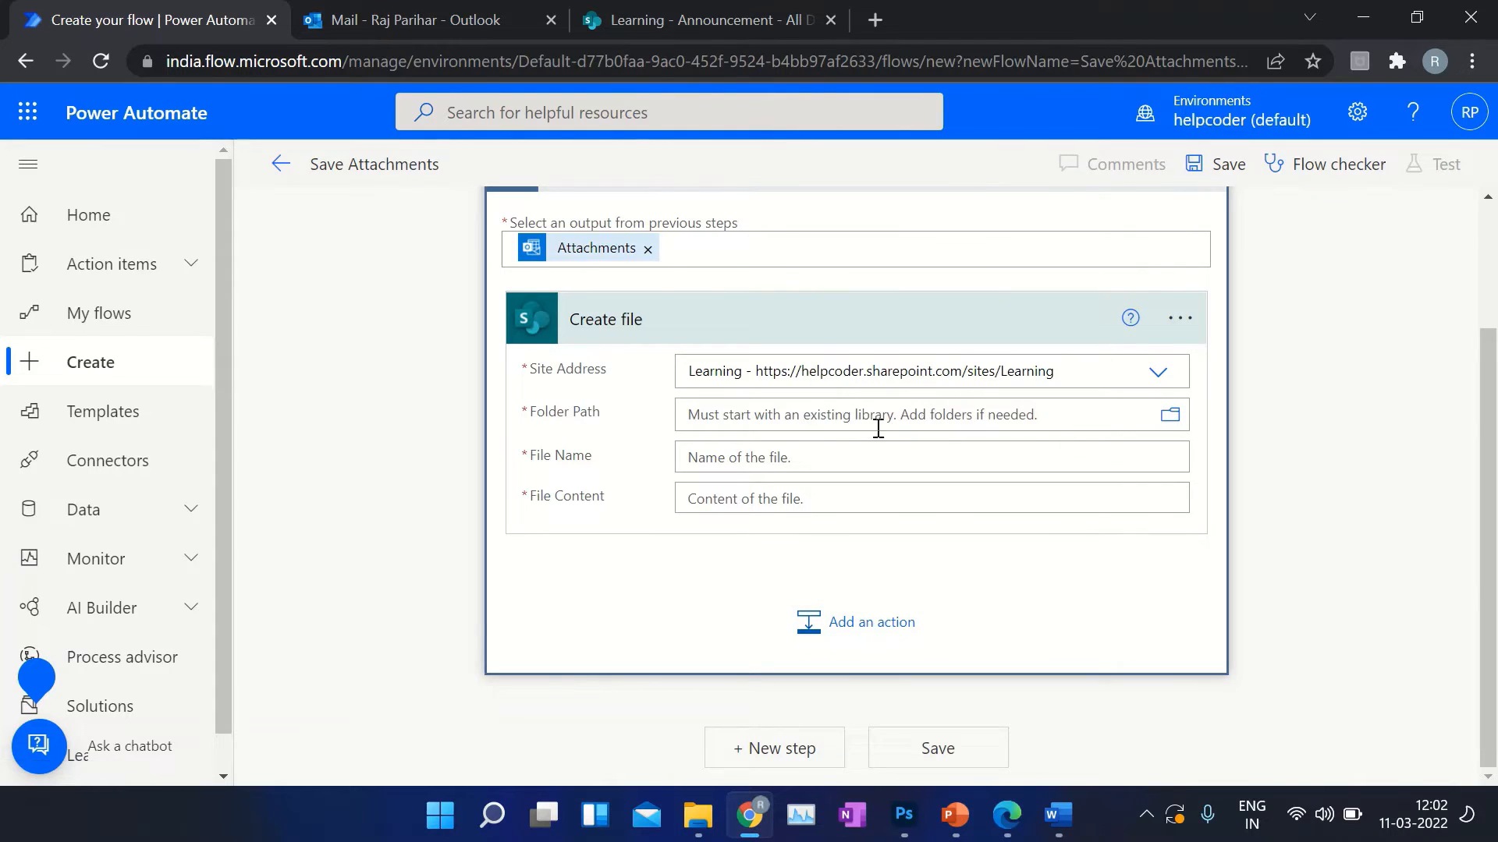
{"action": "type", "text": "/Announcement"}
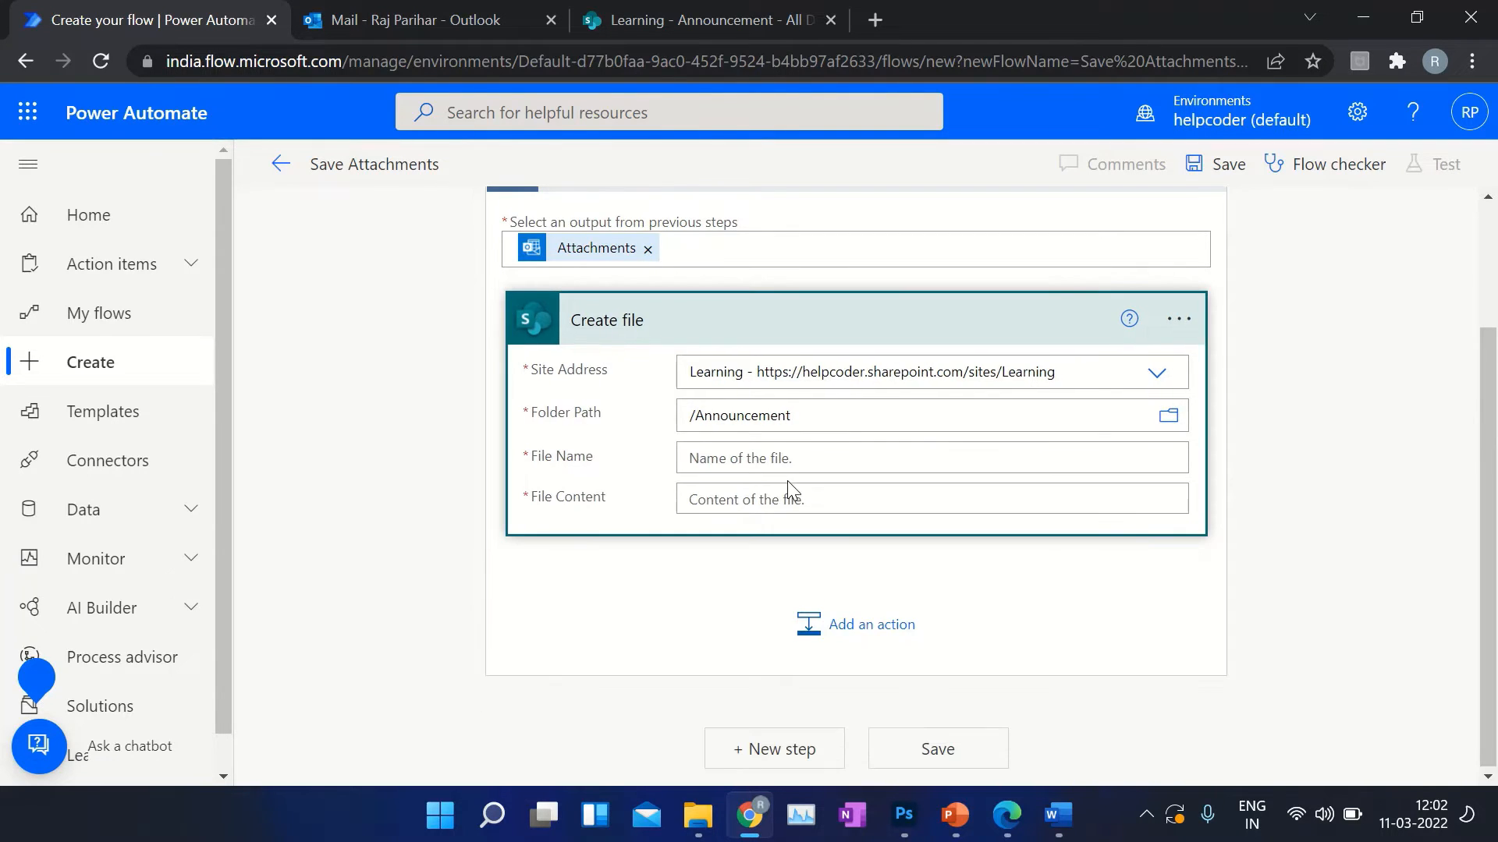
- Use Attachments Name as File Name and Attachments Content as File Content
{"action": "left_click", "coordinate": [931, 457]}
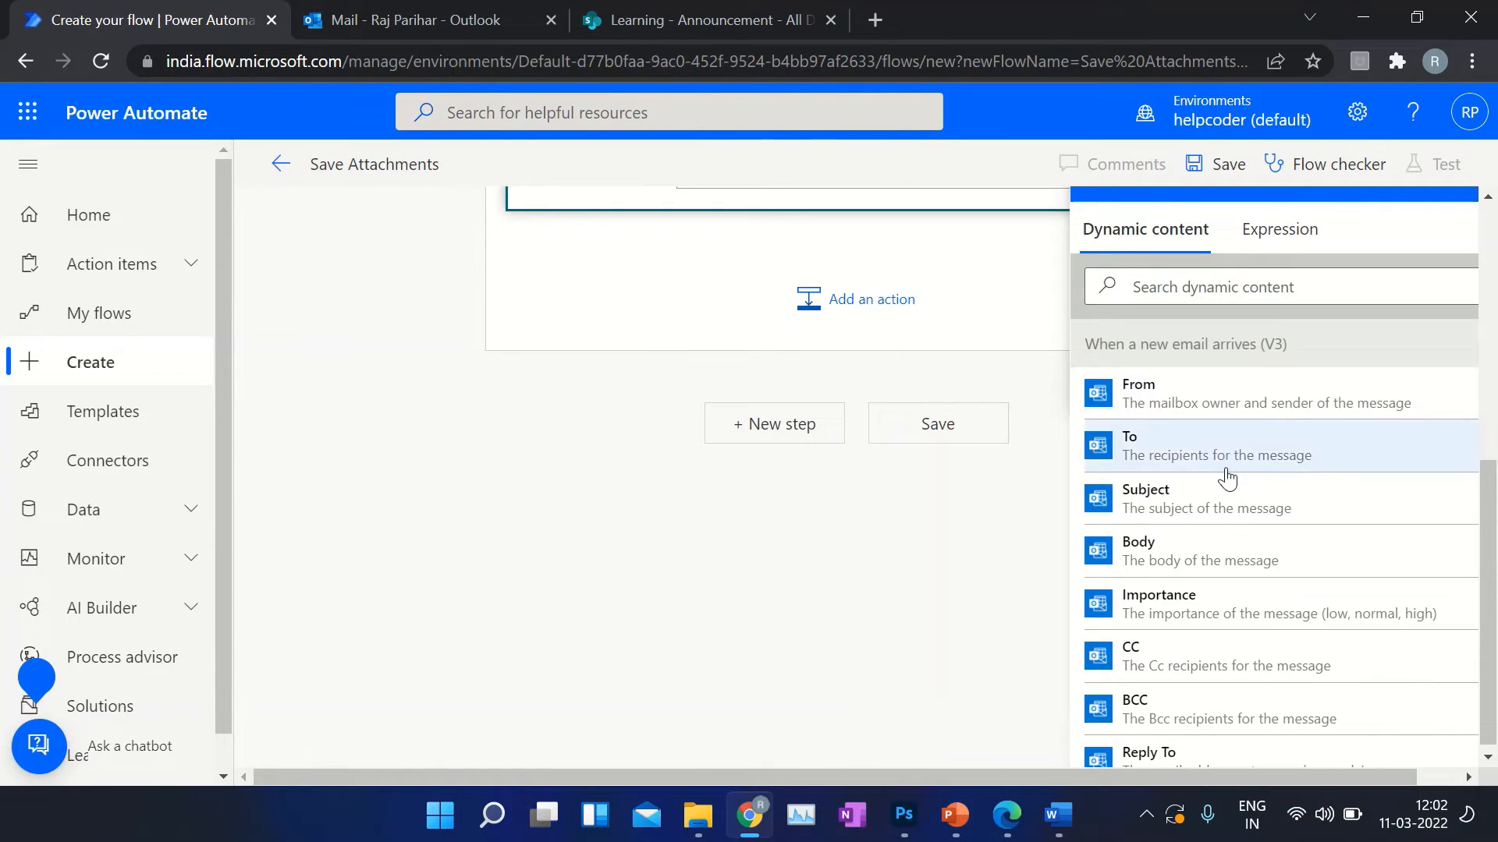
{"action": "scroll", "scroll_direction": "down", "scroll_amount": 3}
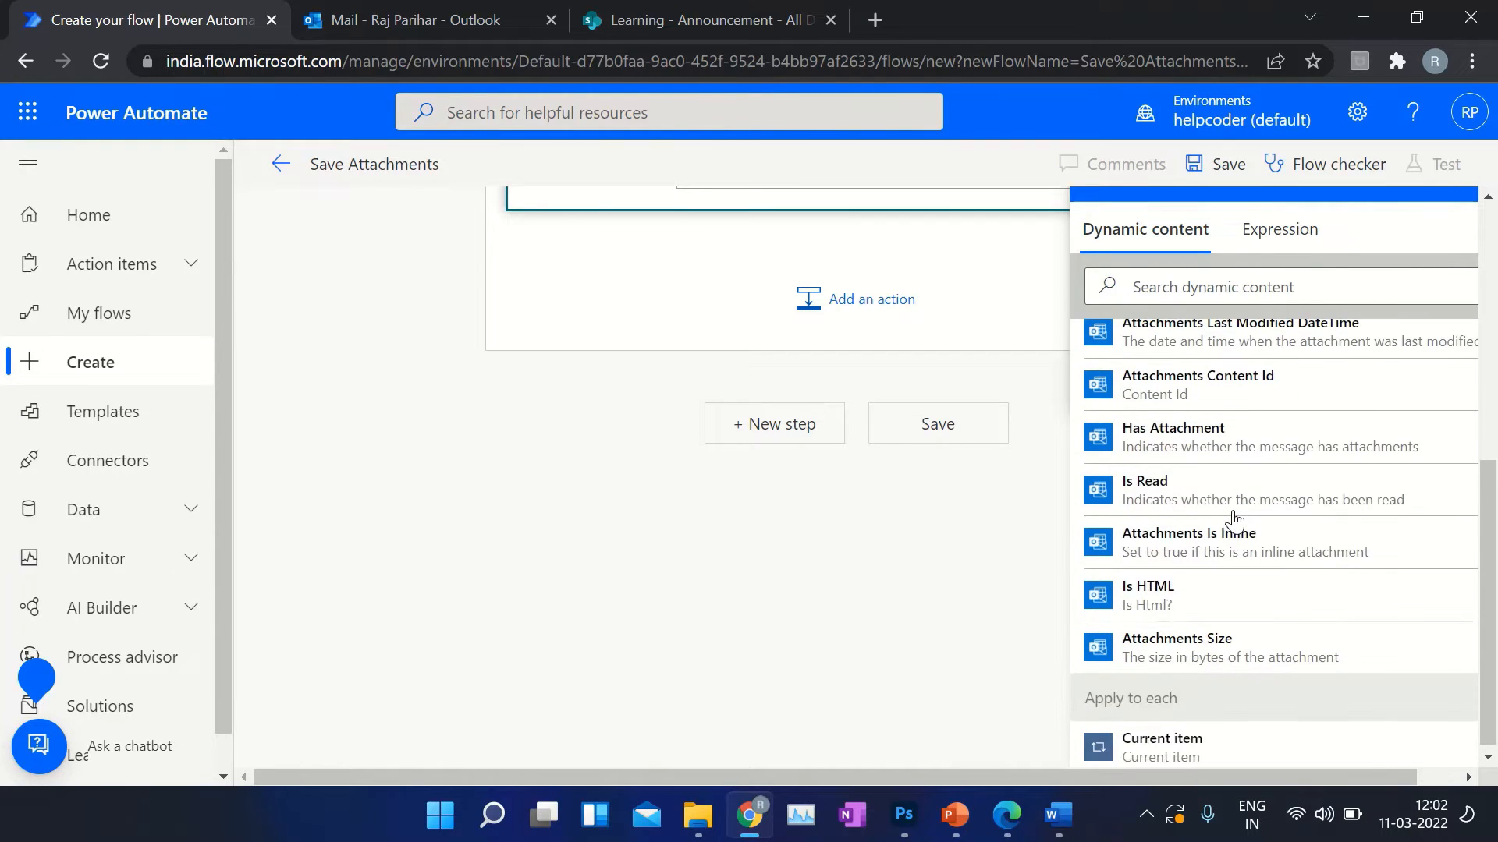
{"action": "mouse_move", "coordinate": [1242, 542]}
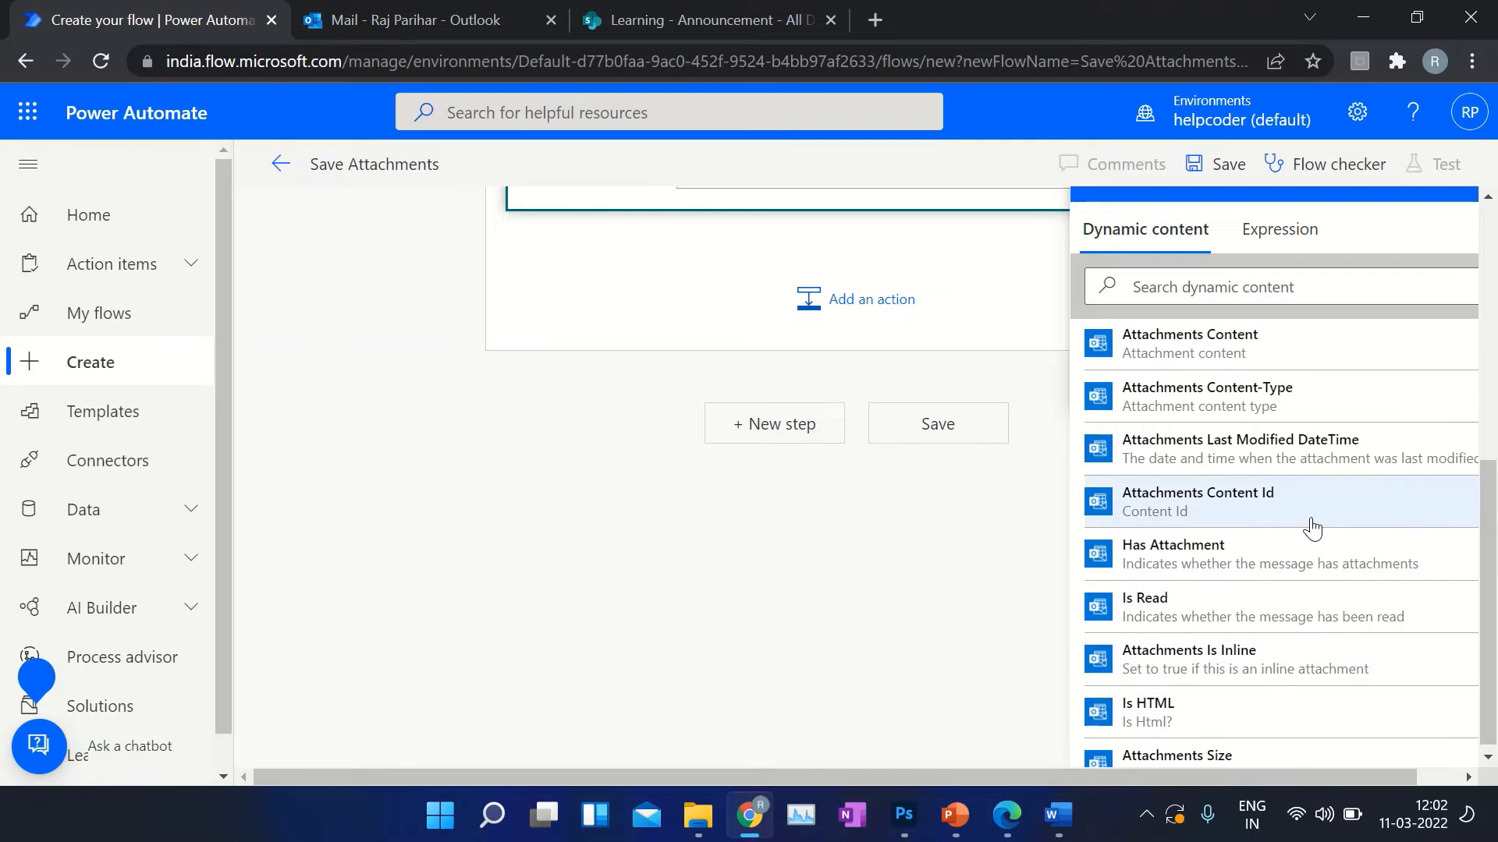
{"action": "mouse_move", "coordinate": [1295, 636]}
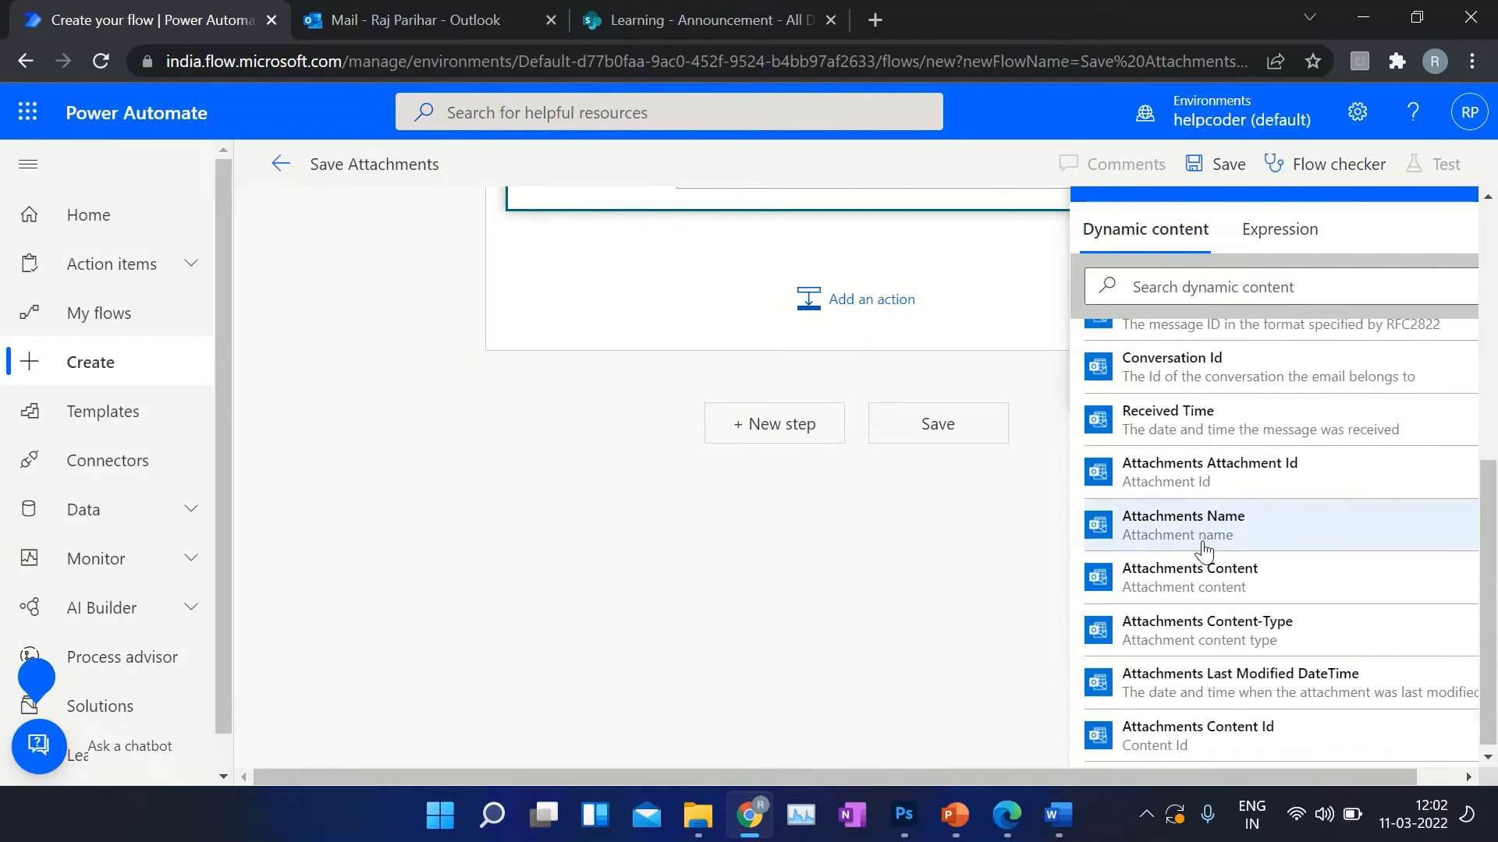
{"action": "left_click", "coordinate": [1182, 525]}
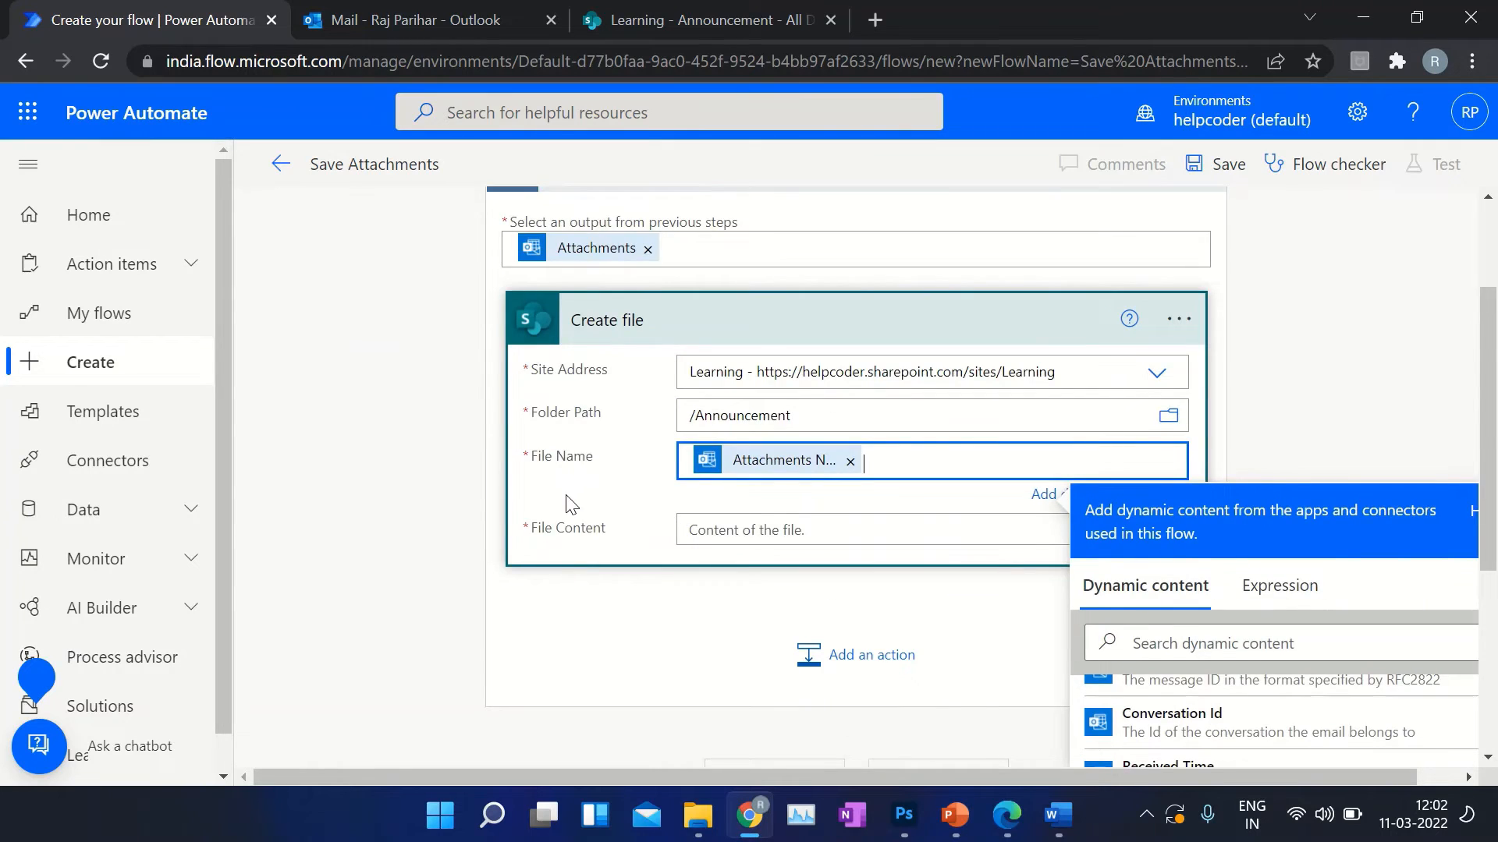
{"action": "scroll", "scroll_direction": "down", "scroll_amount": 3}
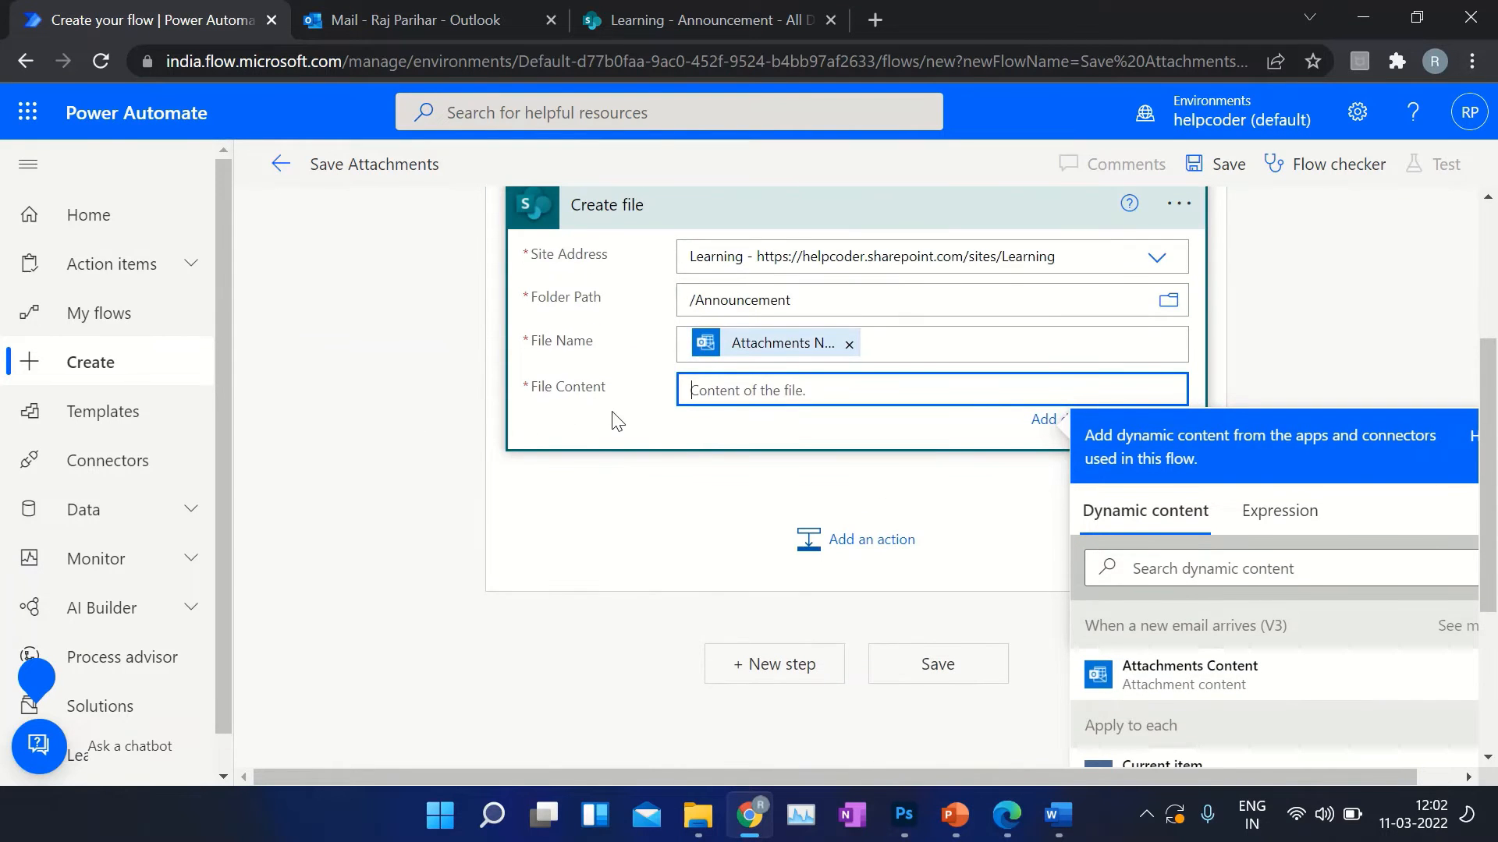
{"action": "mouse_move", "coordinate": [1189, 674]}
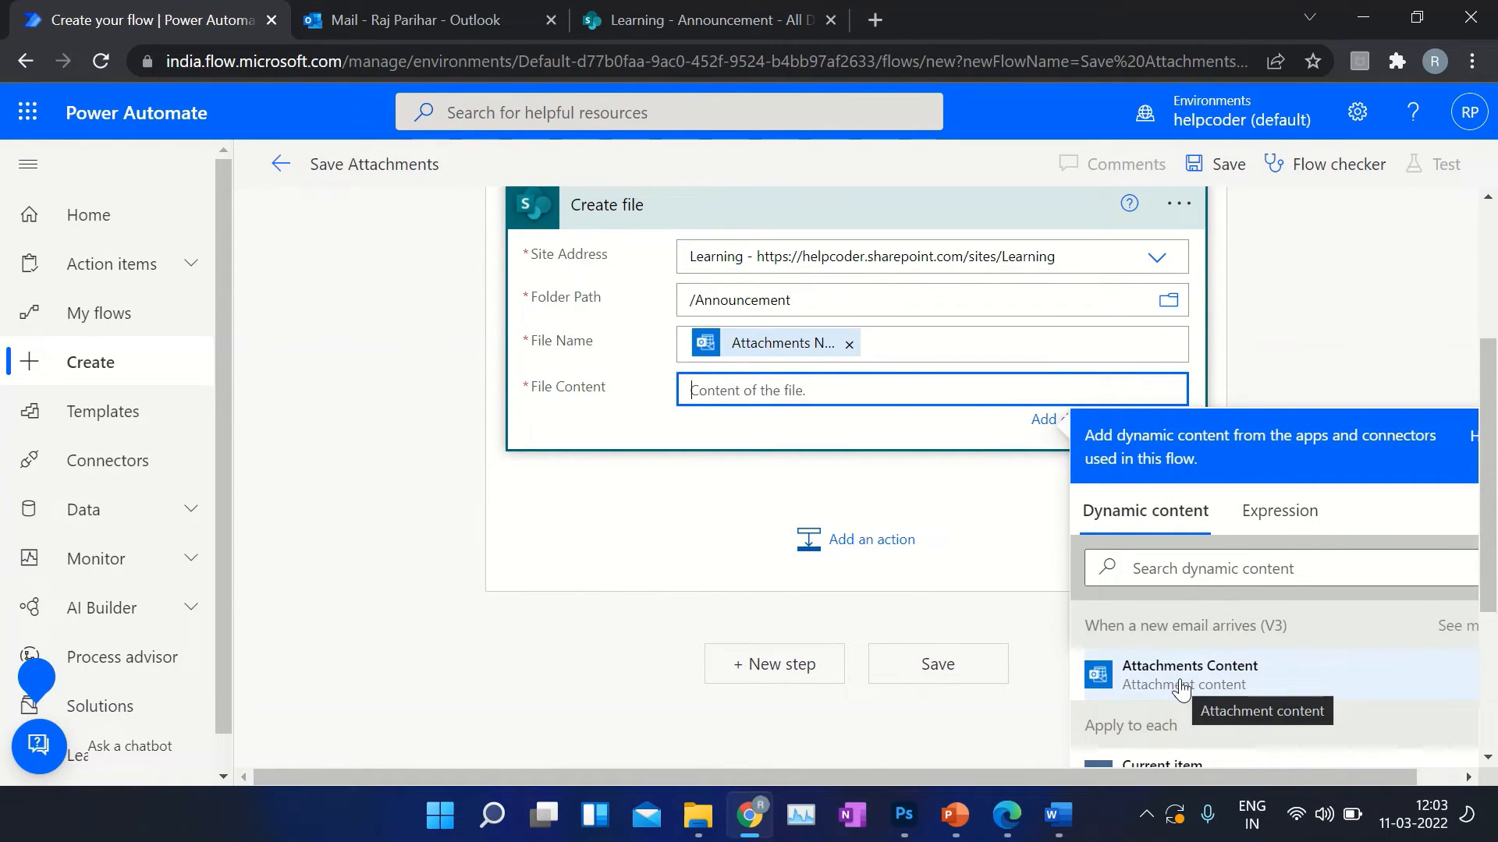
{"action": "left_click", "coordinate": [1189, 666]}
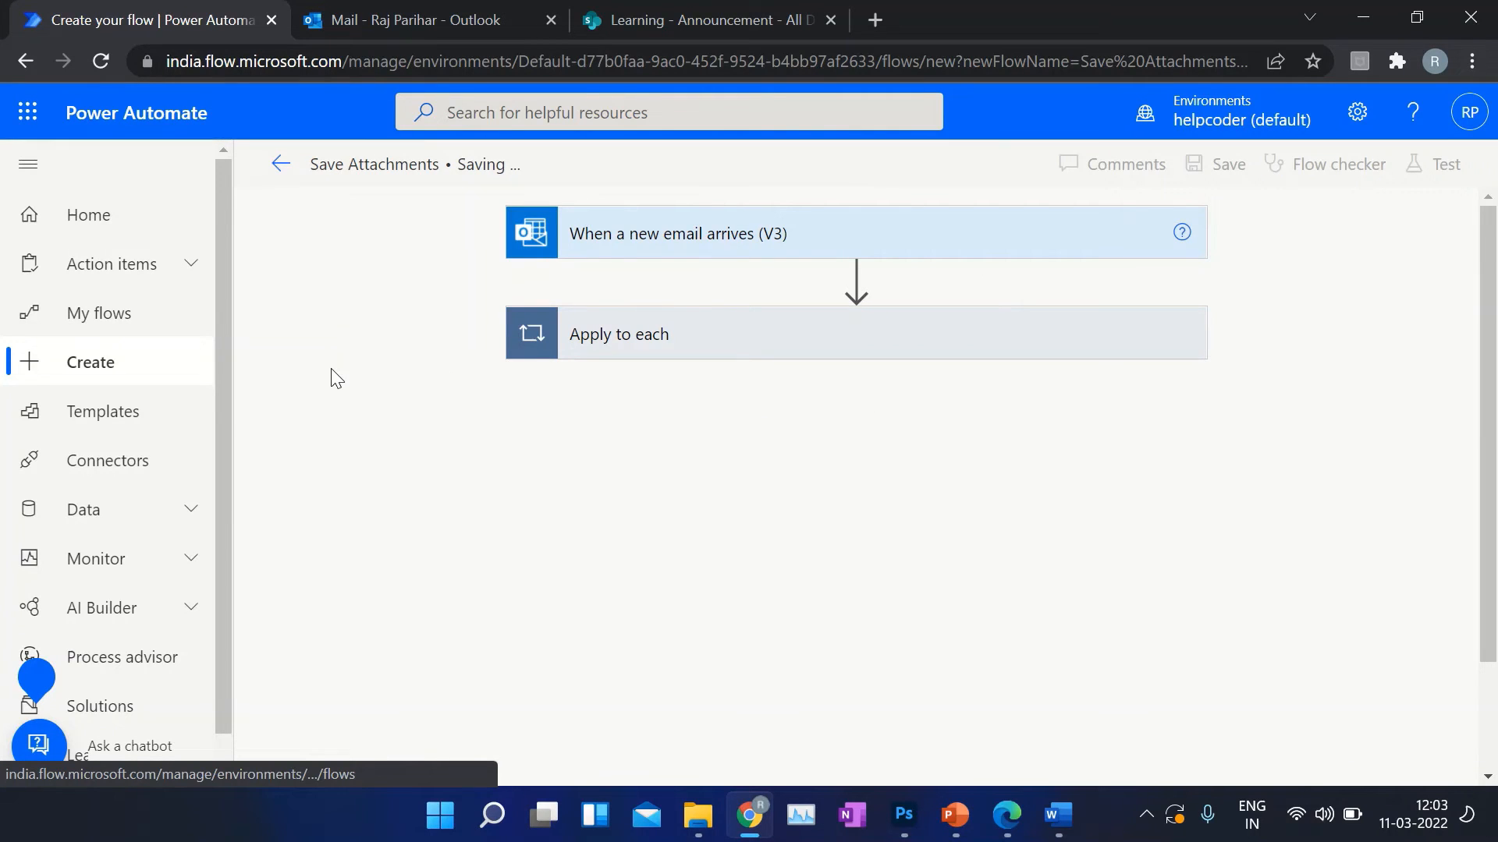
{"action": "mouse_move", "coordinate": [1259, 491]}
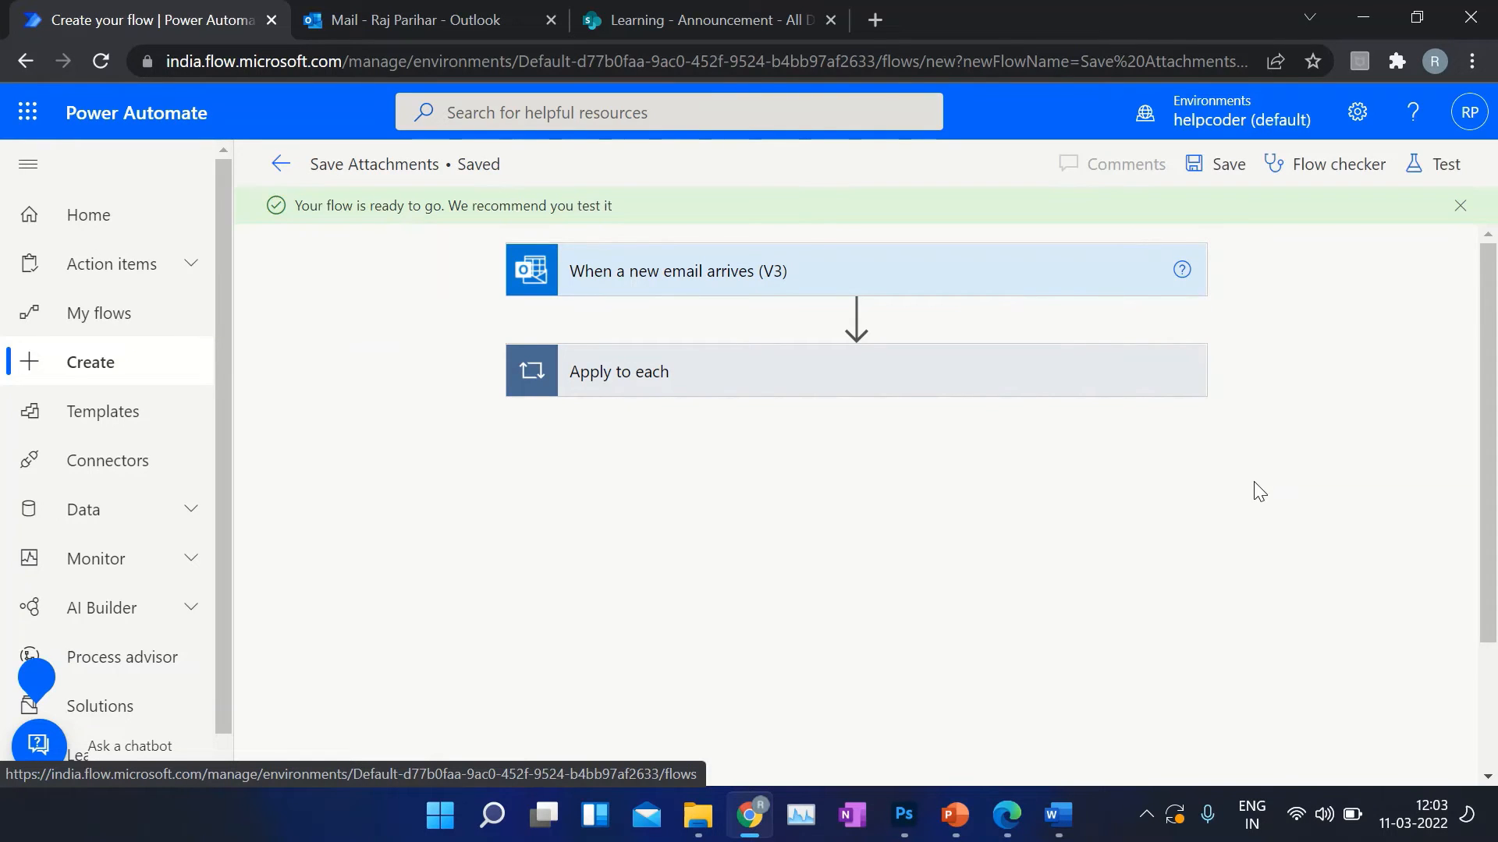
- Start a manual test of Save Attachments that waits for a new email
{"action": "left_click", "coordinate": [1445, 164]}
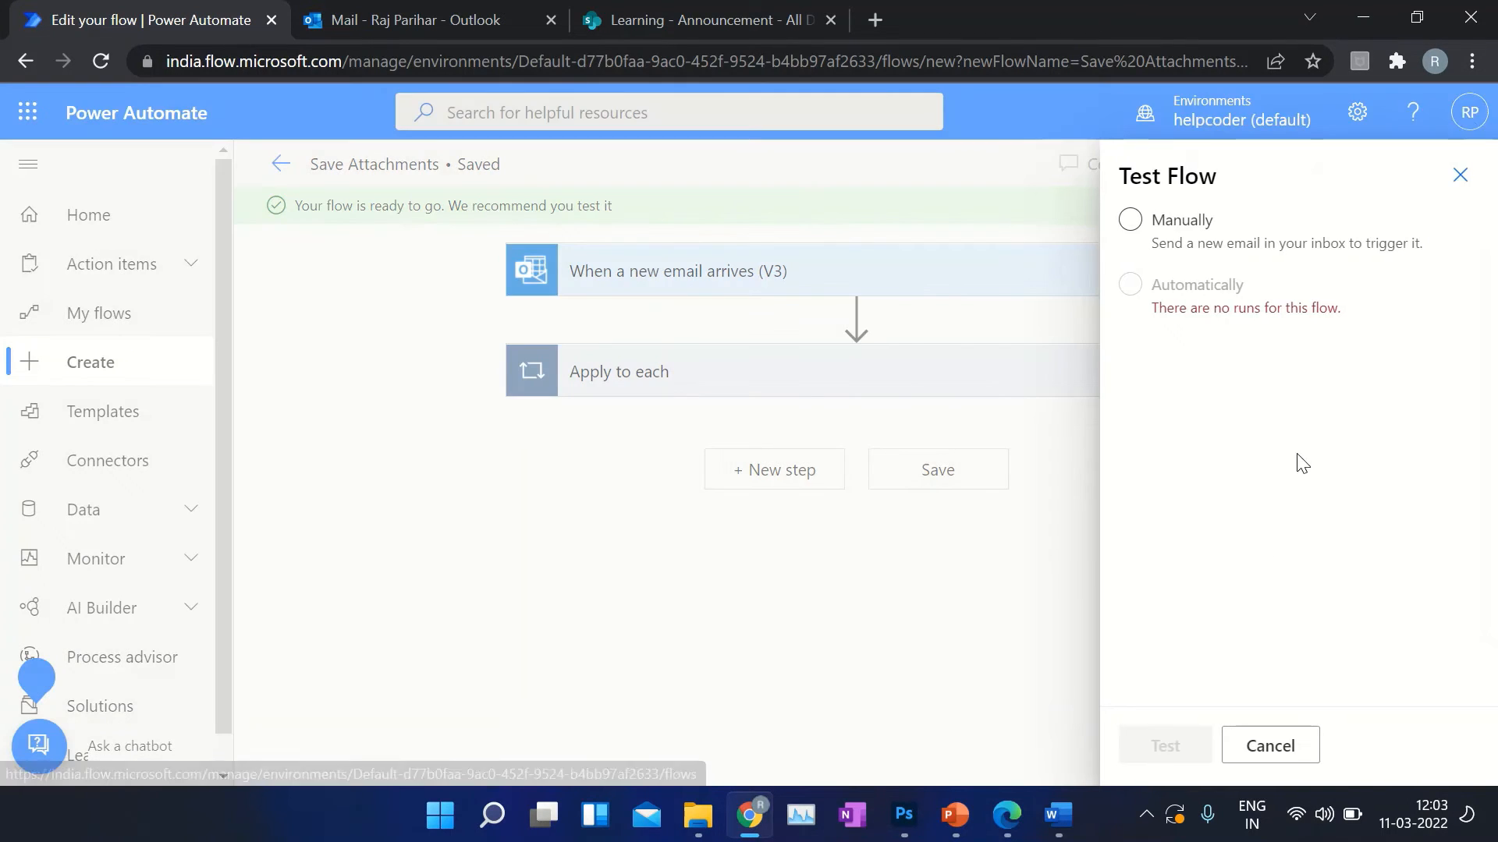
{"action": "left_click", "coordinate": [1130, 220]}
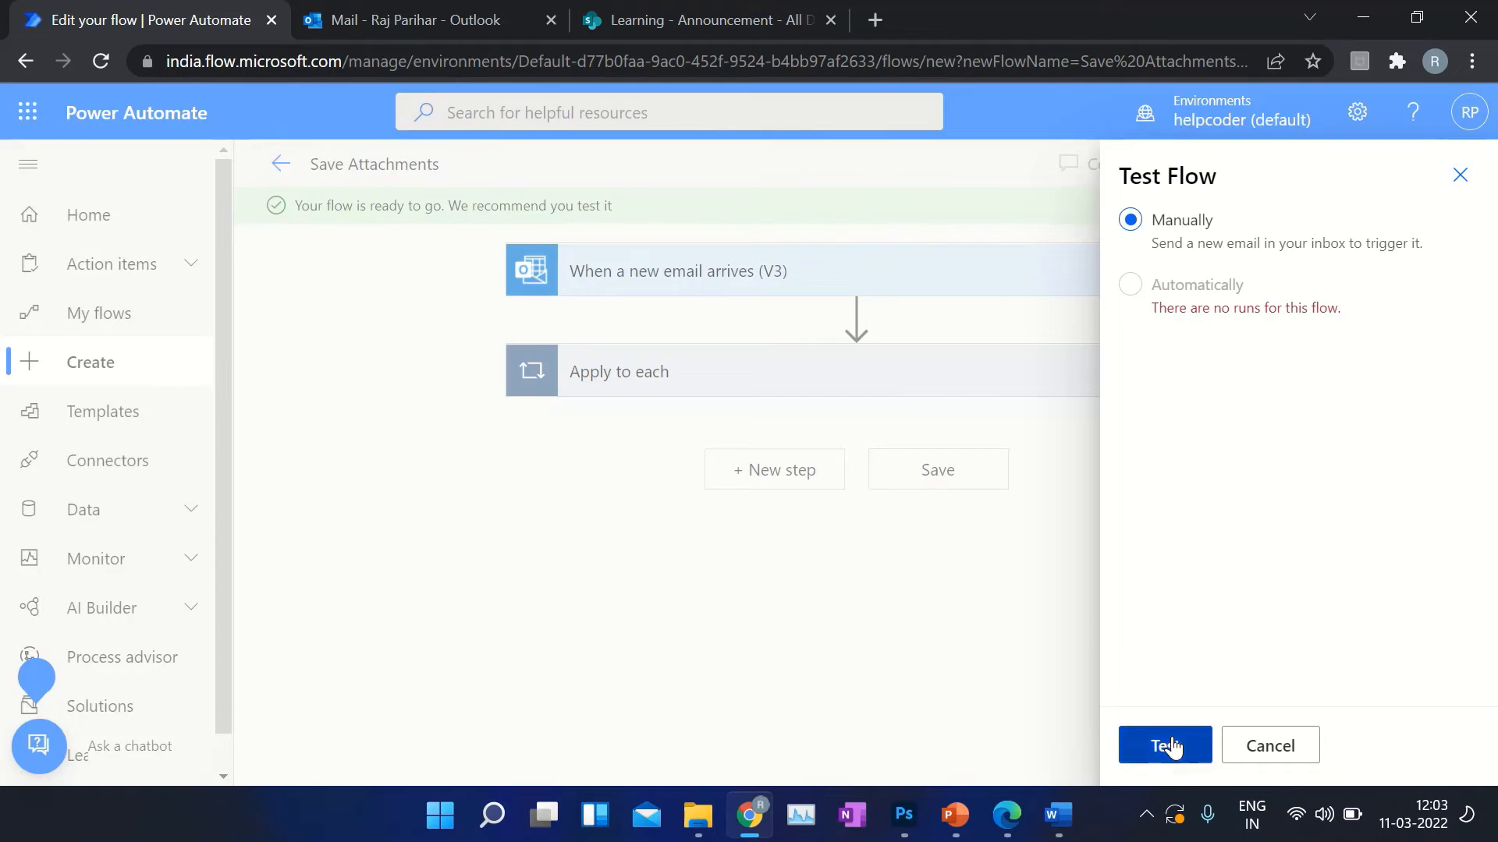
{"action": "left_click", "coordinate": [1164, 746]}
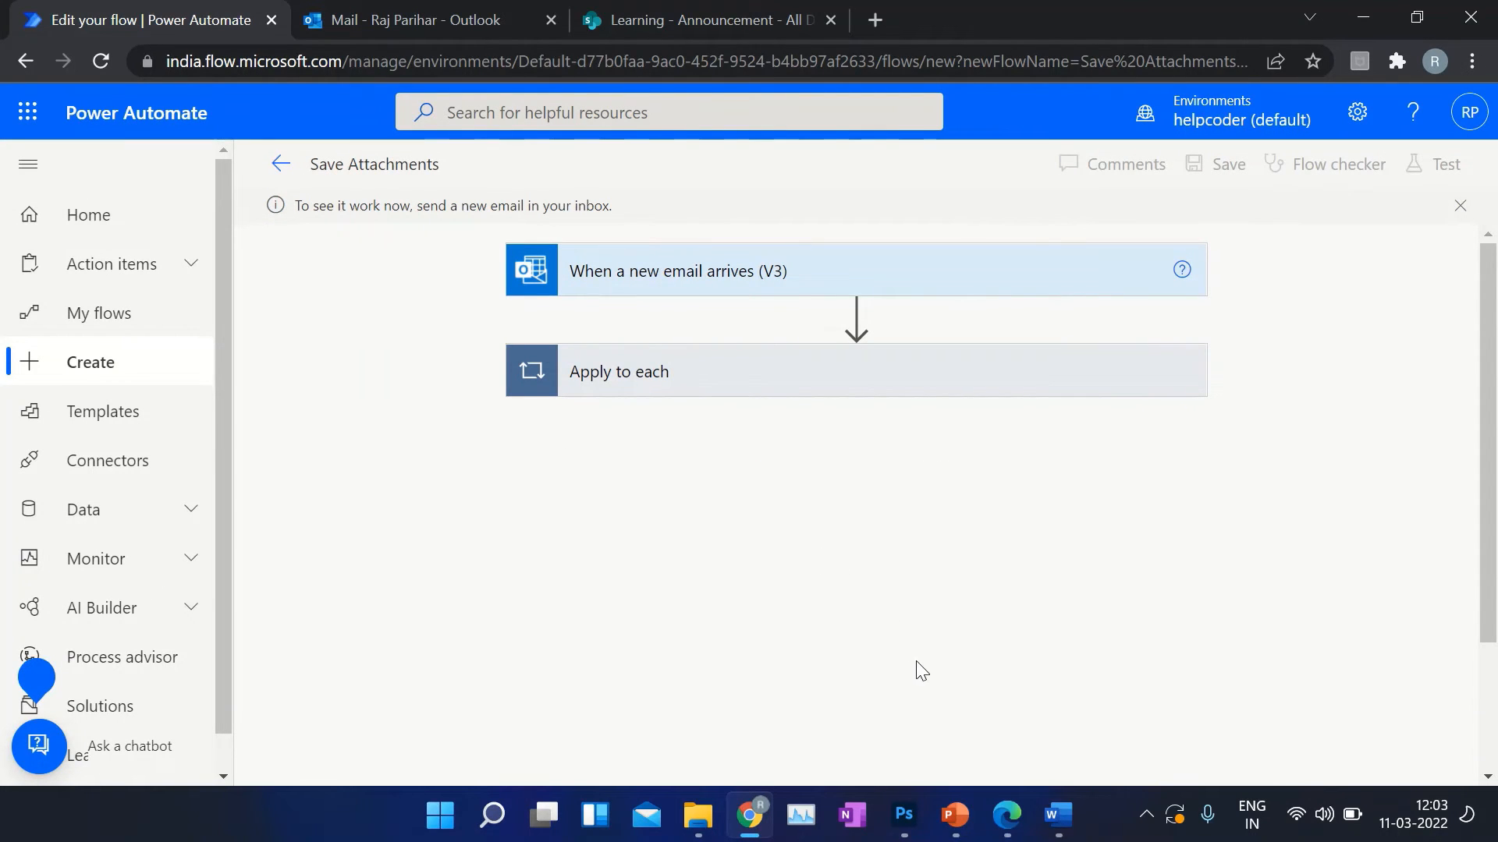
{"action": "left_click", "coordinate": [708, 19]}
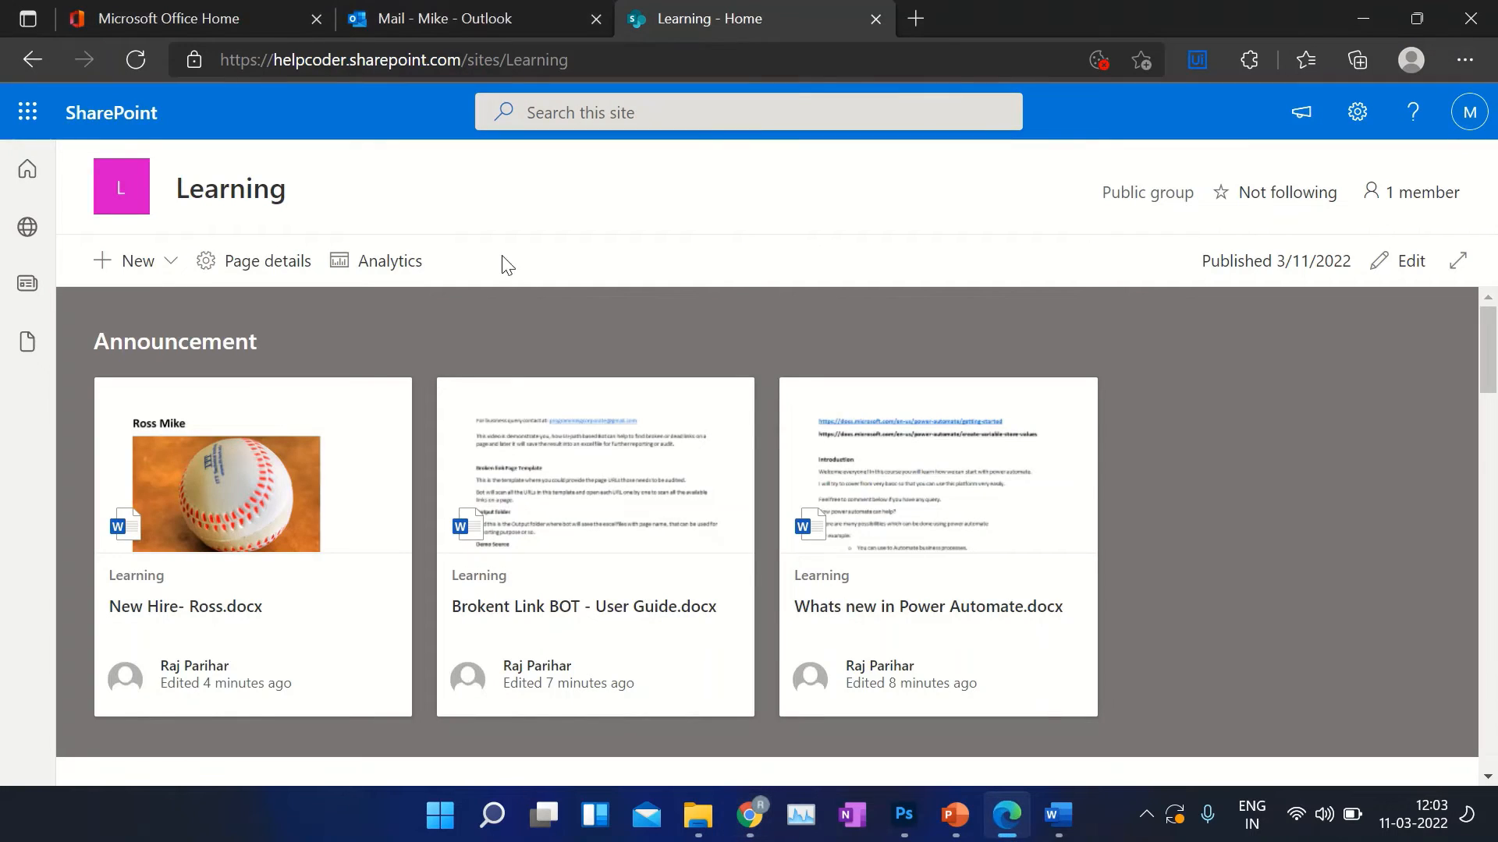
- Compose a new email to raj with subject and body 'Test'
{"action": "left_click", "coordinate": [449, 19]}
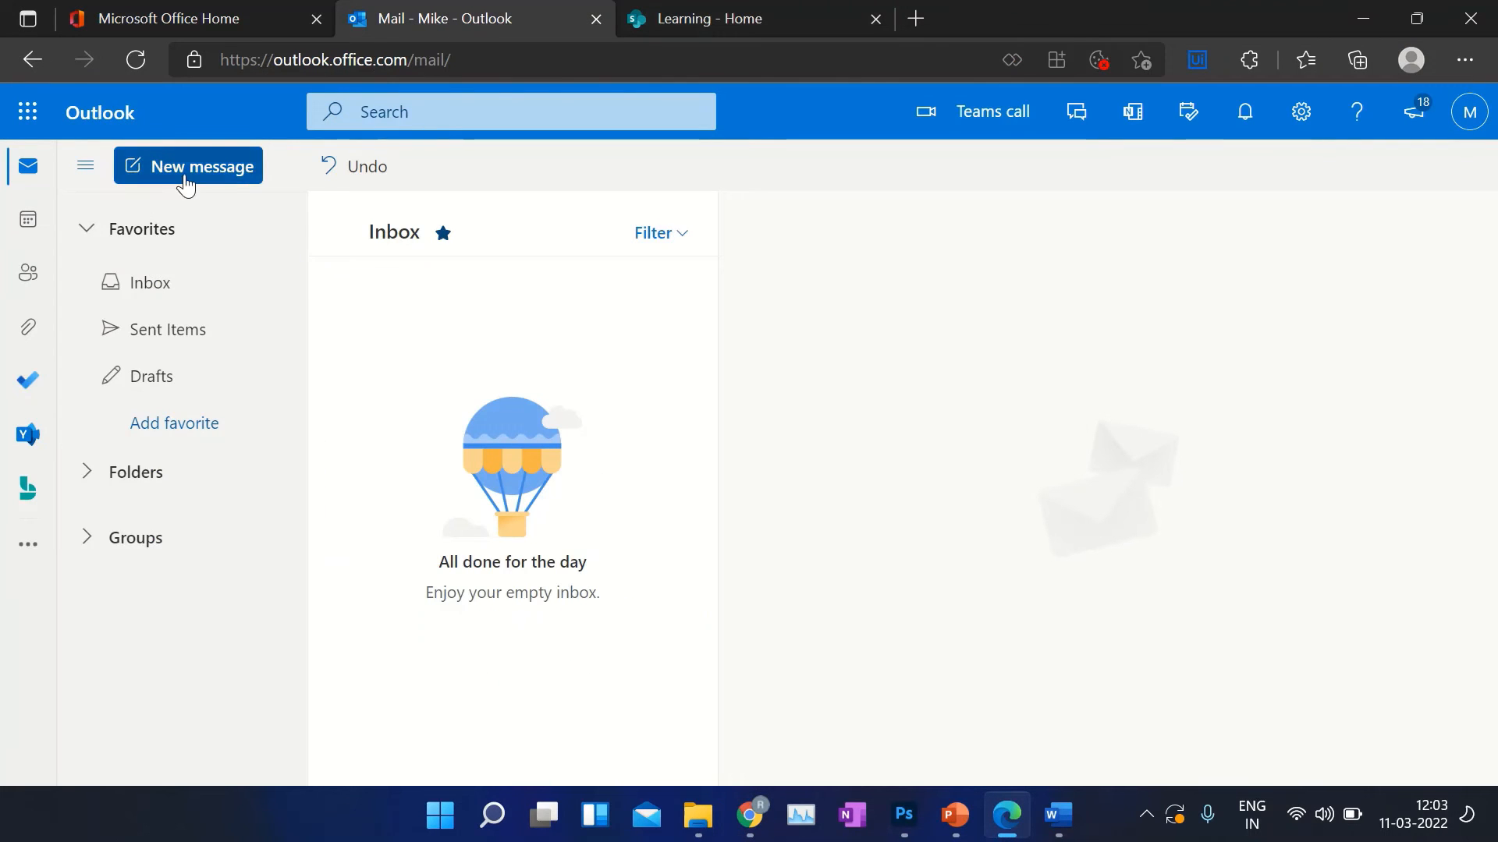
{"action": "left_click", "coordinate": [188, 165]}
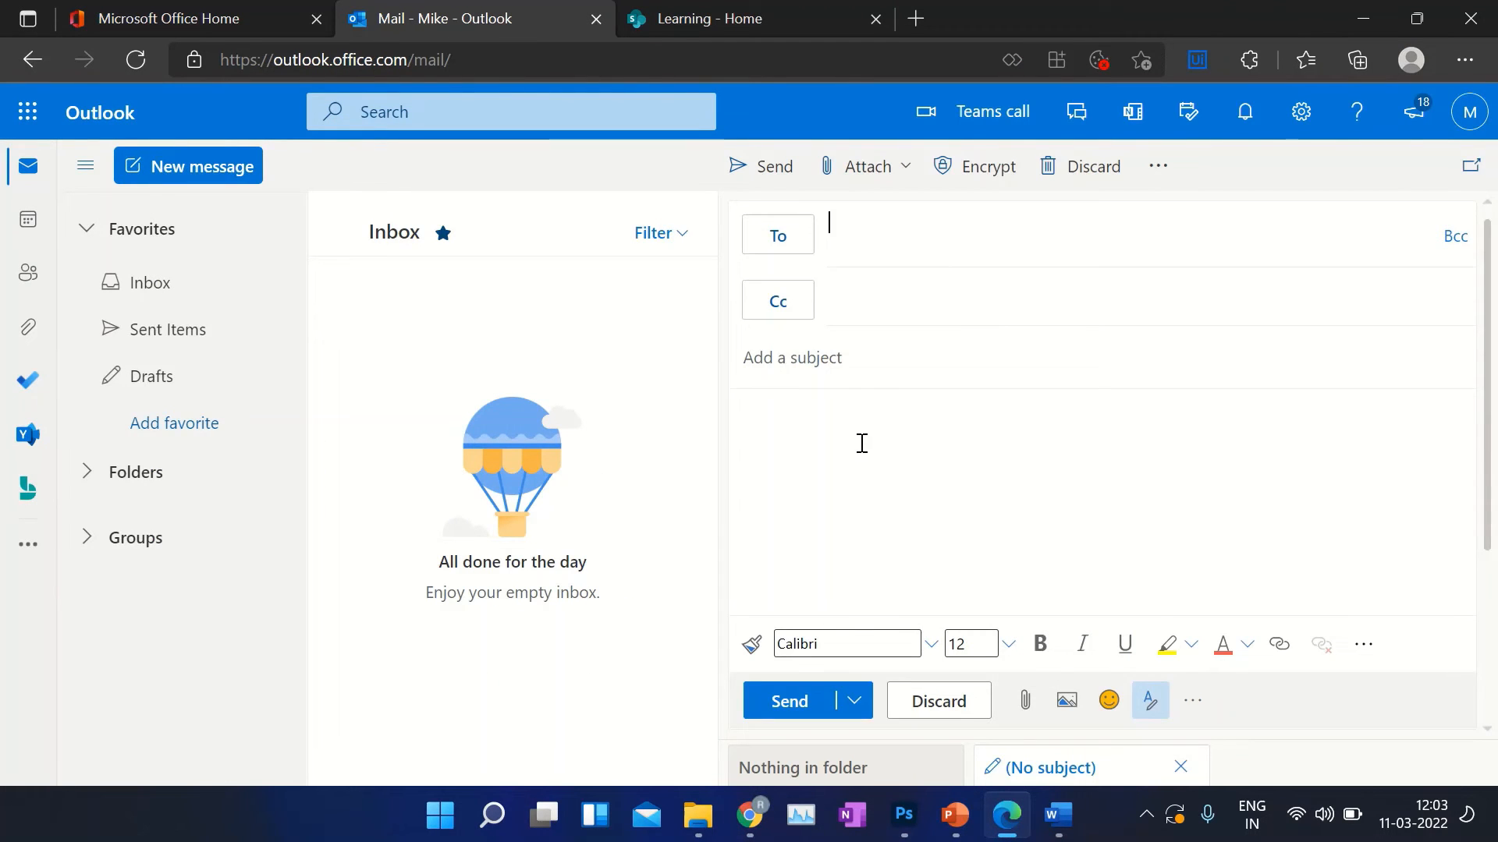
{"action": "type", "text": "raj"}
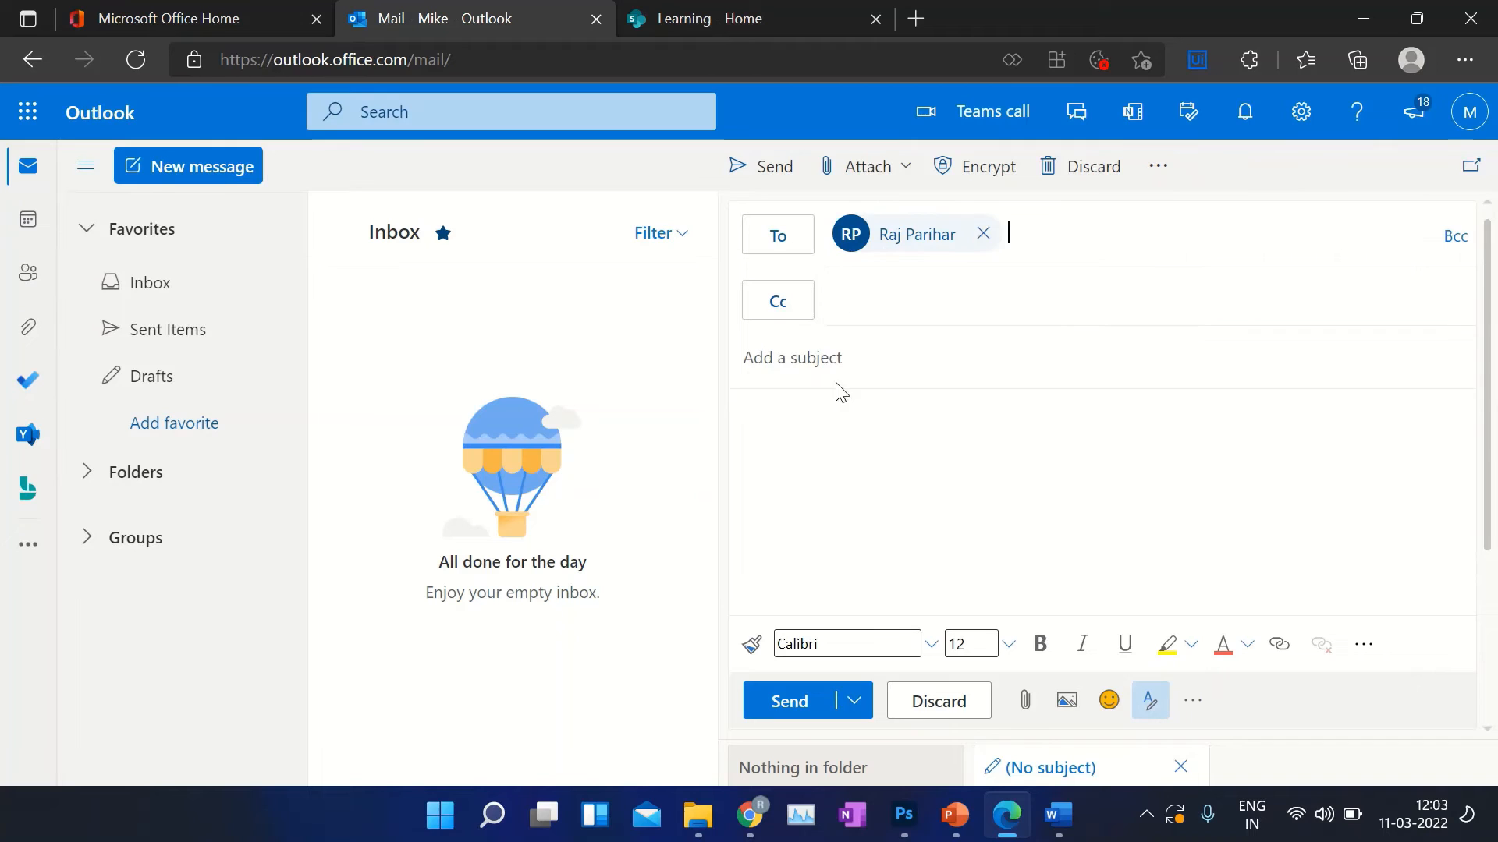
{"action": "type", "text": "T"}
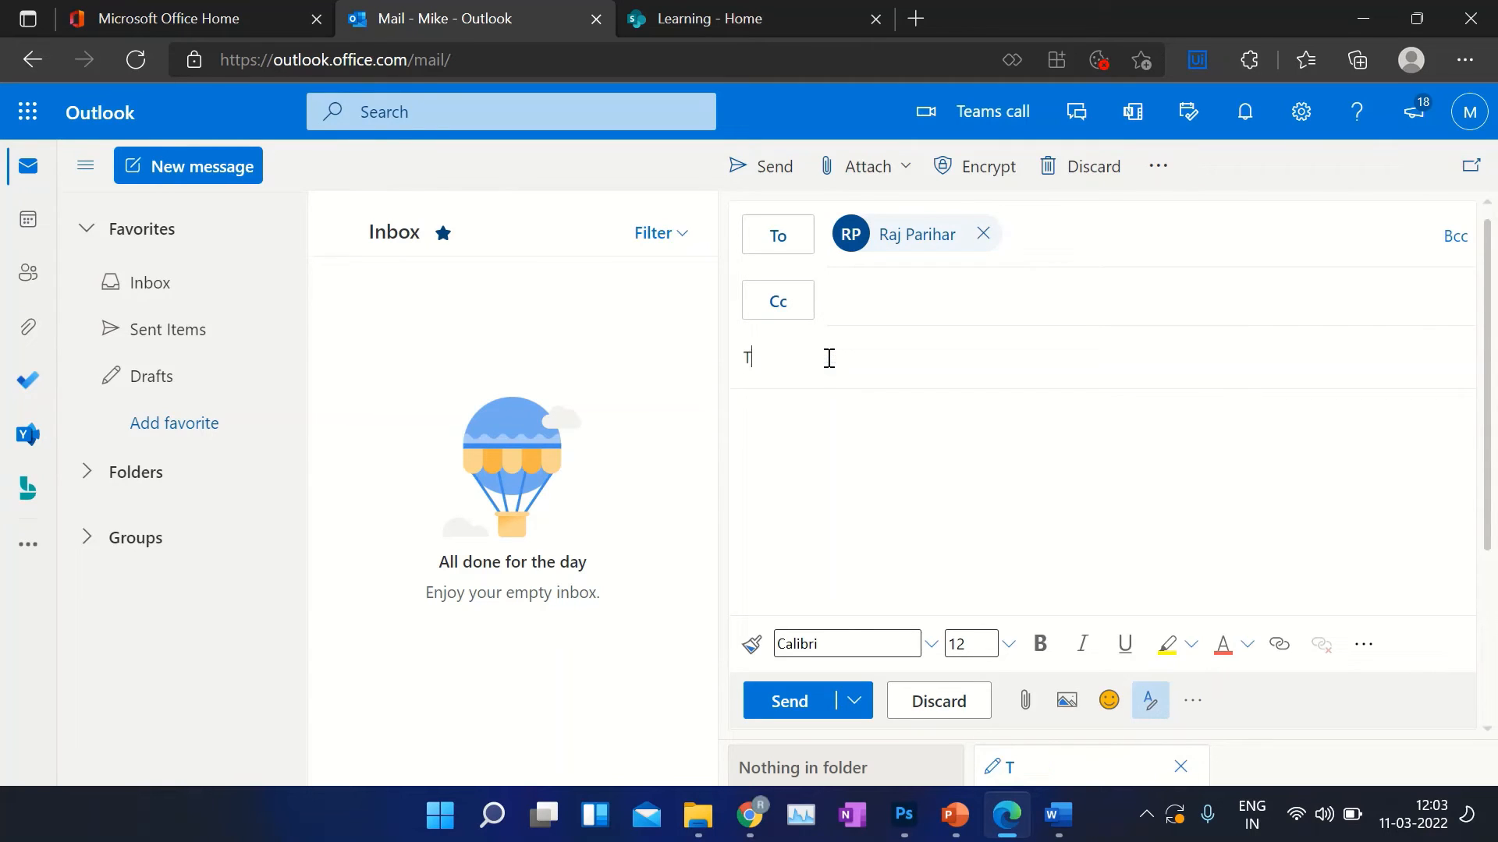
{"action": "type", "text": "est"}
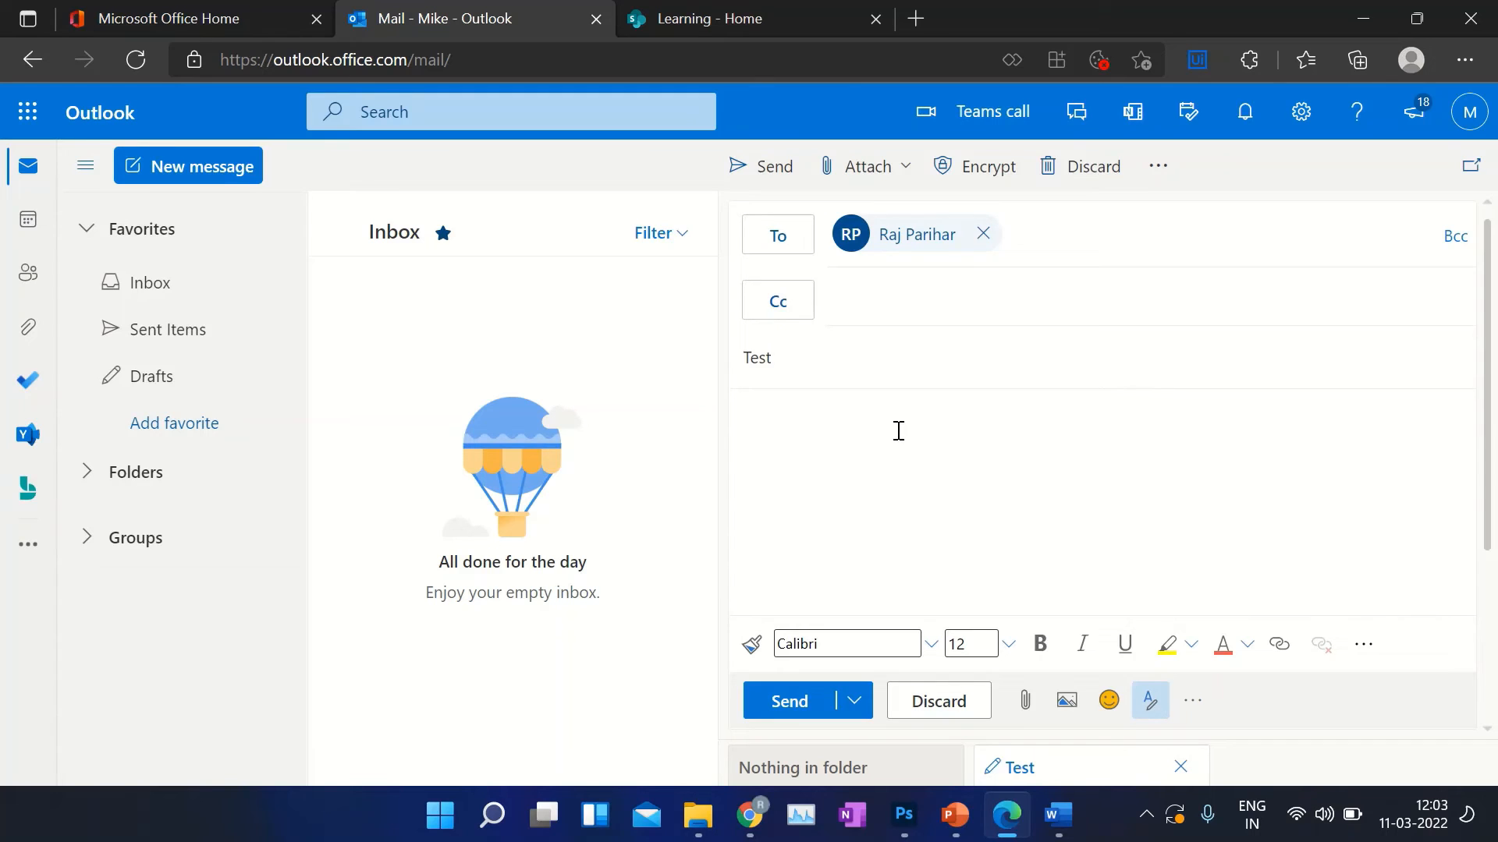
{"action": "type", "text": "Test"}
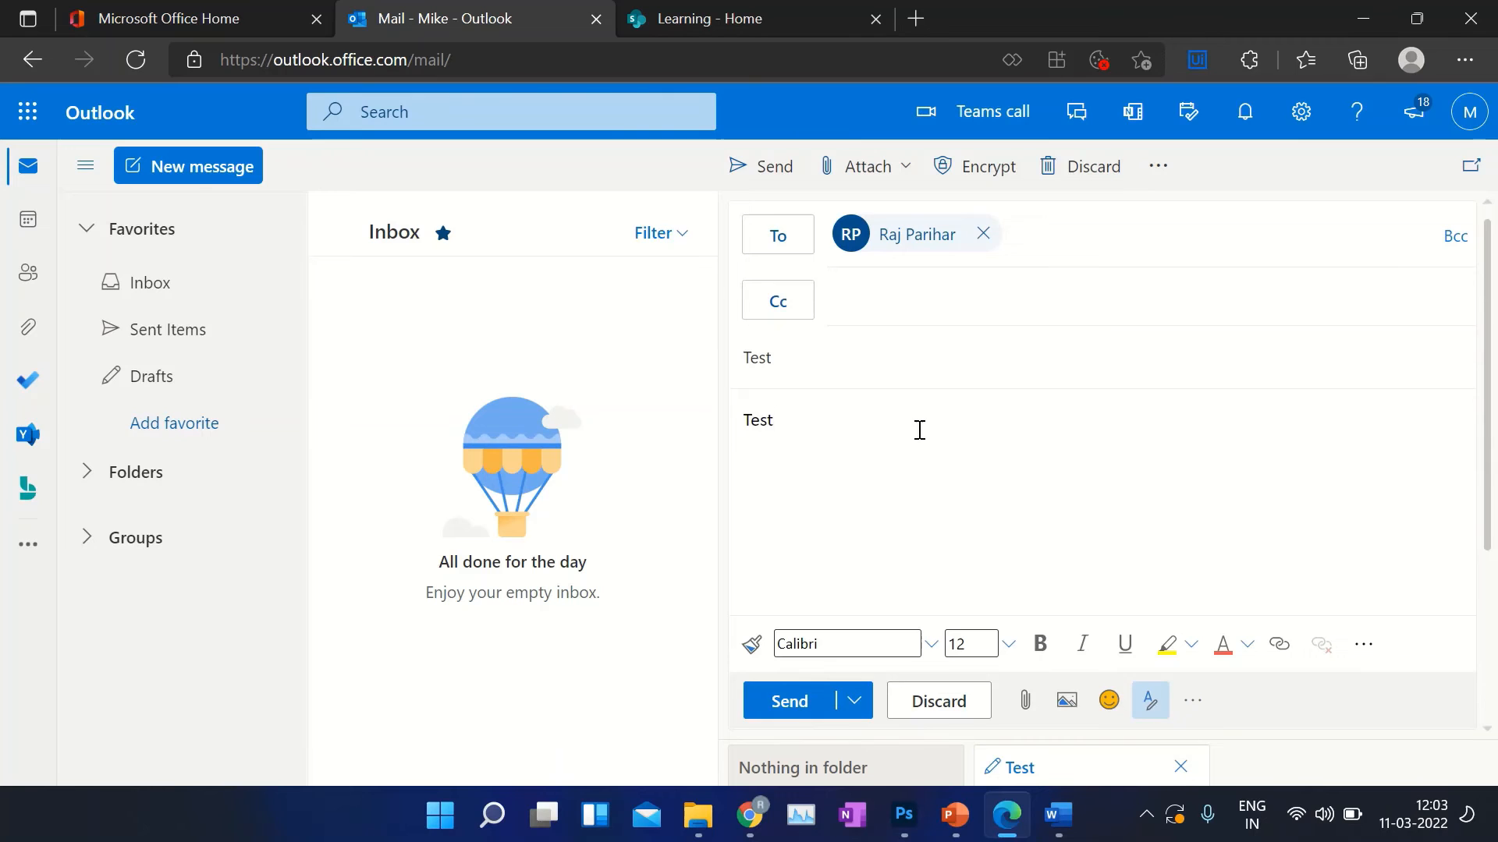
{"action": "mouse_move", "coordinate": [918, 652]}
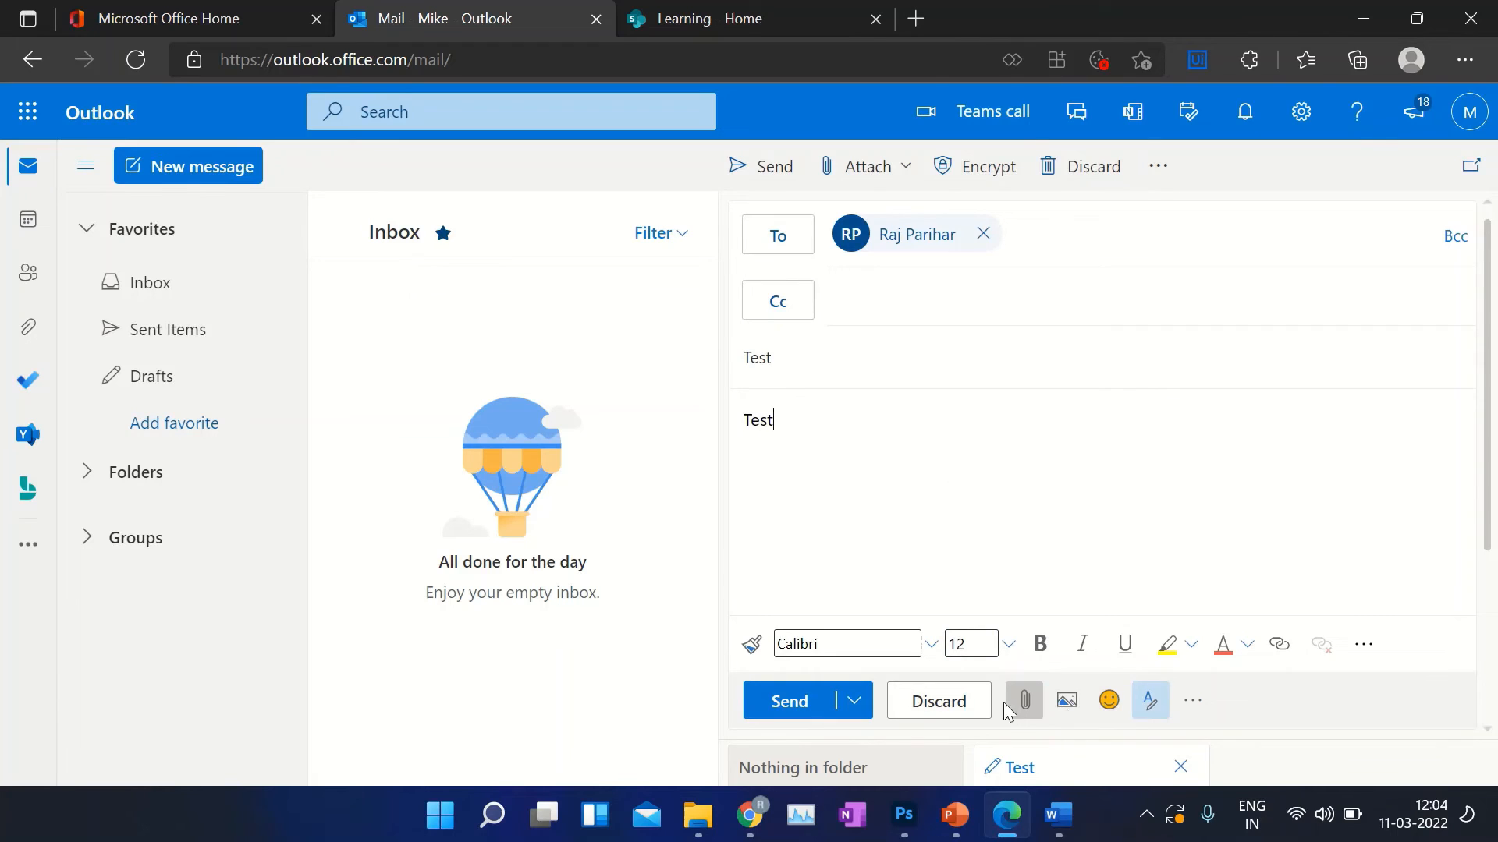
- Attach the two Upcoming Events .docx files from this computer and send the email
{"action": "left_click", "coordinate": [1023, 700]}
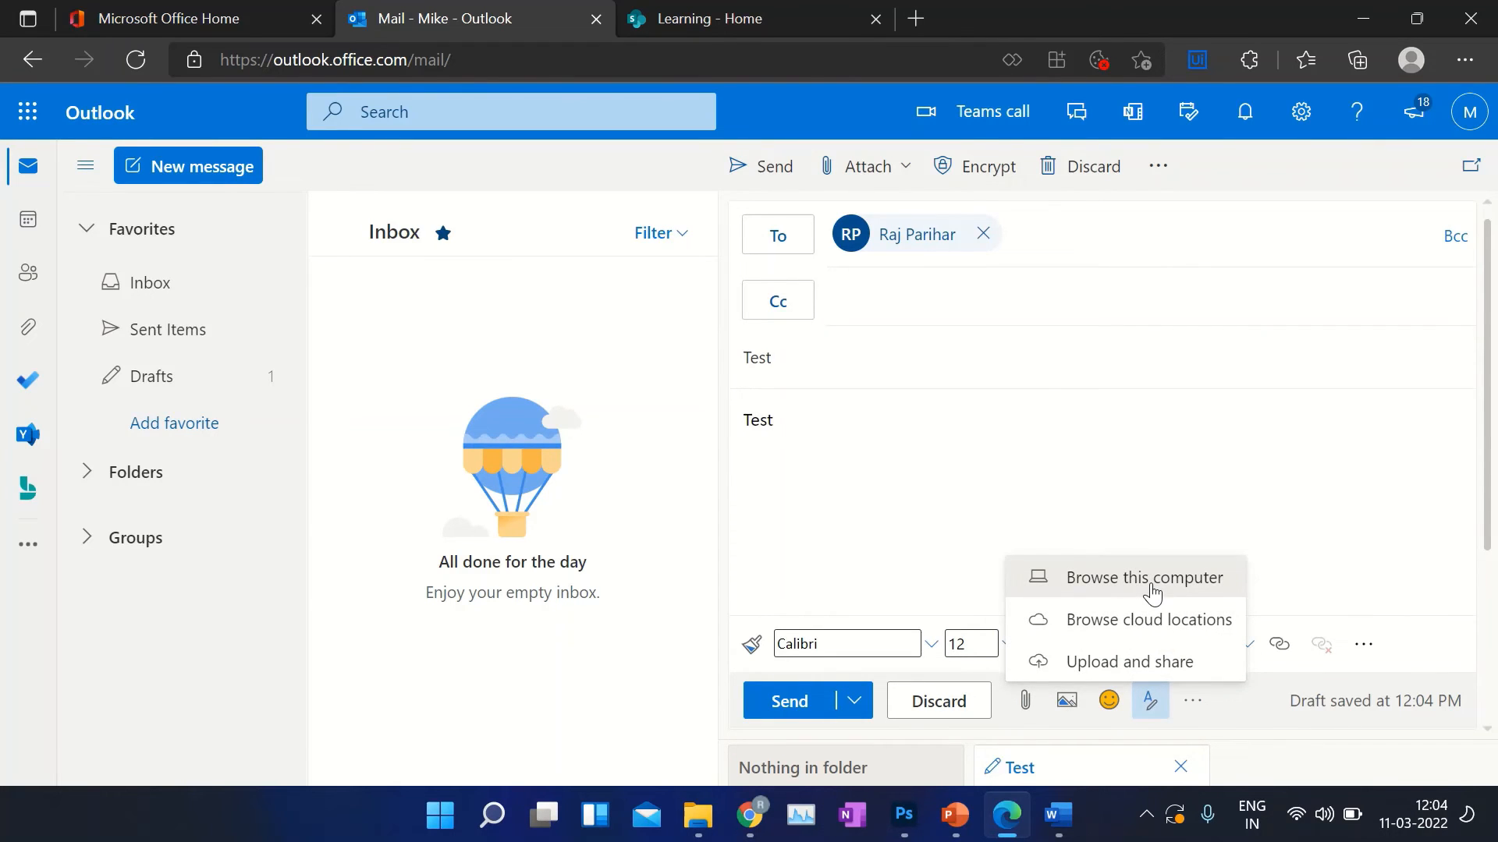
{"action": "left_click", "coordinate": [1143, 578]}
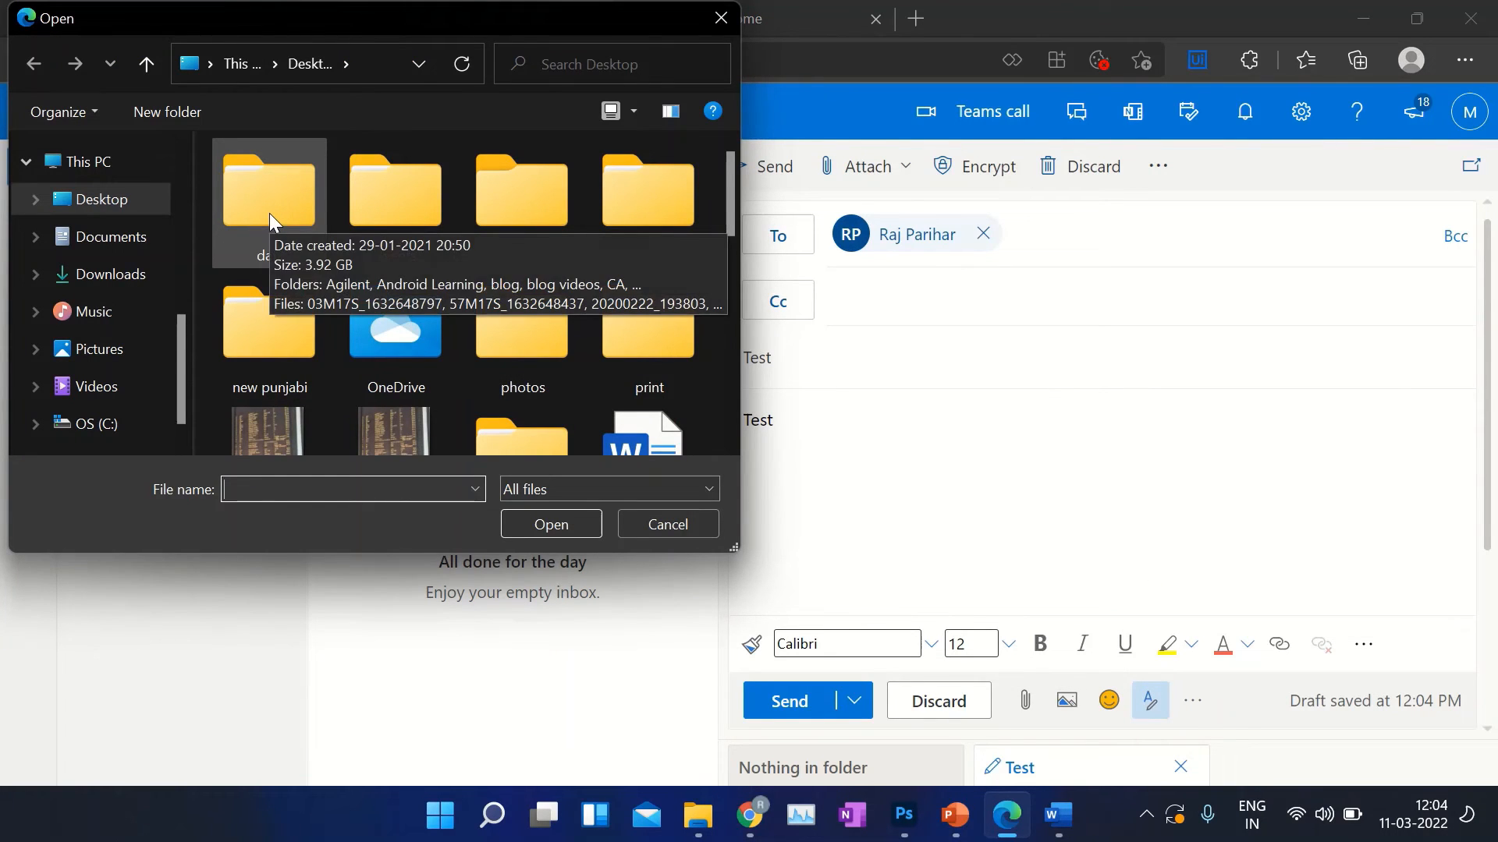
{"action": "double_click", "coordinate": [267, 190]}
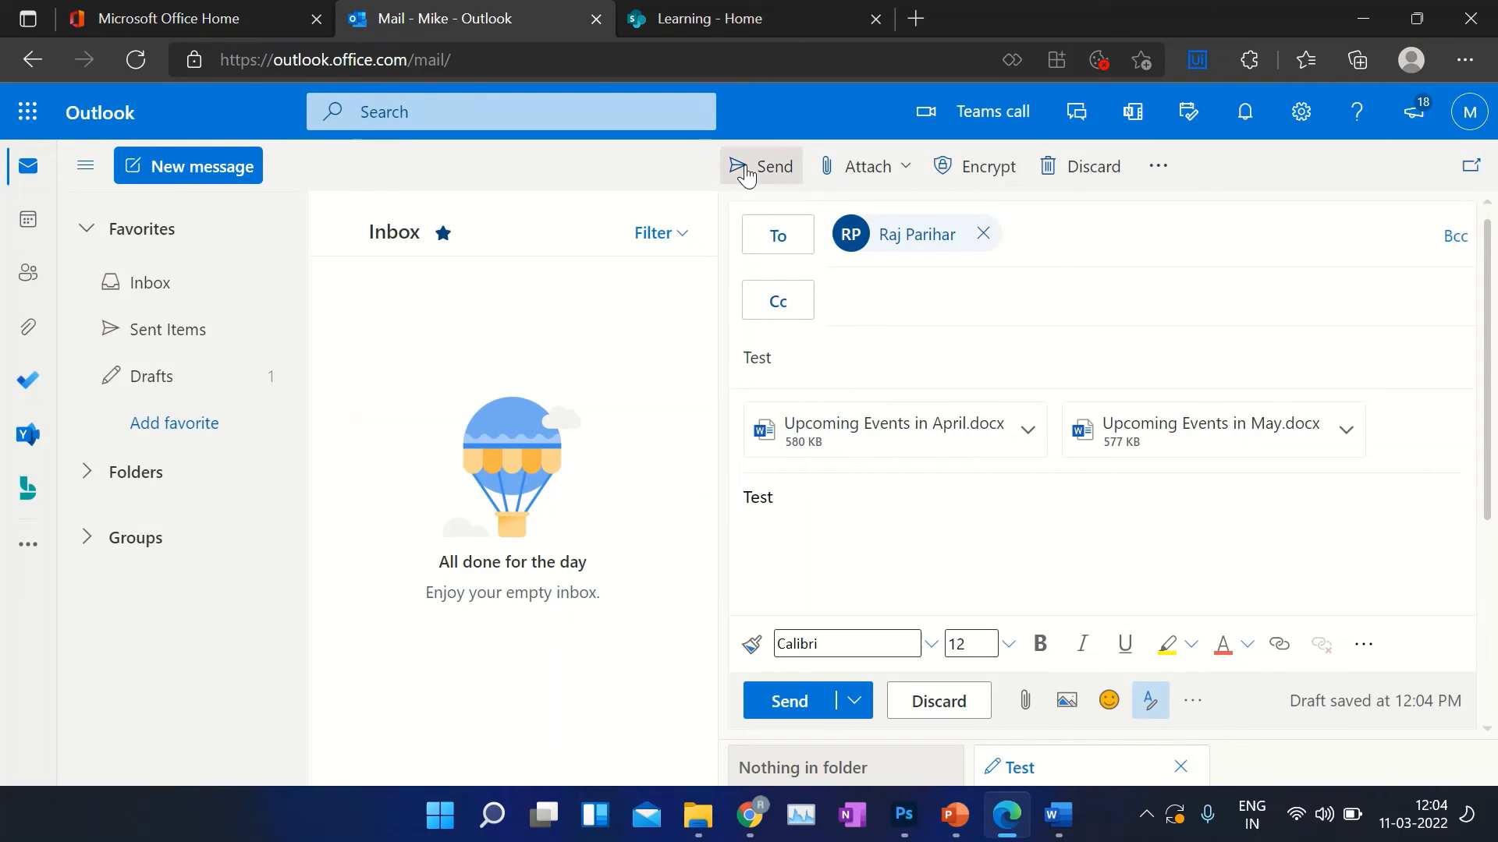
{"action": "left_click", "coordinate": [761, 165]}
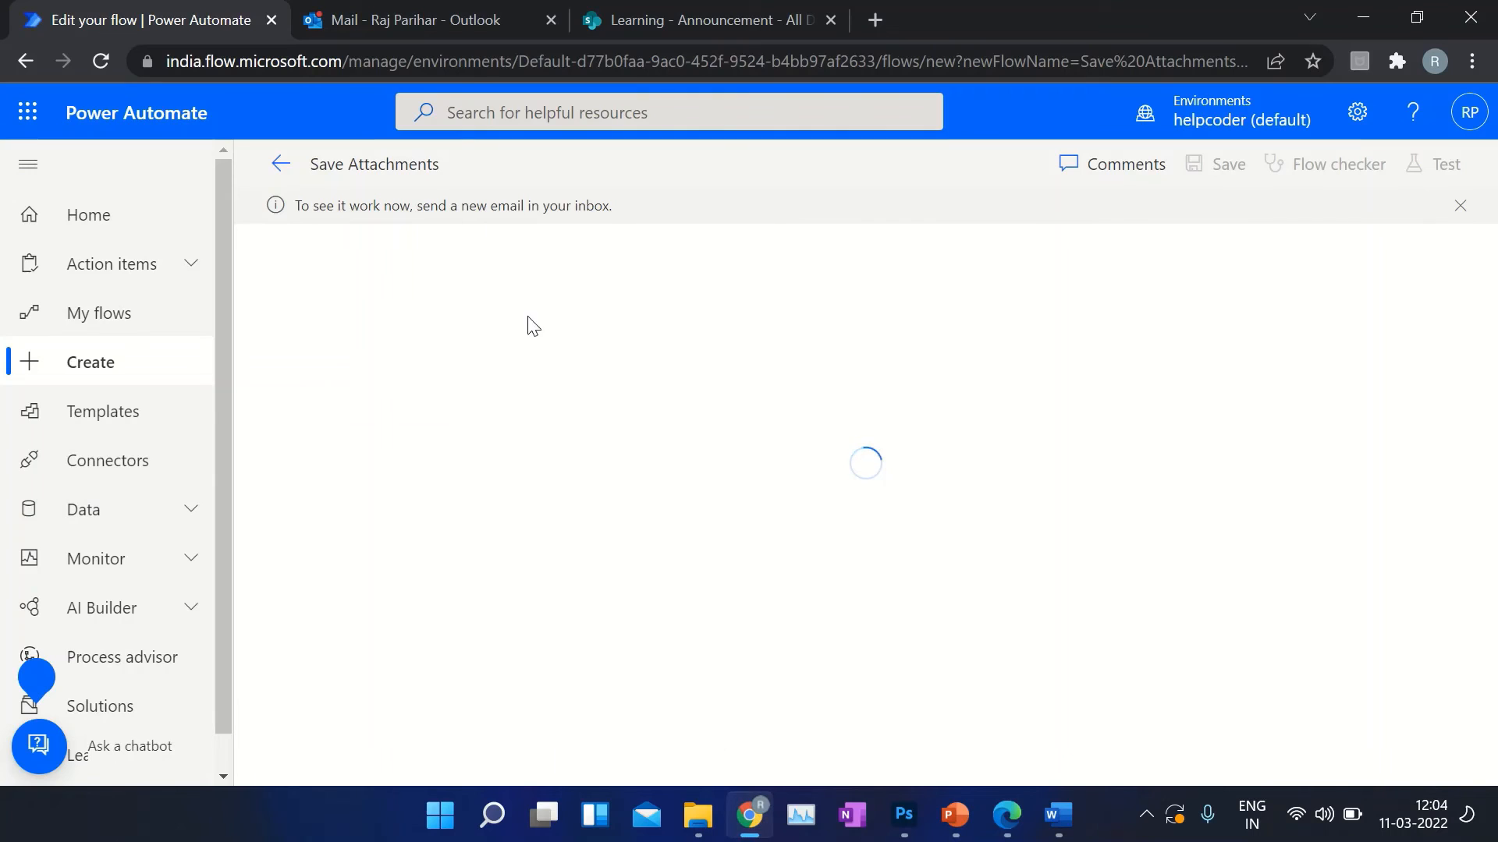
- Open the received Test email with its two Word attachments in the recipient's inbox
{"action": "left_click", "coordinate": [410, 19]}
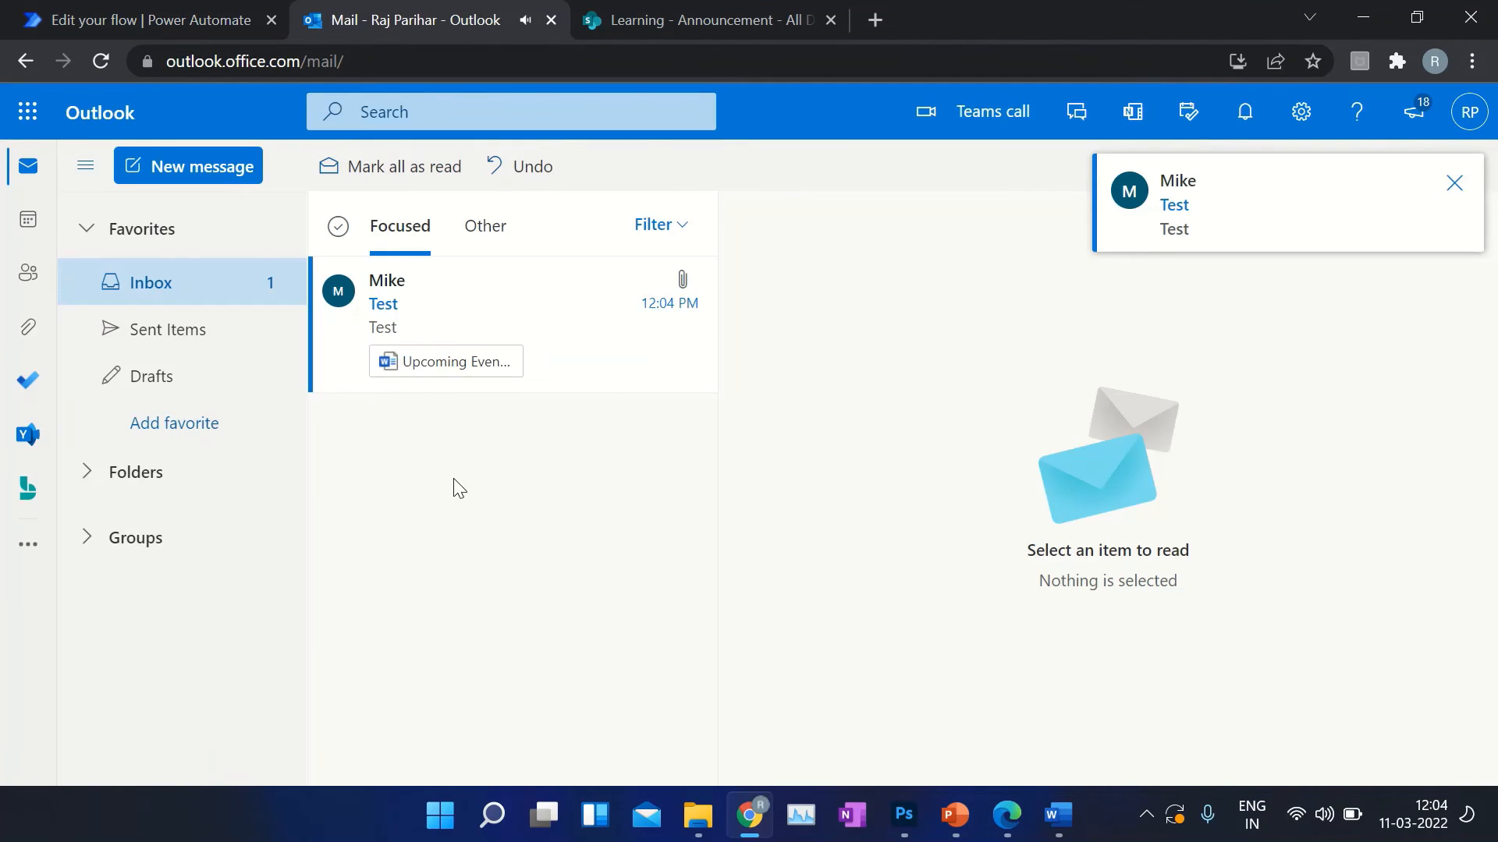
{"action": "left_click", "coordinate": [430, 304]}
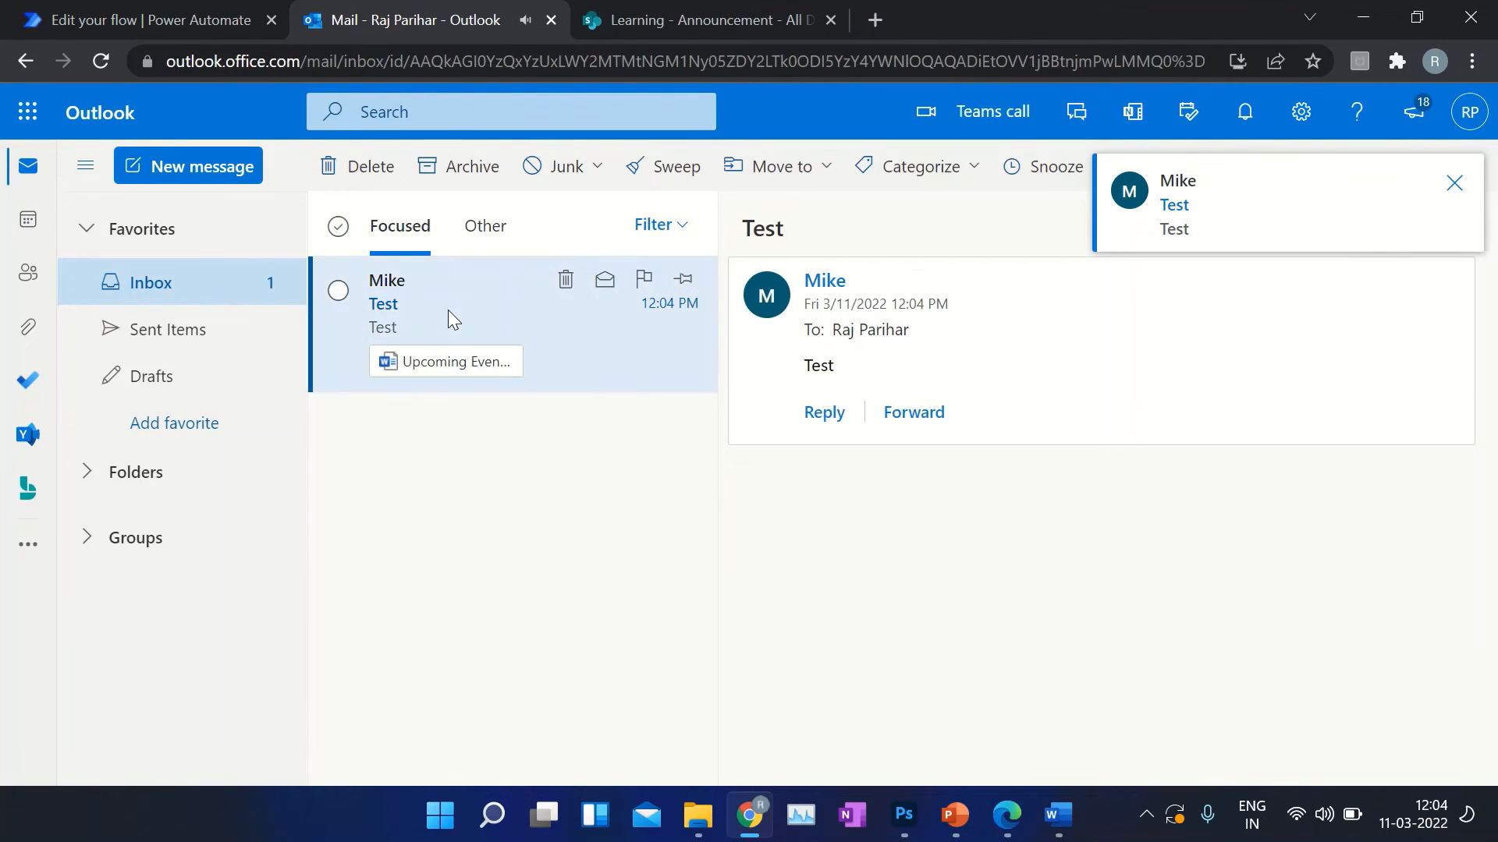
{"action": "left_click", "coordinate": [1452, 182]}
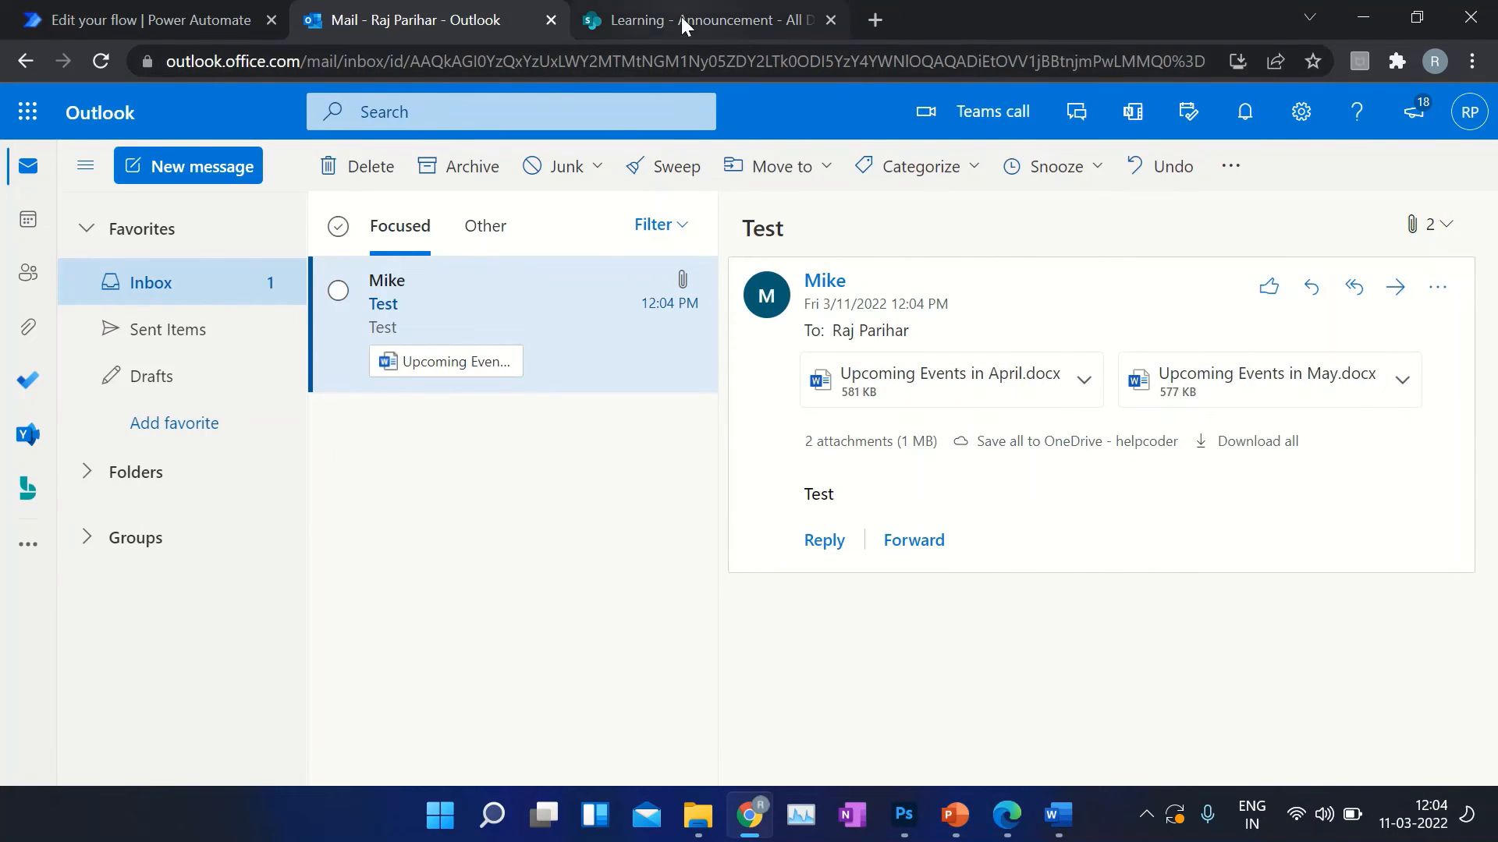
- Reload the Announcement library, then view the successful Save Attachments run history
{"action": "left_click", "coordinate": [710, 18]}
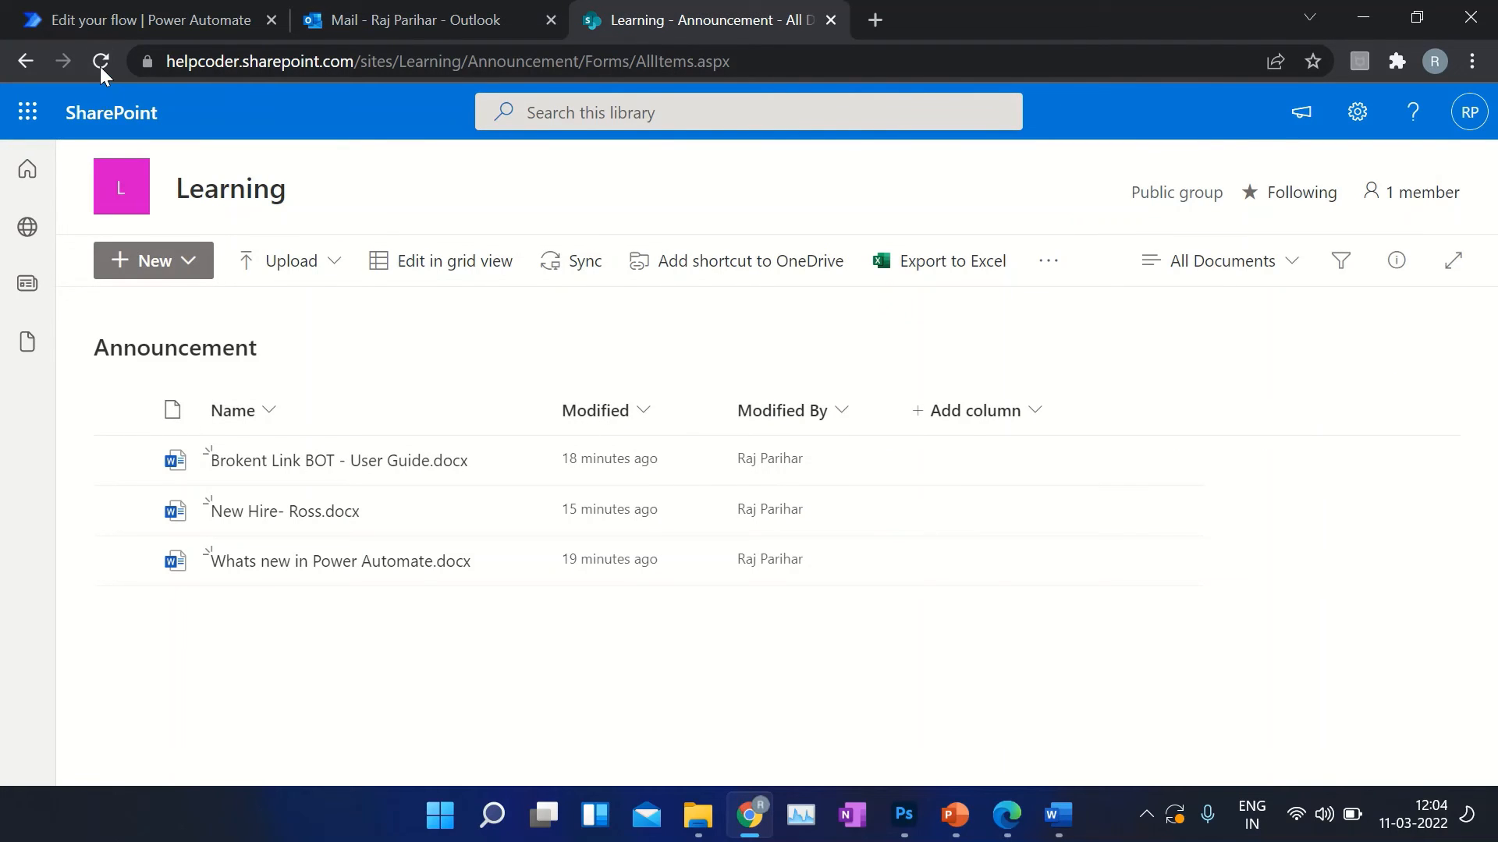
{"action": "left_click", "coordinate": [102, 61]}
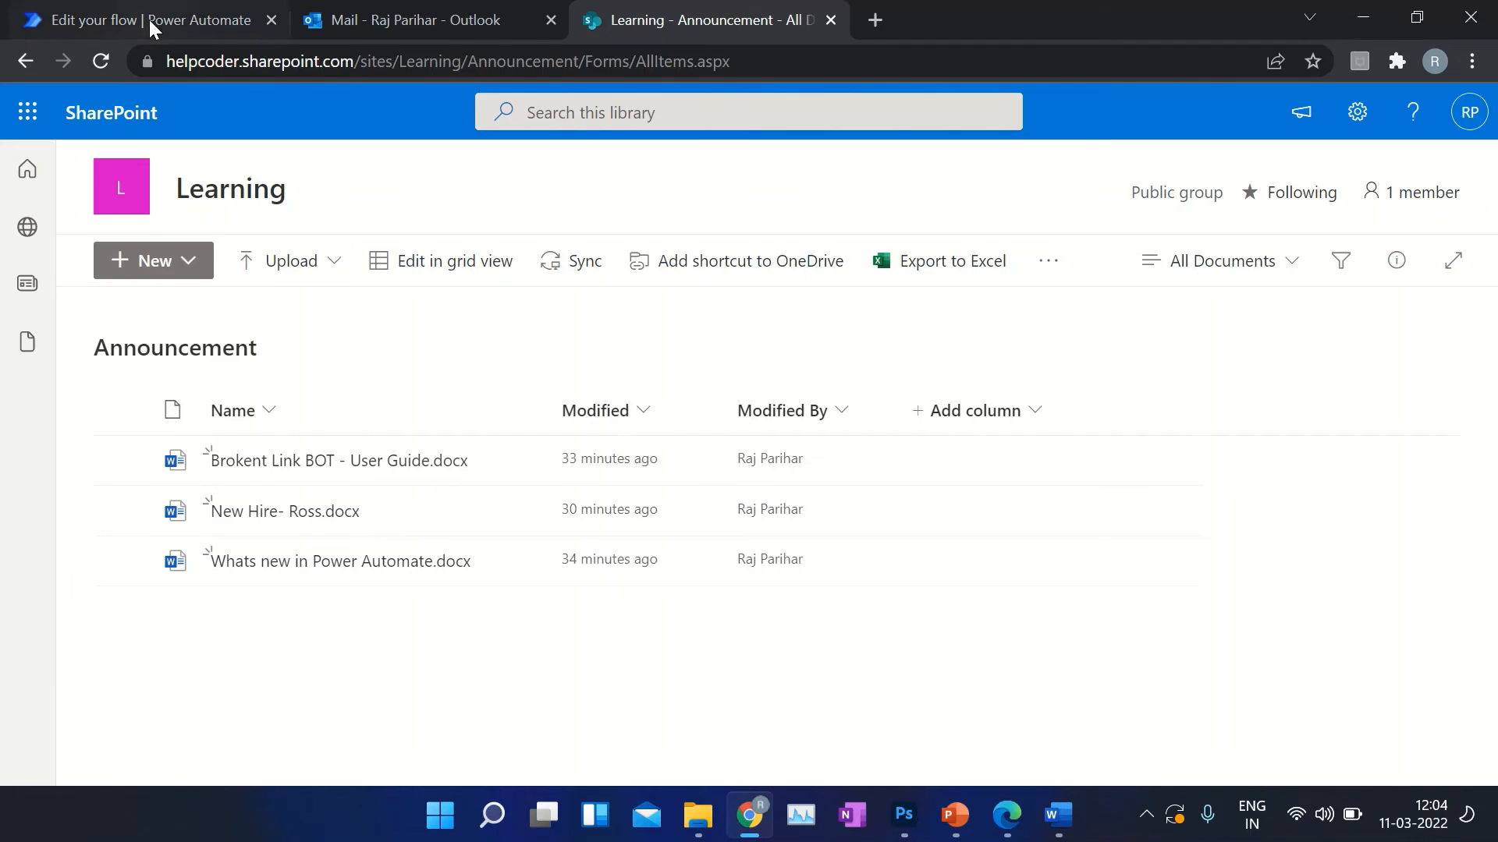
{"action": "left_click", "coordinate": [143, 19]}
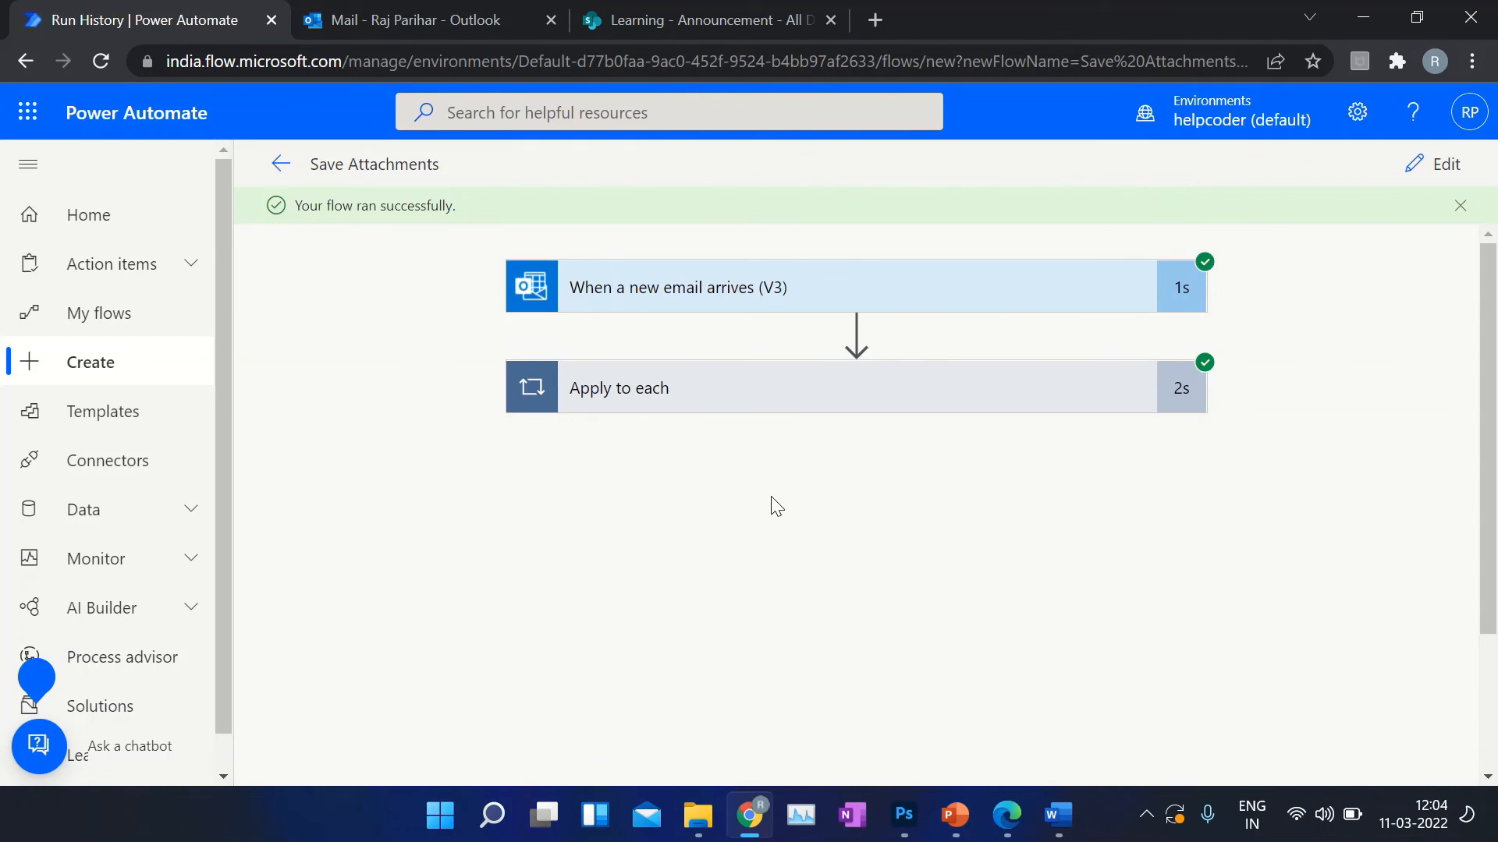
{"action": "mouse_move", "coordinate": [685, 18]}
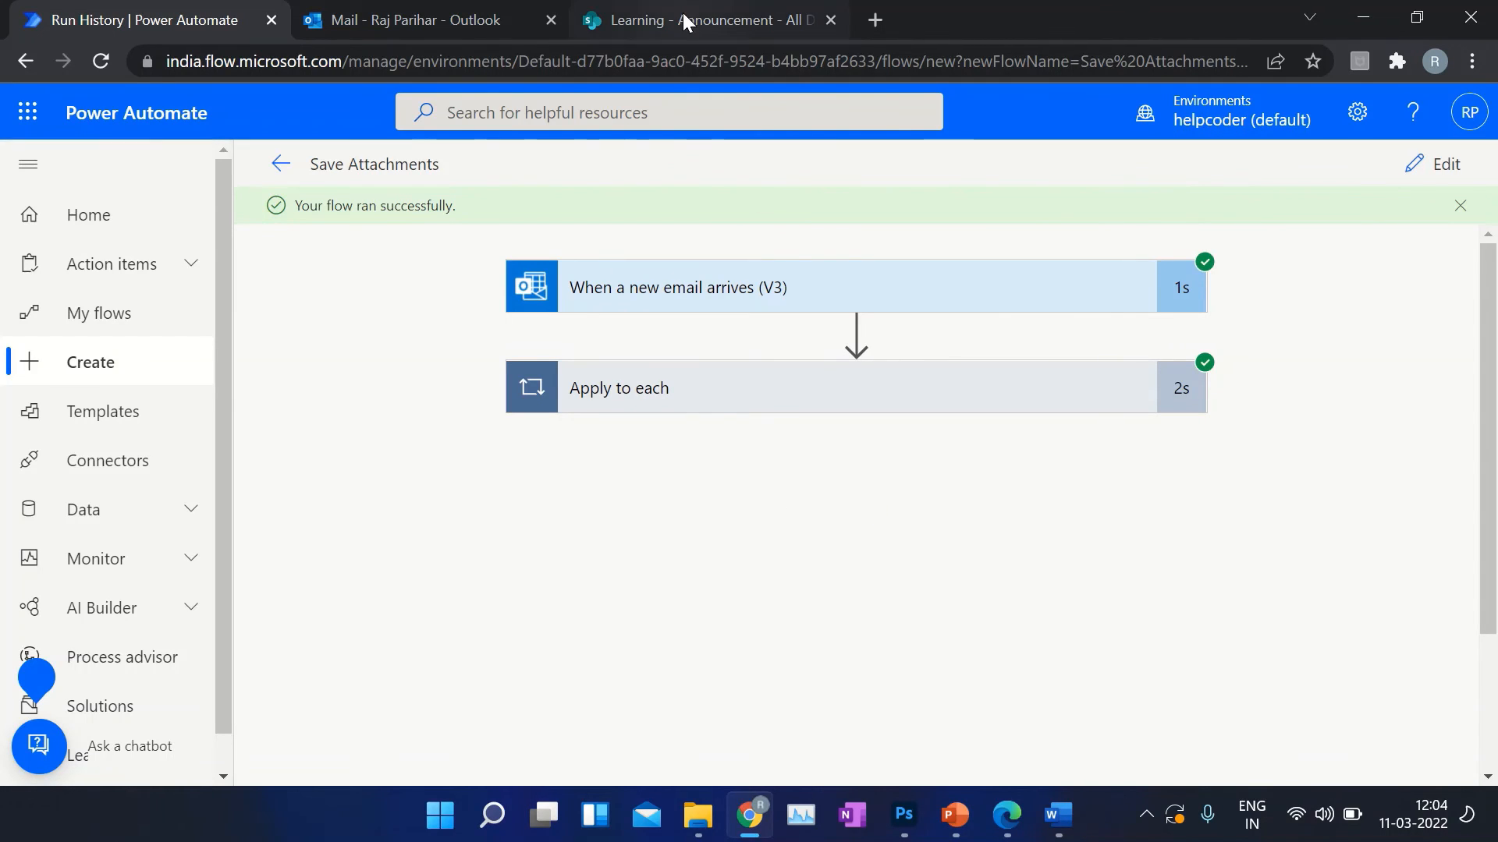
- Confirm Upcoming Events in April.docx and May.docx appear in the Announcement library and Learning site
{"action": "left_click", "coordinate": [712, 19]}
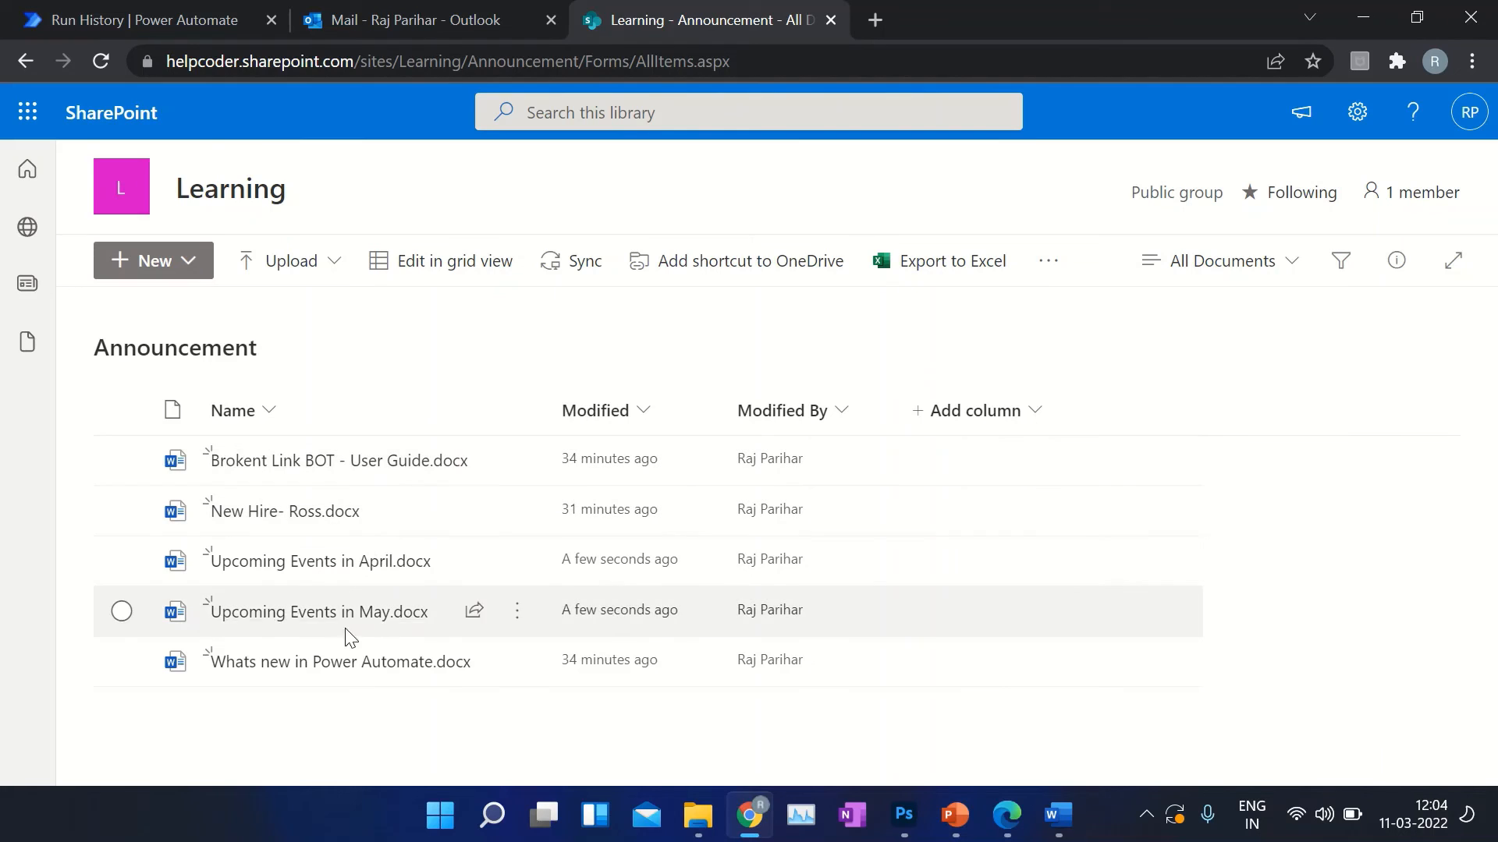
{"action": "mouse_move", "coordinate": [317, 561]}
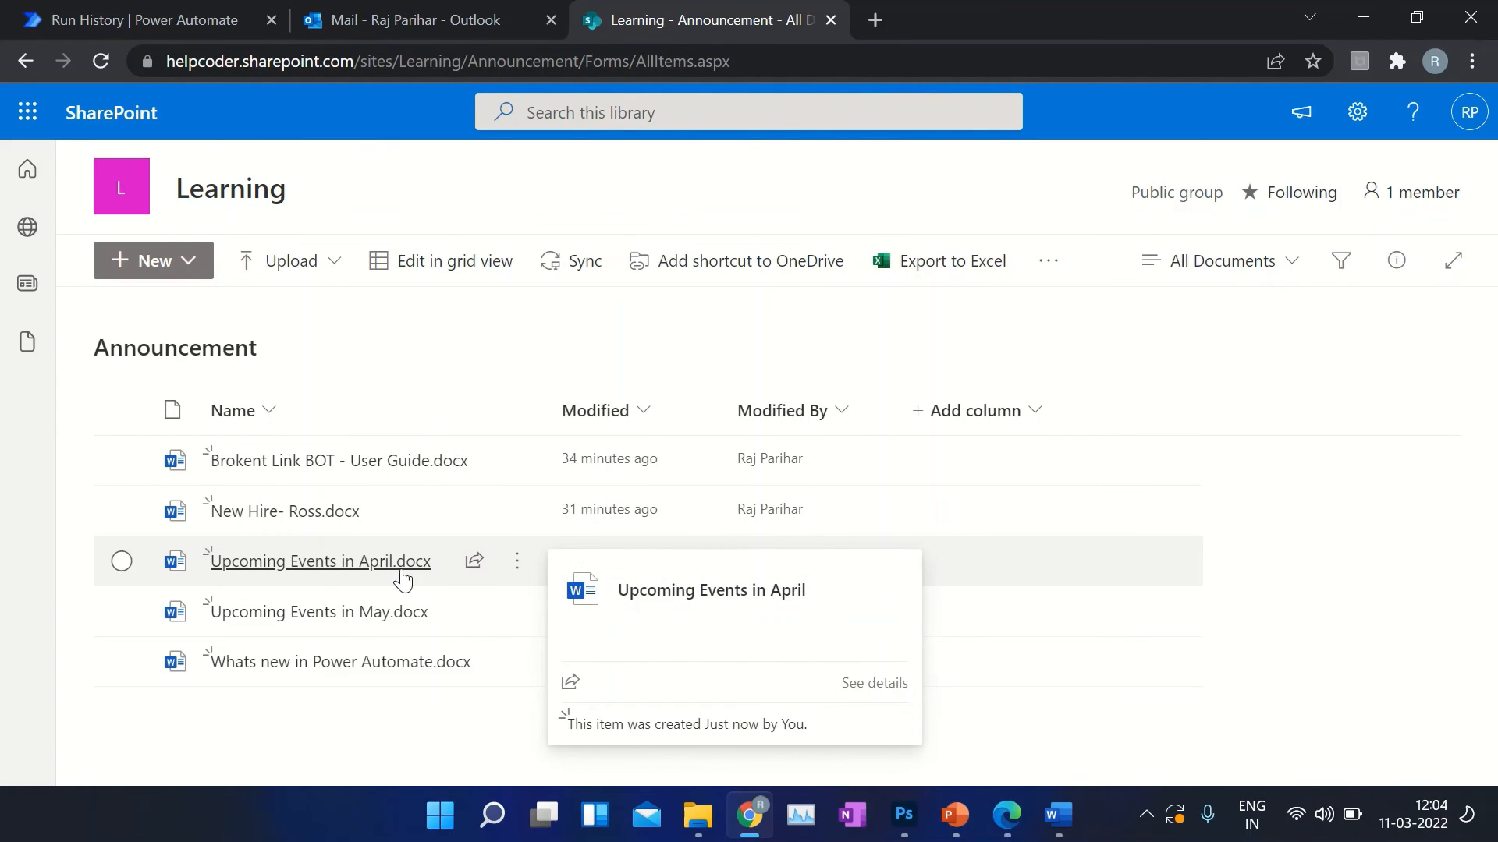
{"action": "mouse_move", "coordinate": [334, 612]}
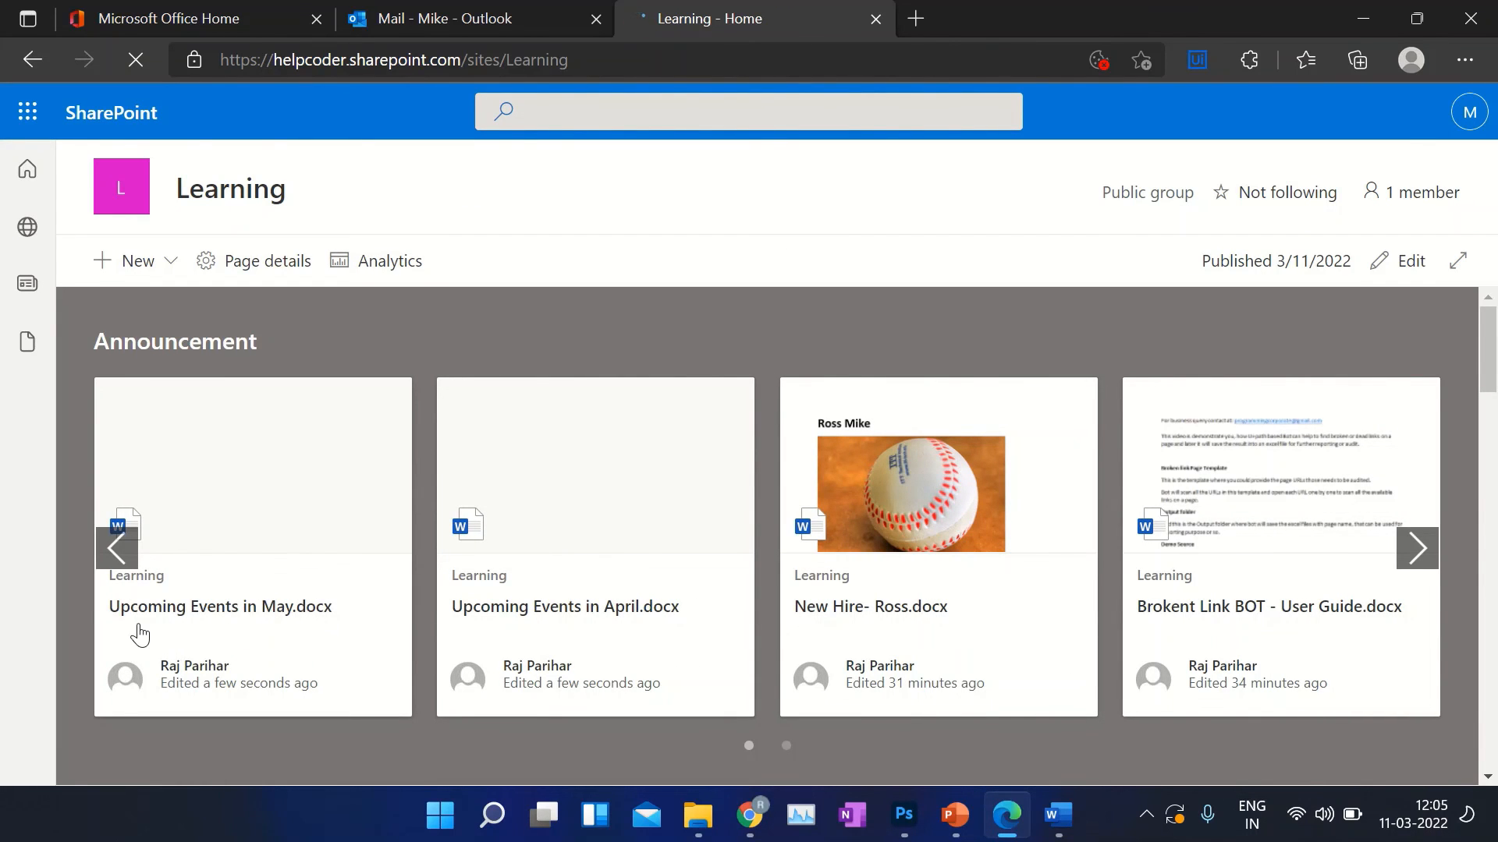
{"action": "mouse_move", "coordinate": [220, 607]}
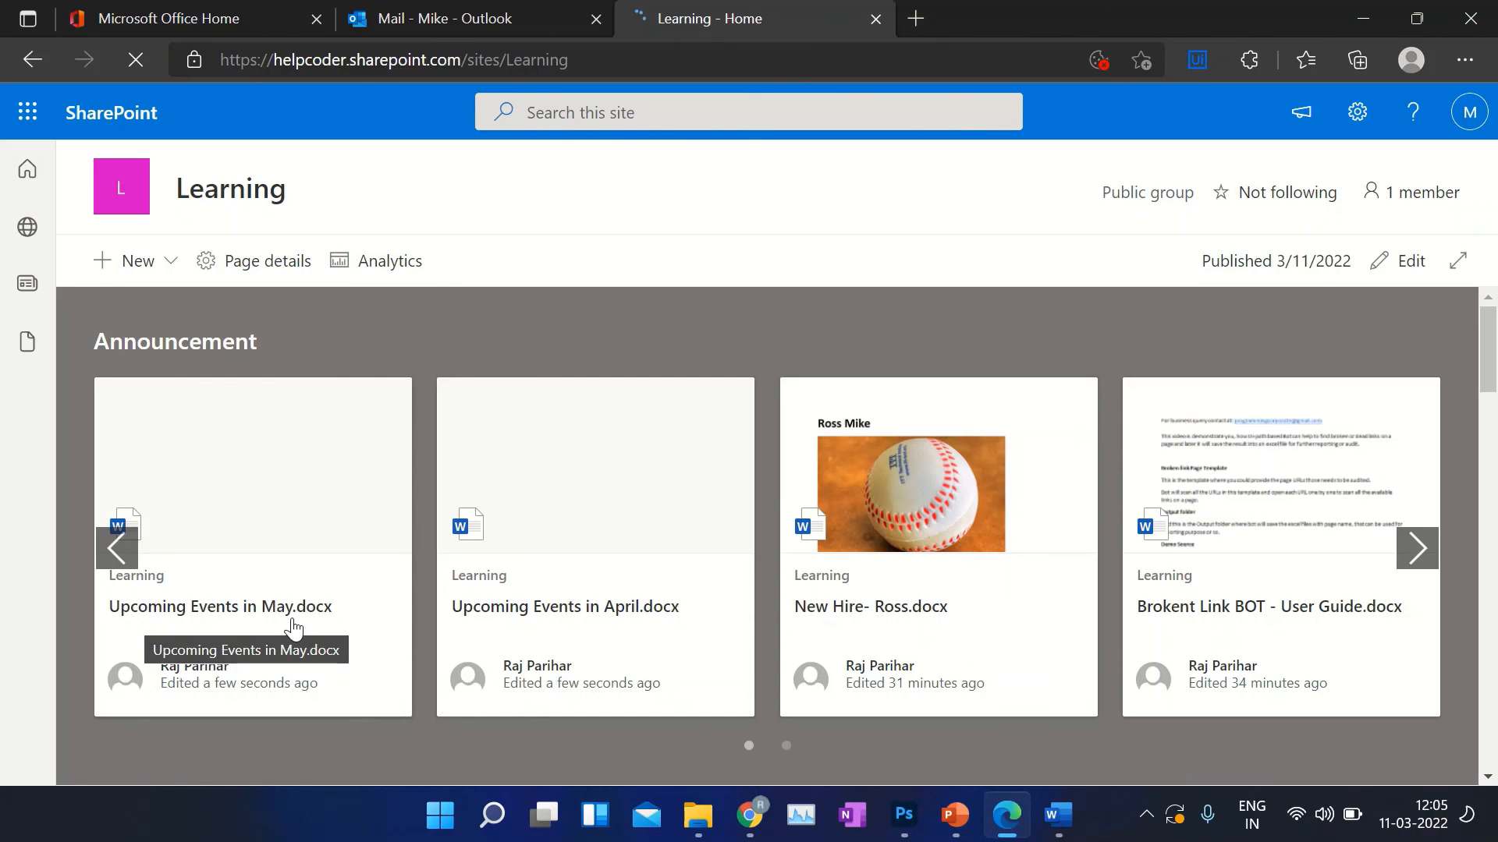
{"action": "mouse_move", "coordinate": [712, 244]}
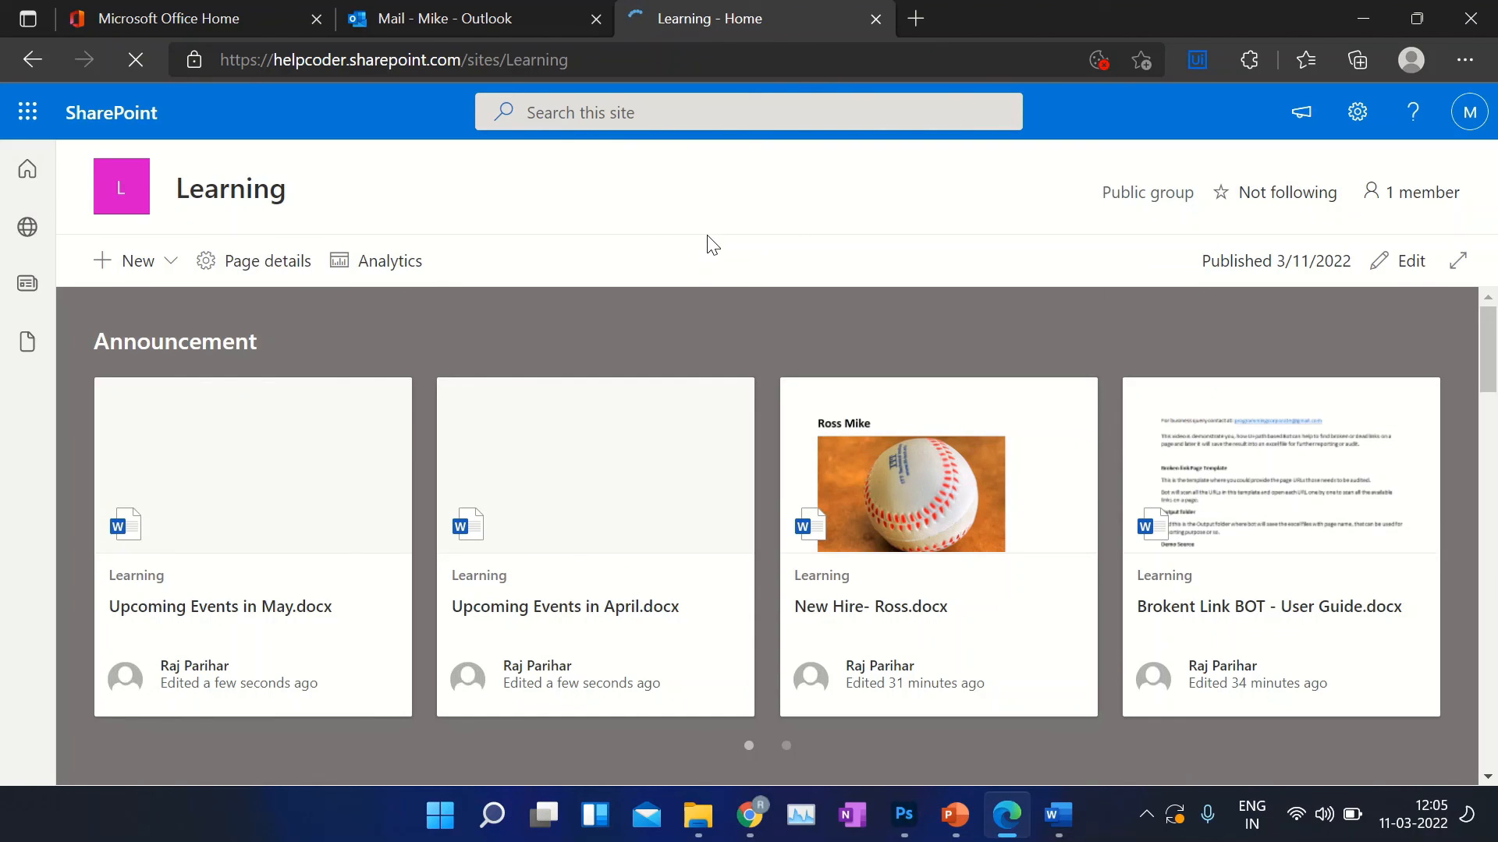